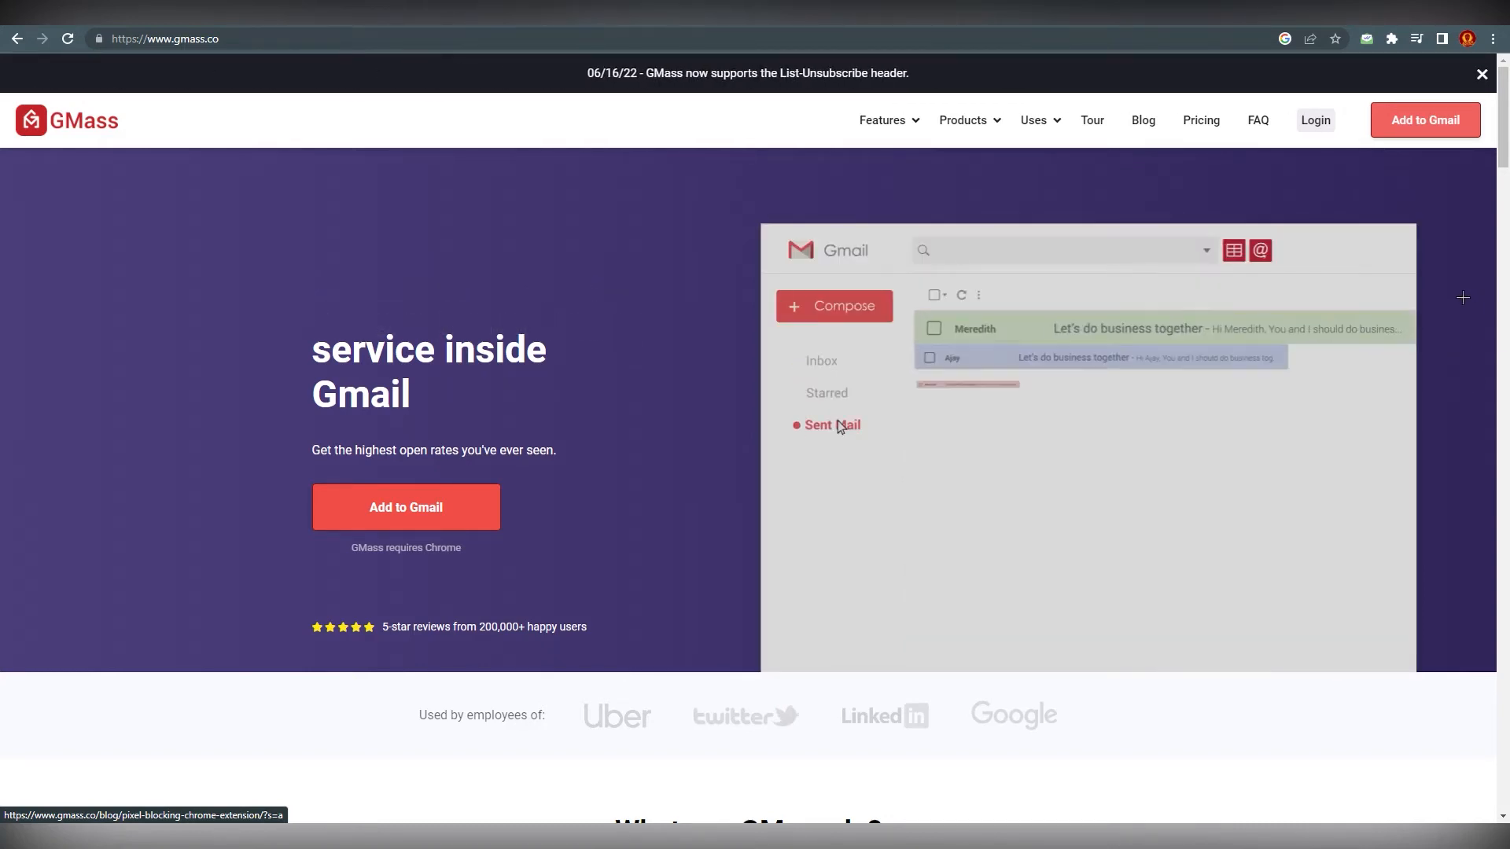
Scroll the GMass homepage down to the footer and start back up
scroll(down, 3)
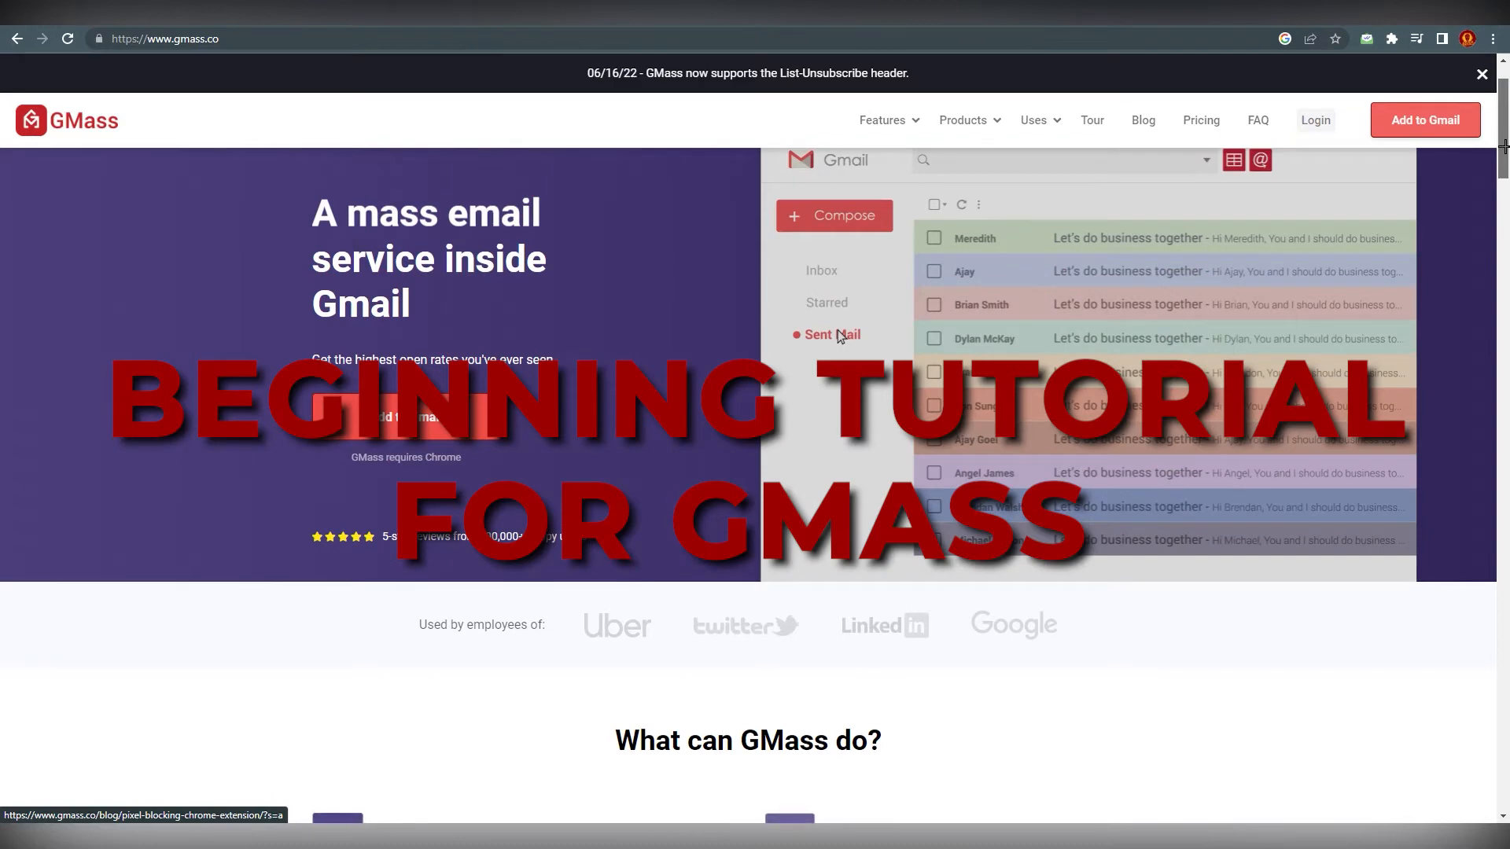
scroll(down, 3)
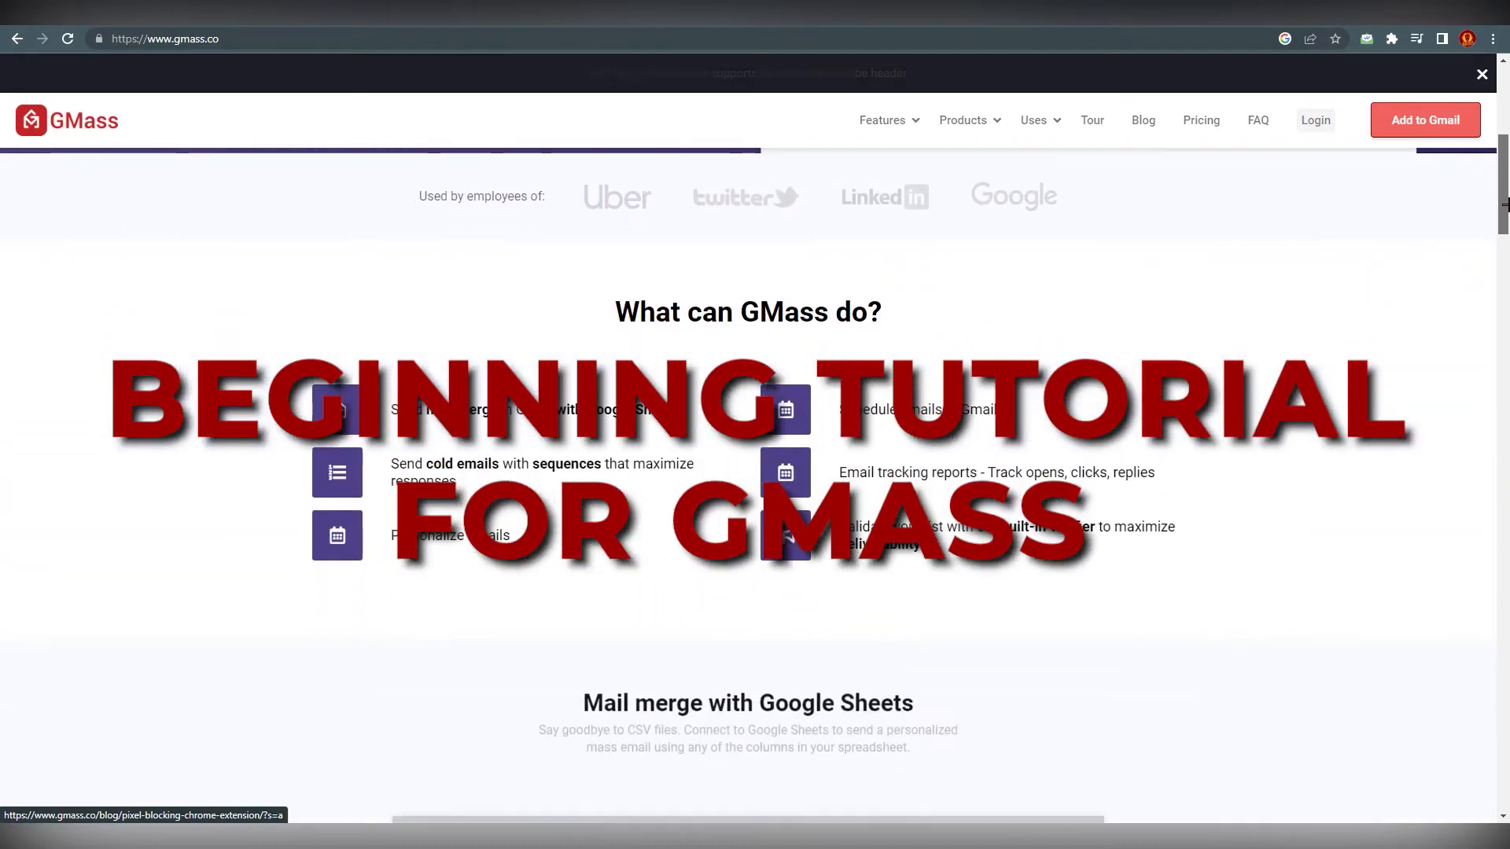
scroll(down, 3)
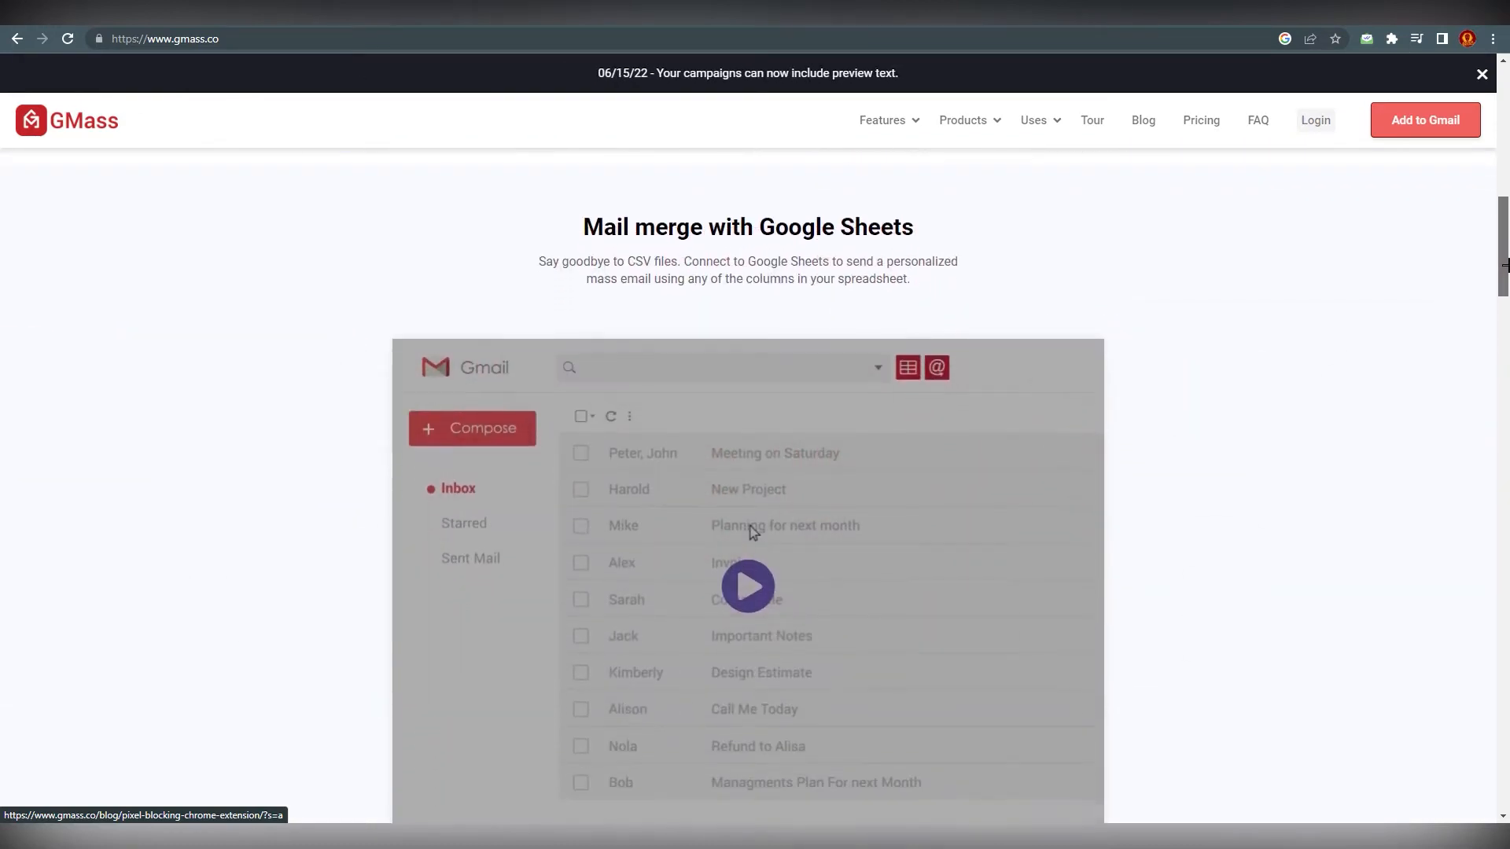
scroll(down, 3)
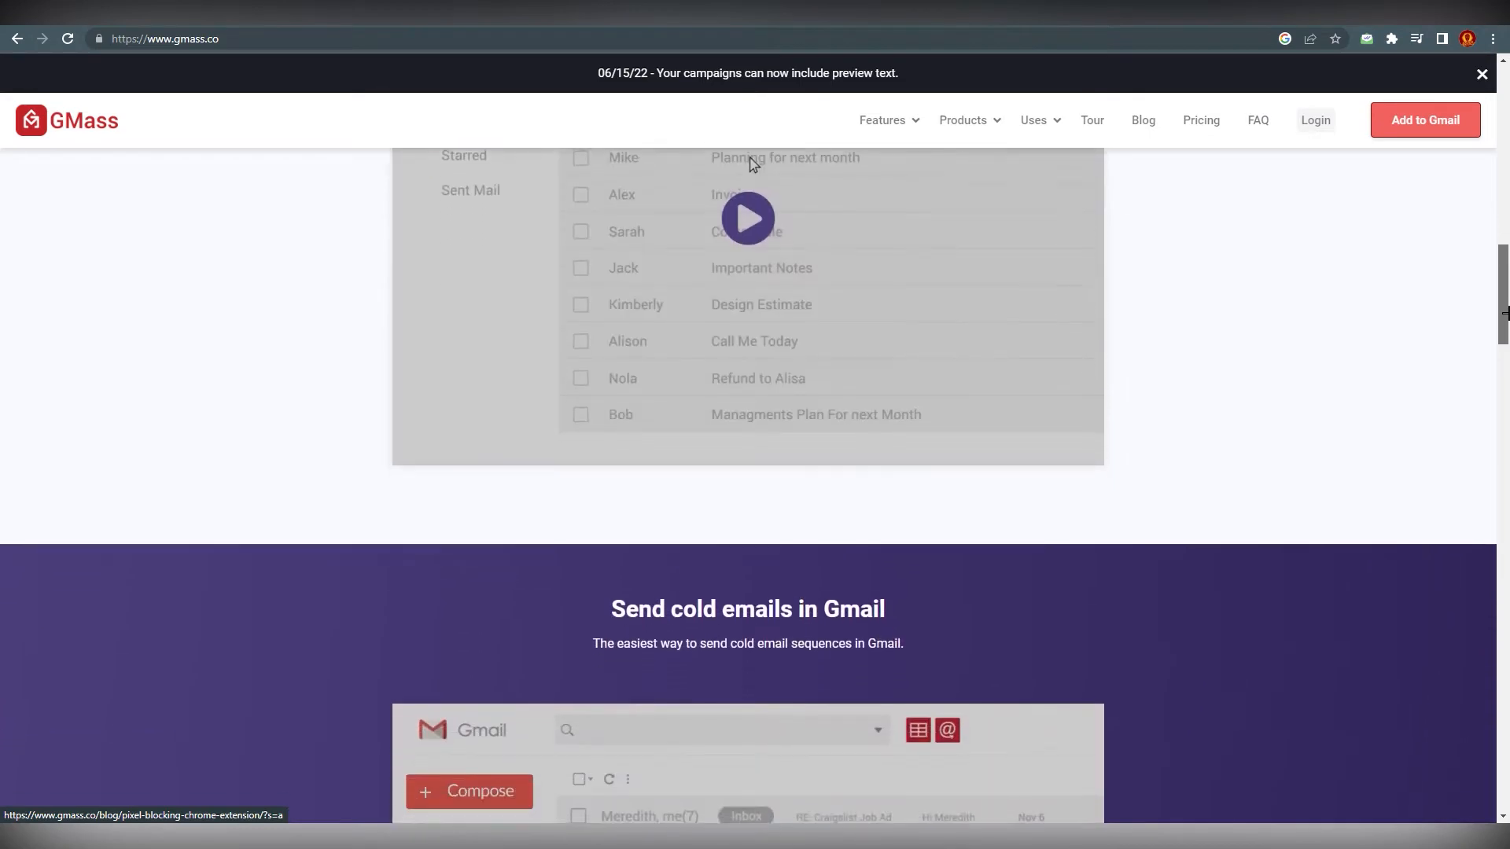
scroll(down, 3)
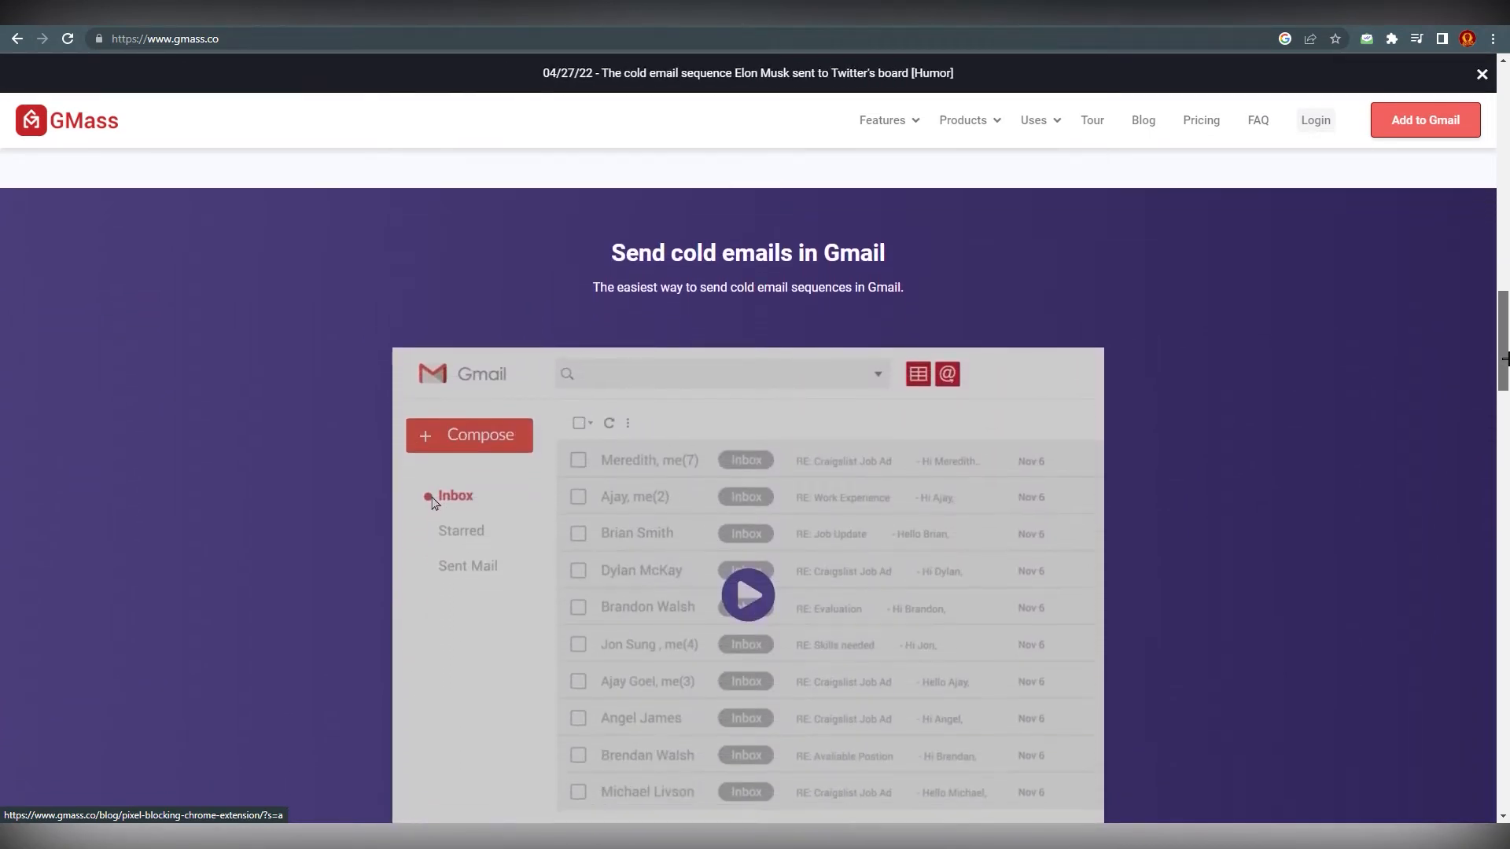
scroll(down, 3)
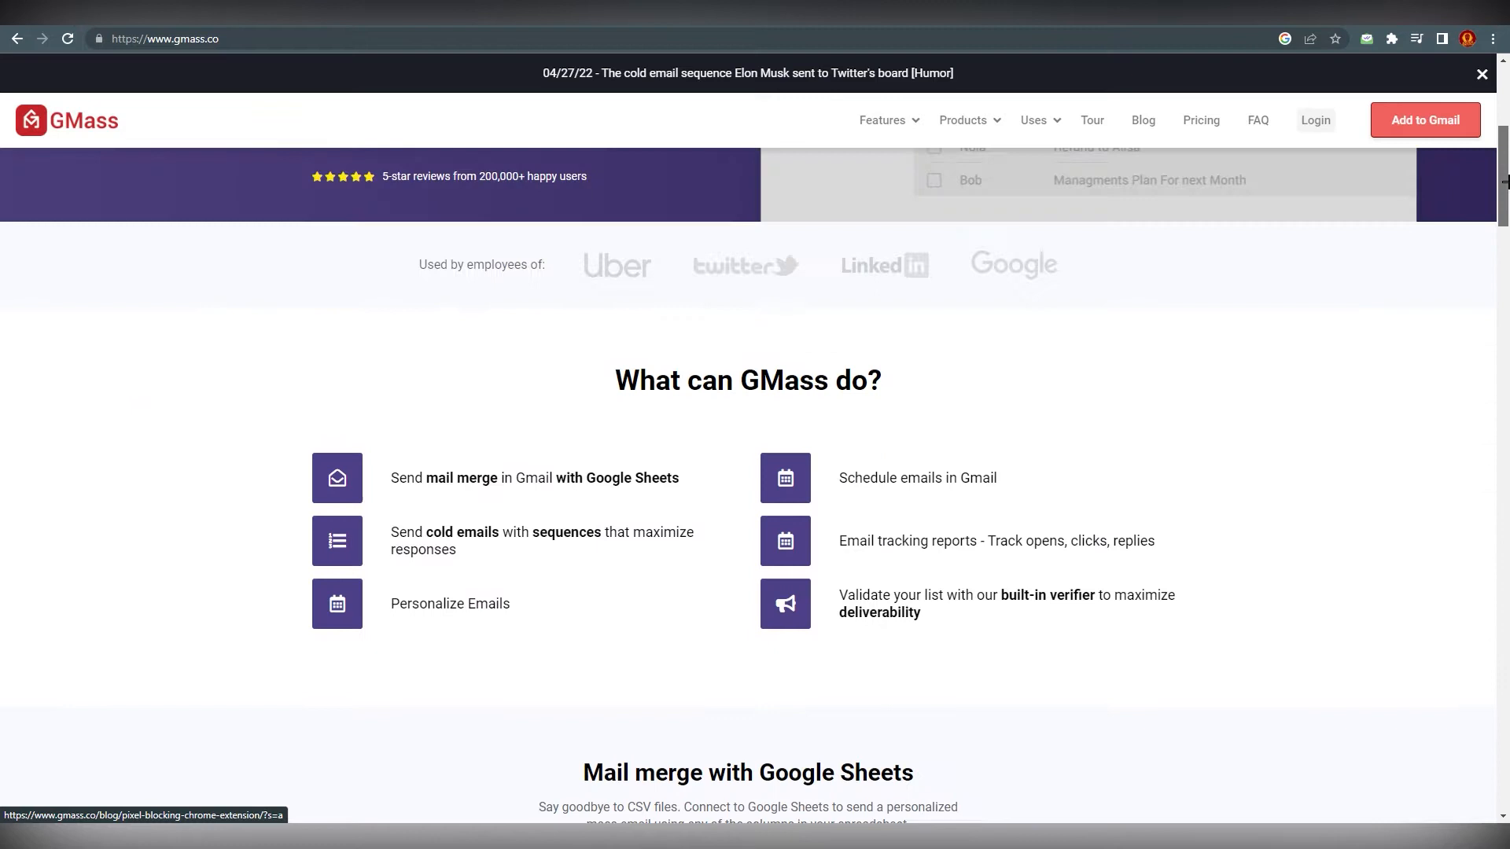
scroll(up, 3)
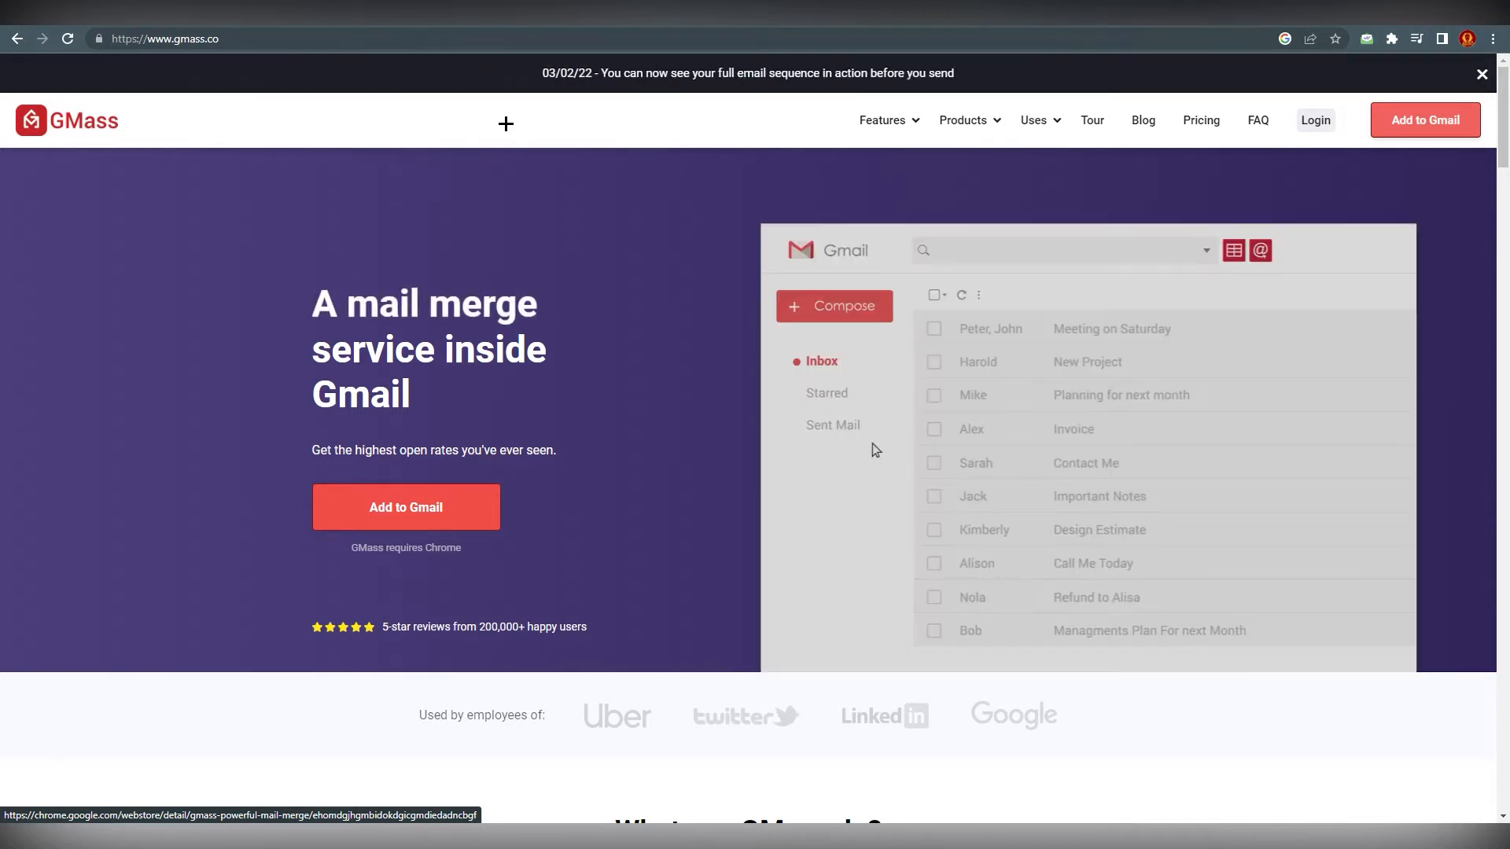
Click through the homepage demo area controls several times
click(832, 425)
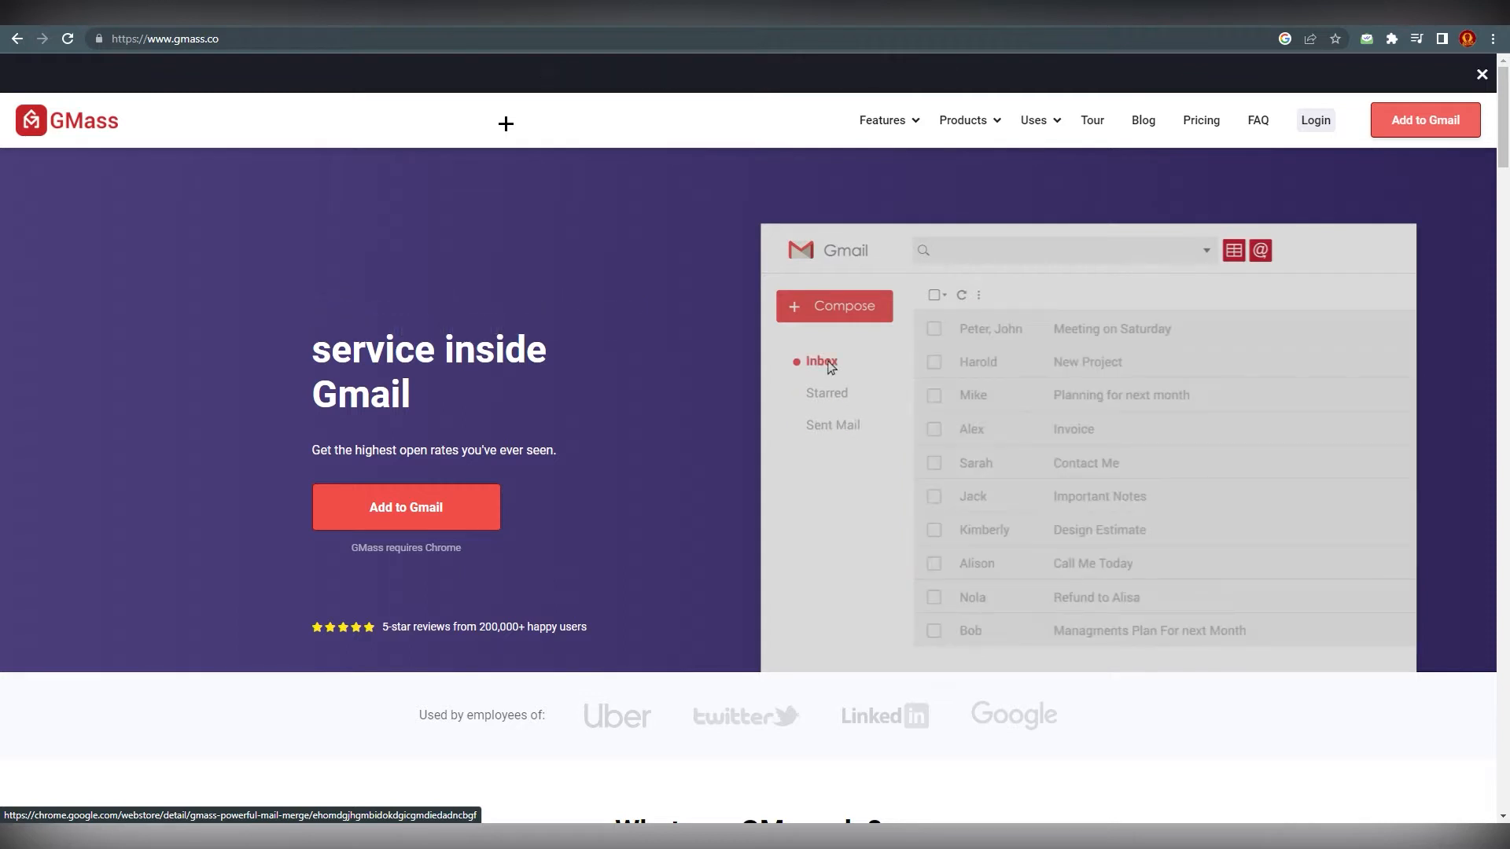
click(833, 305)
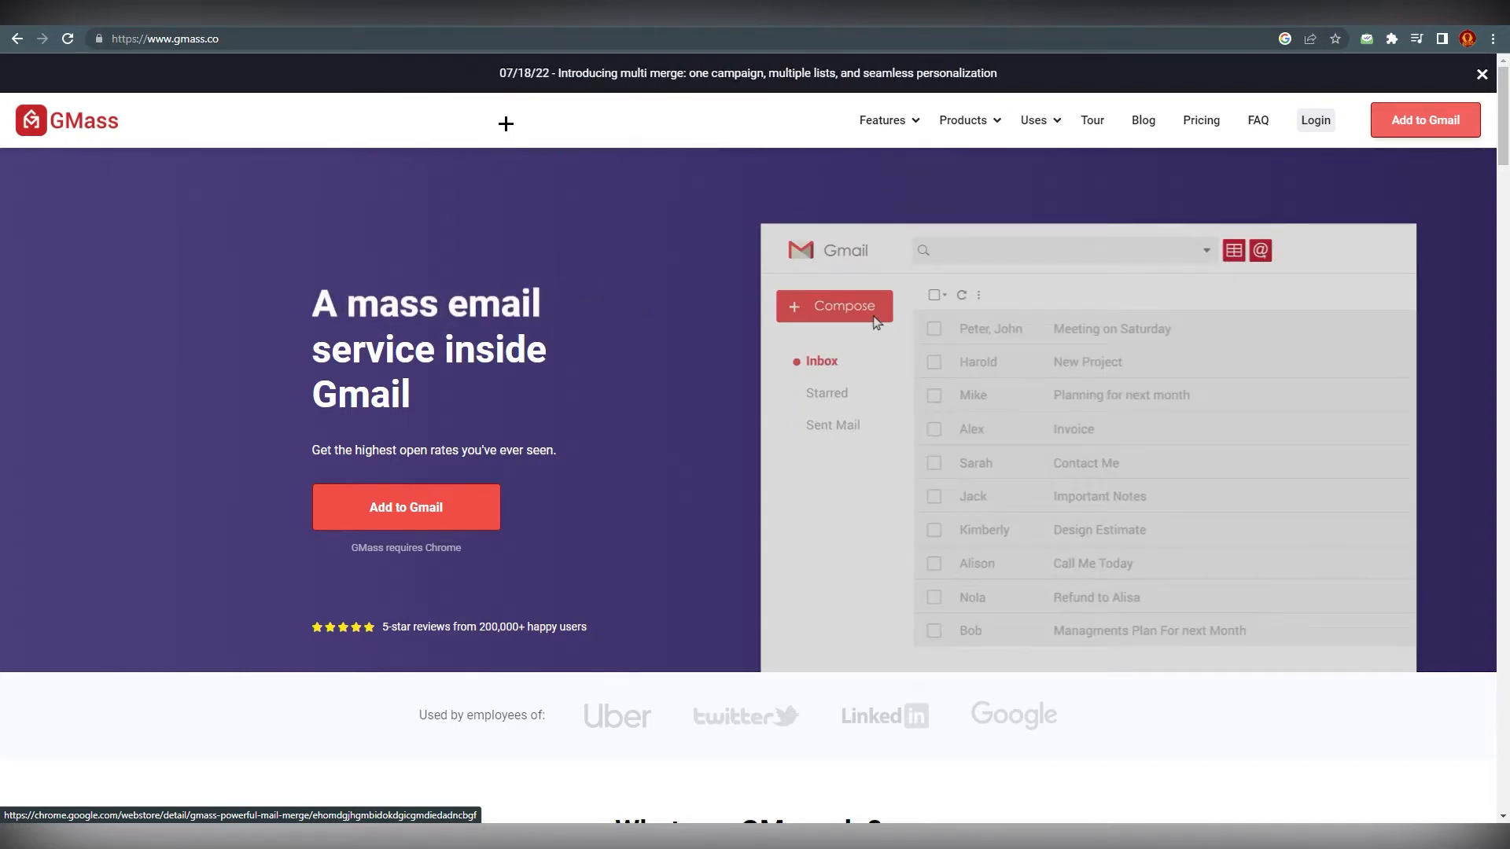
click(833, 306)
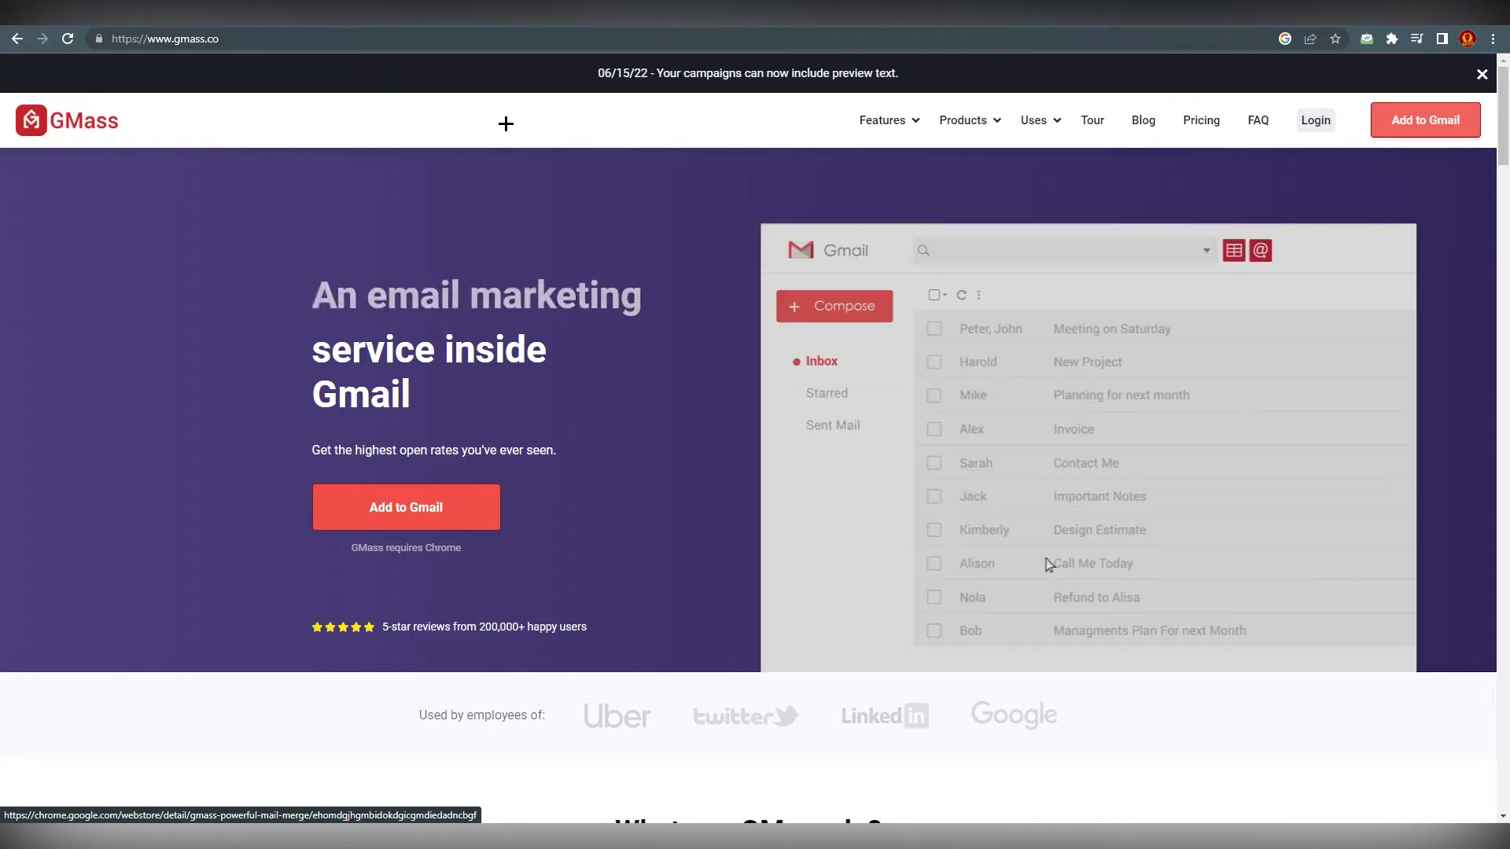
click(831, 425)
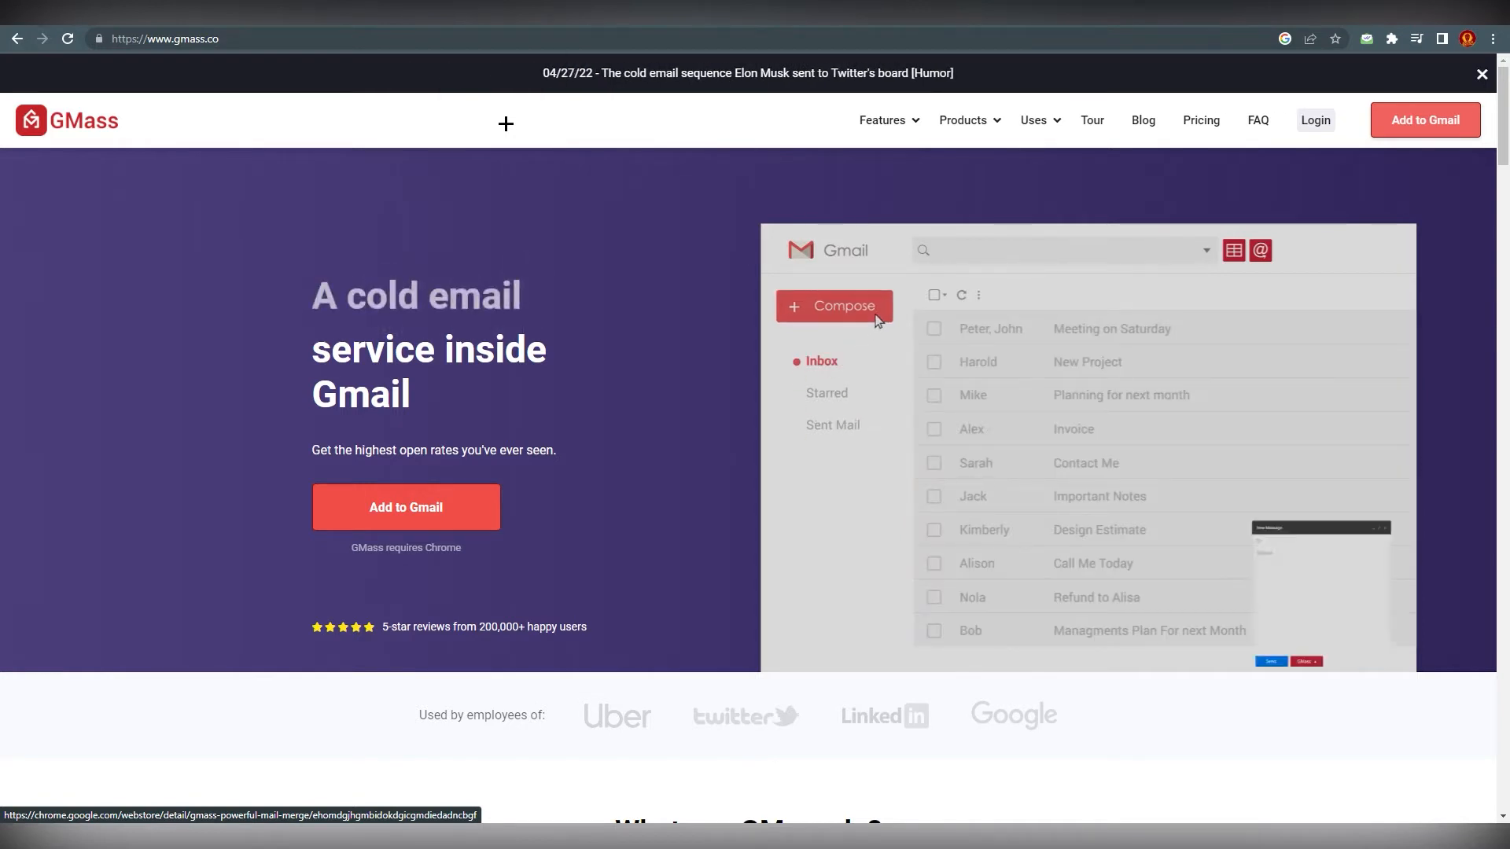
click(833, 305)
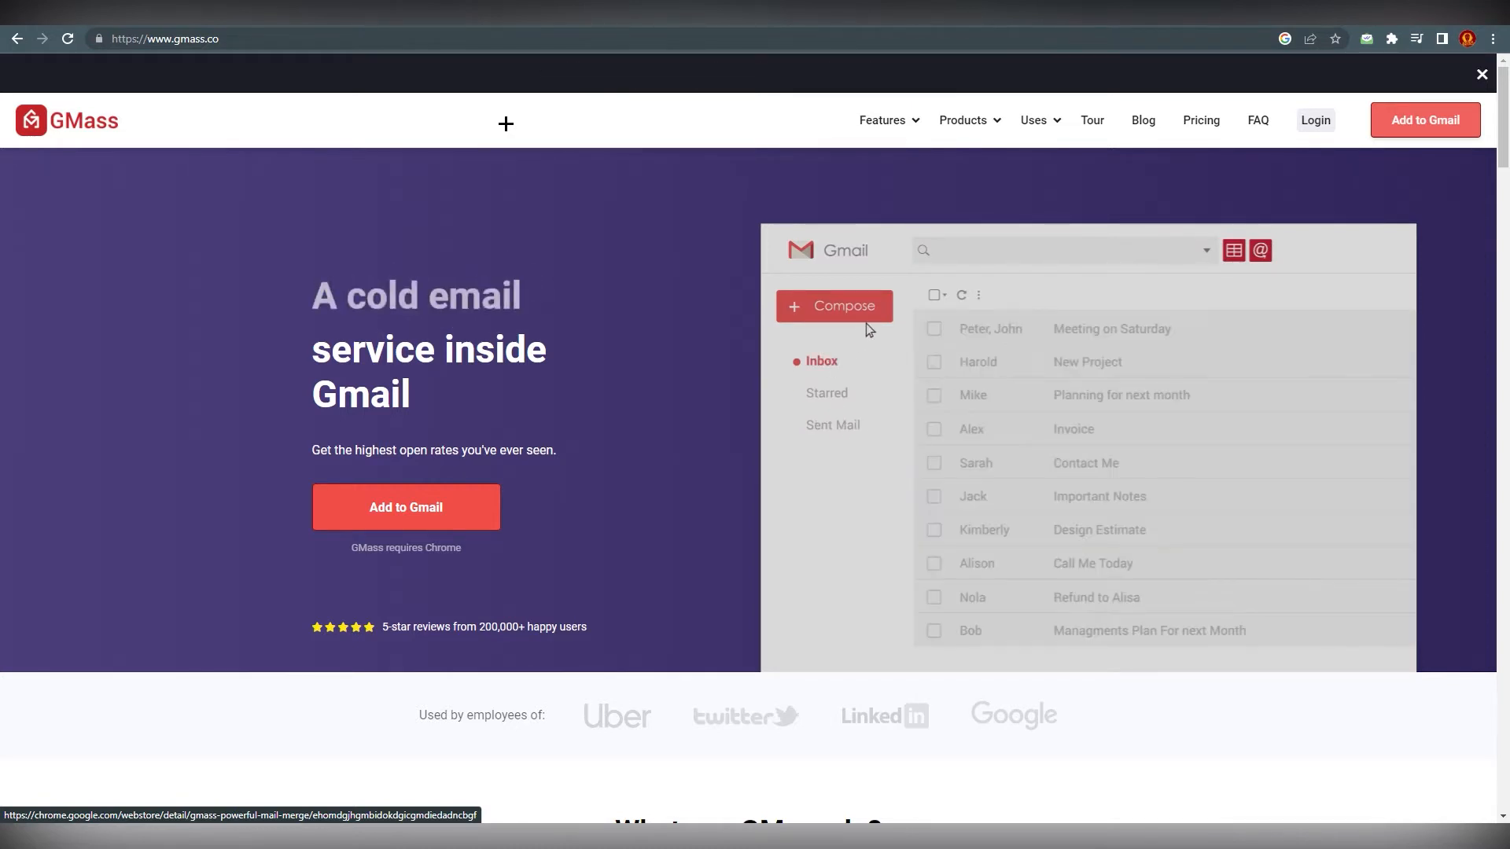
click(832, 305)
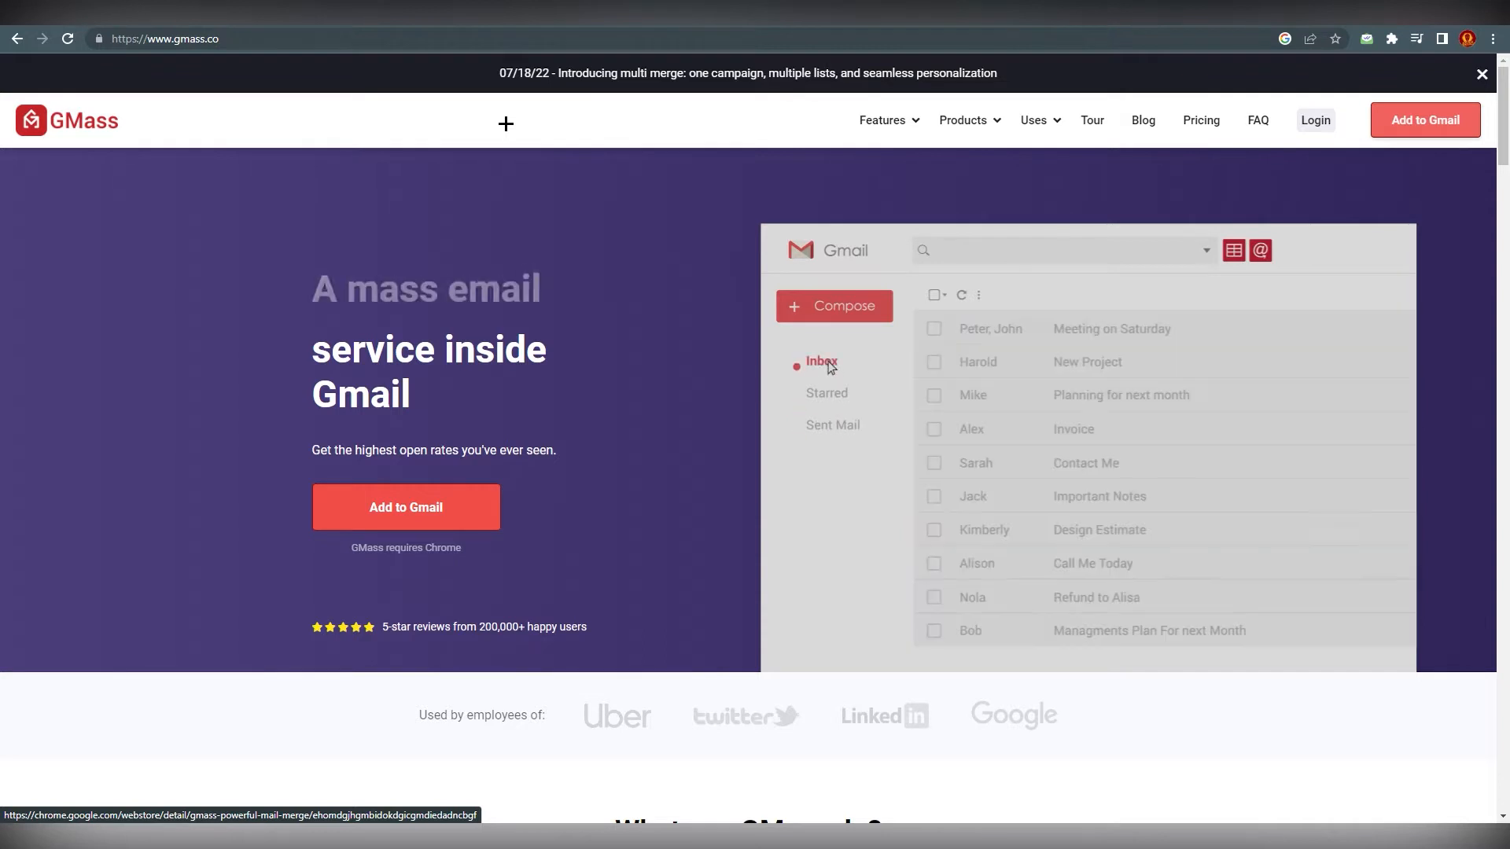
click(833, 306)
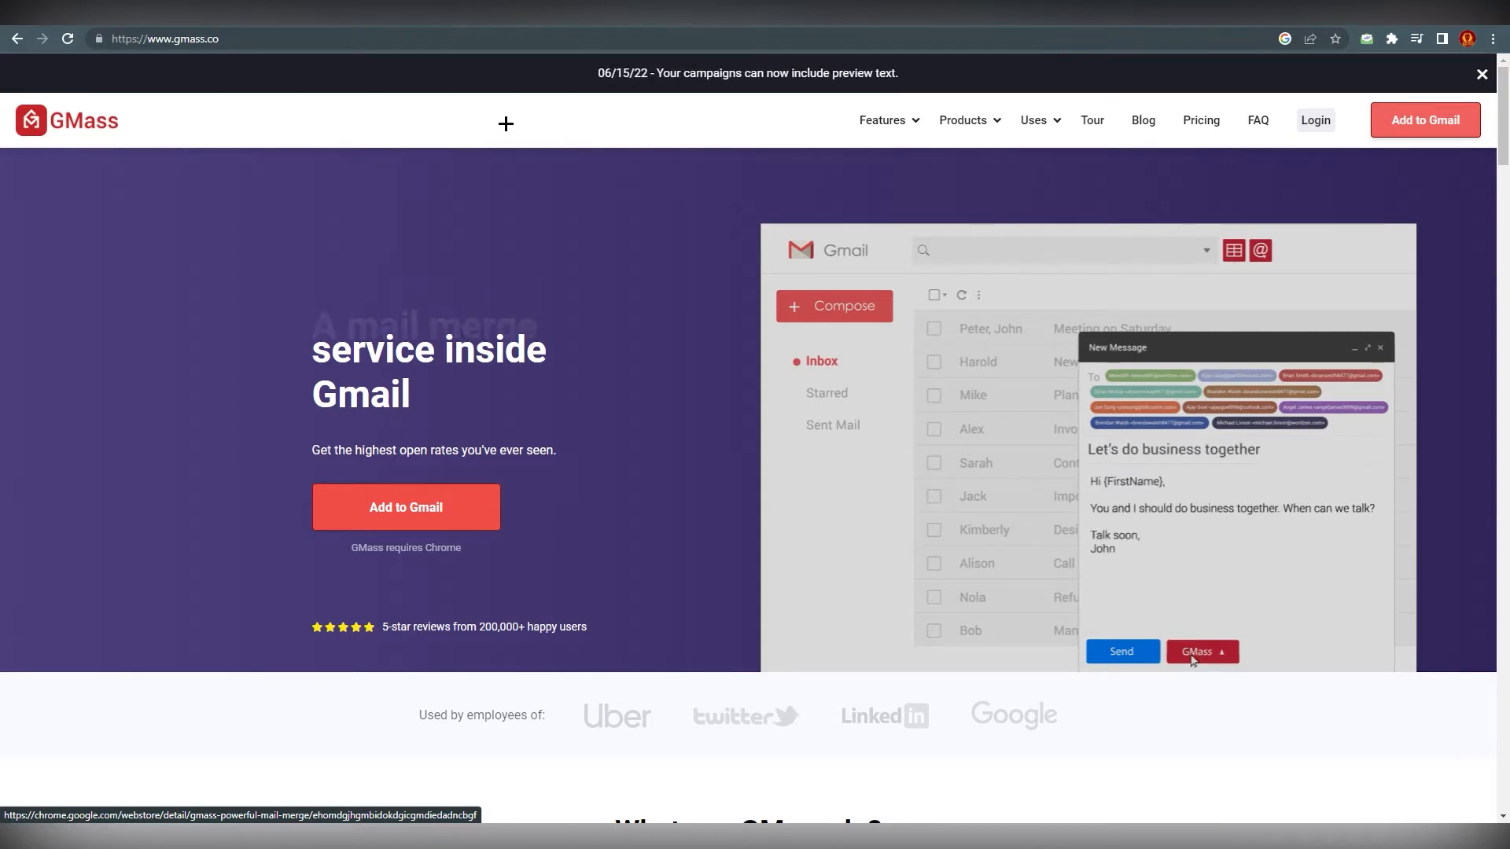
click(1200, 651)
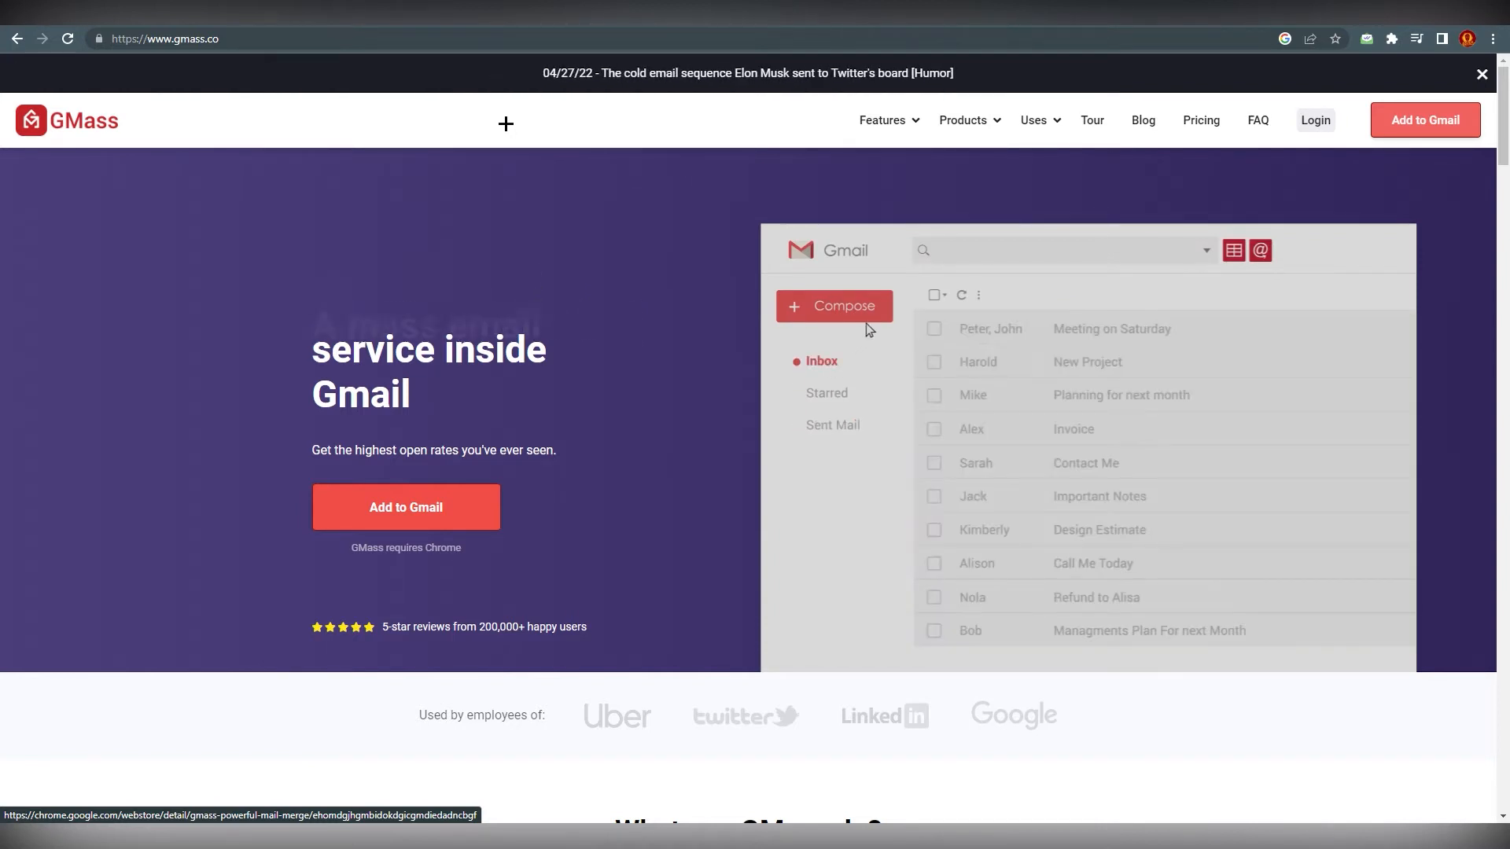
click(833, 306)
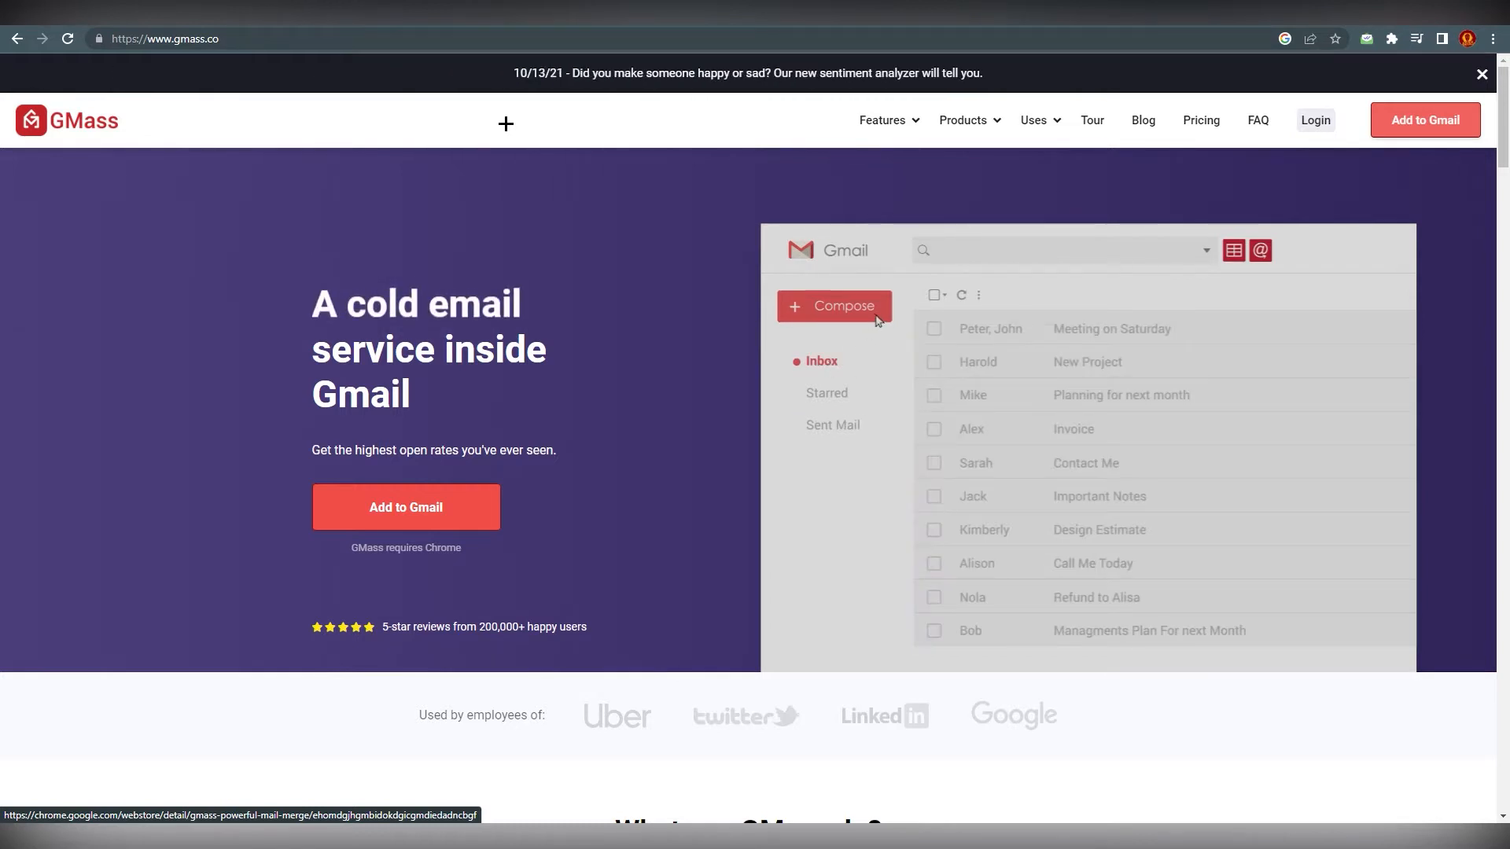
click(832, 305)
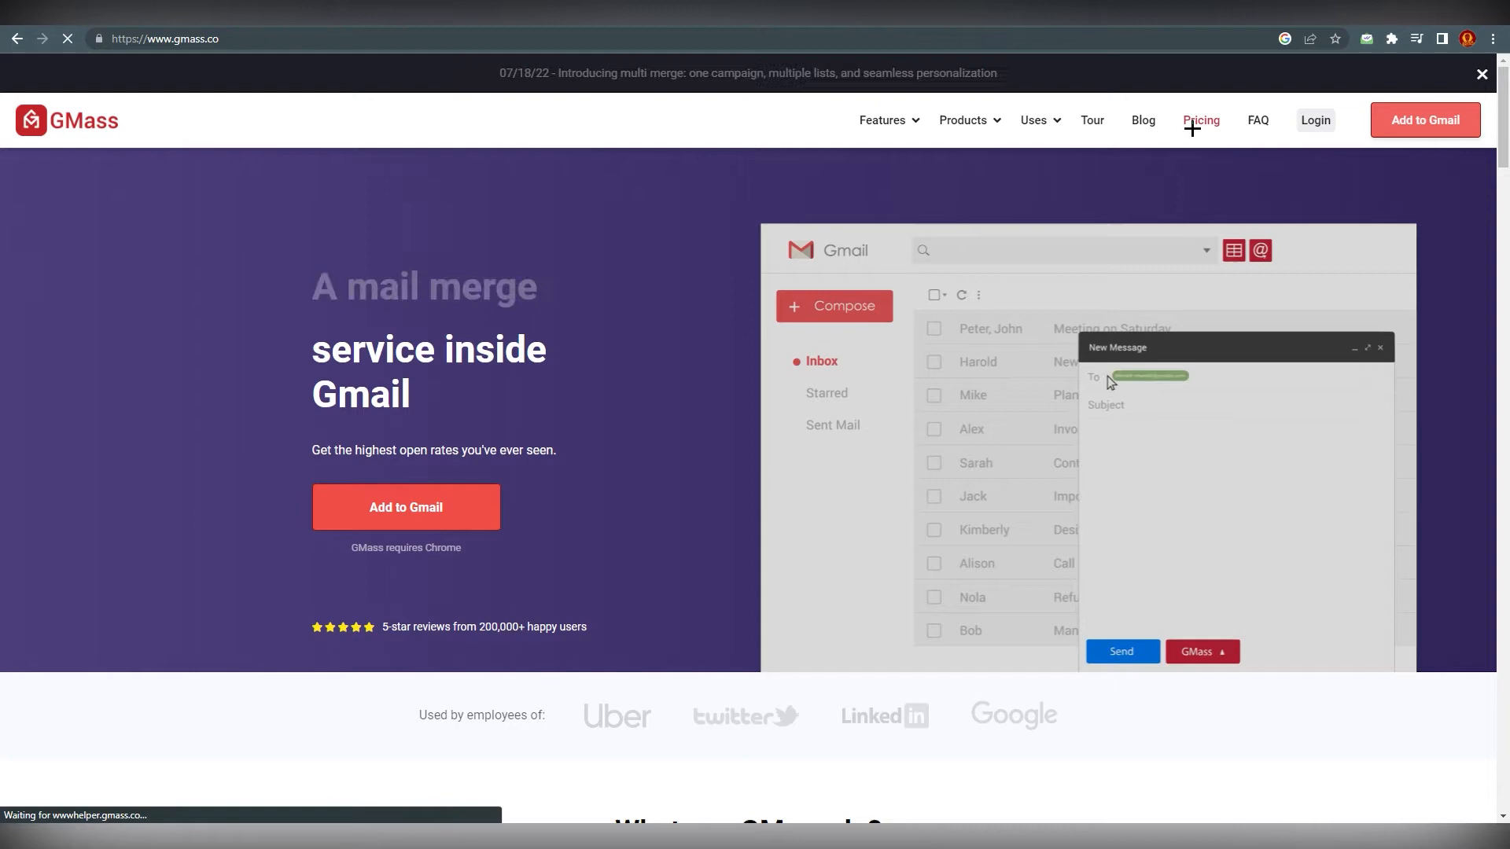
Go to the Pricing page and compare Team and Individual tabs, ending on Individual
click(1200, 119)
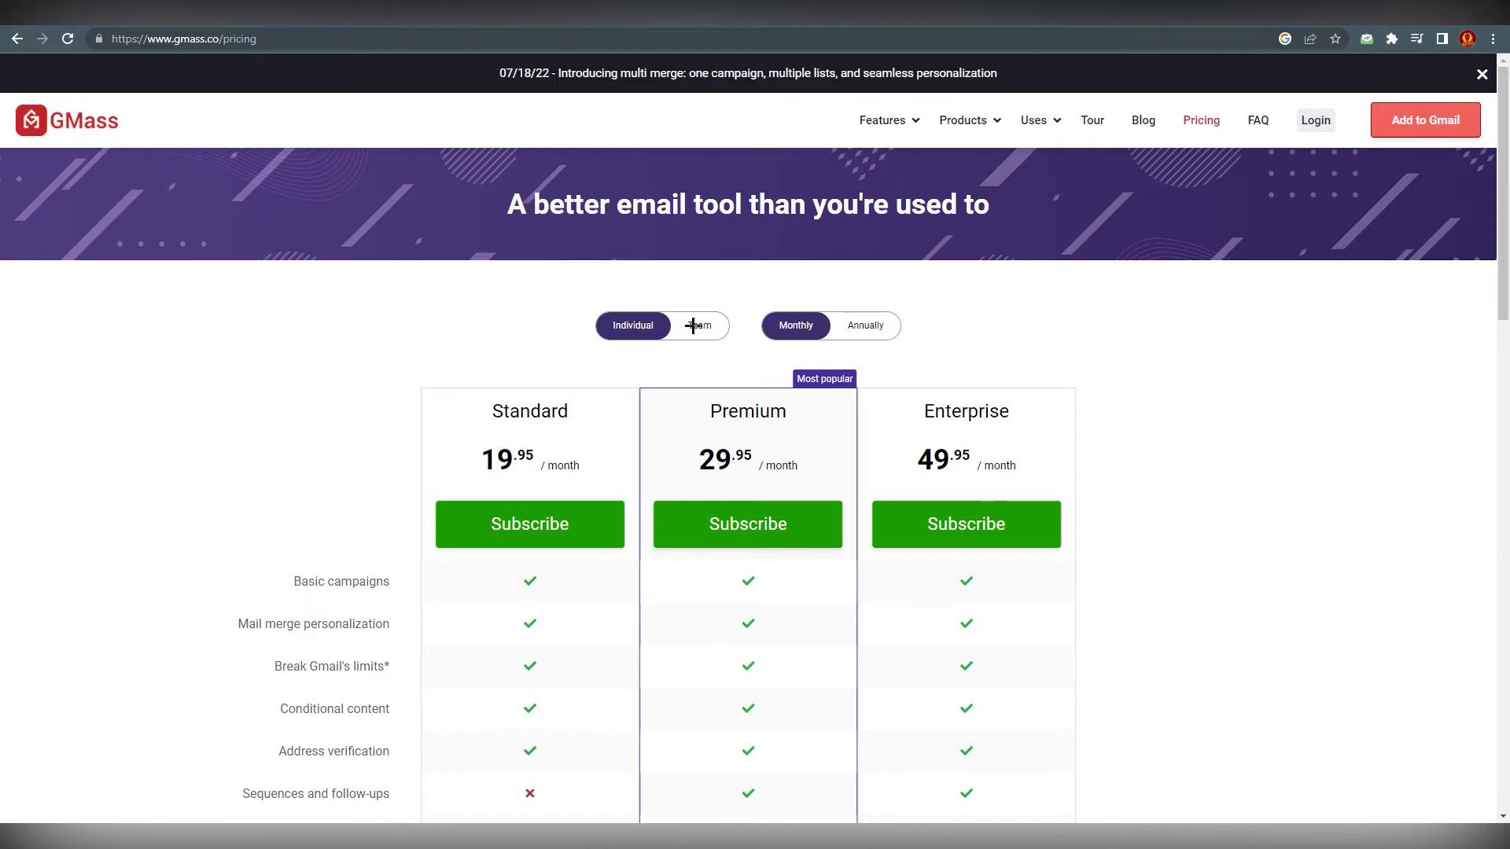
click(699, 325)
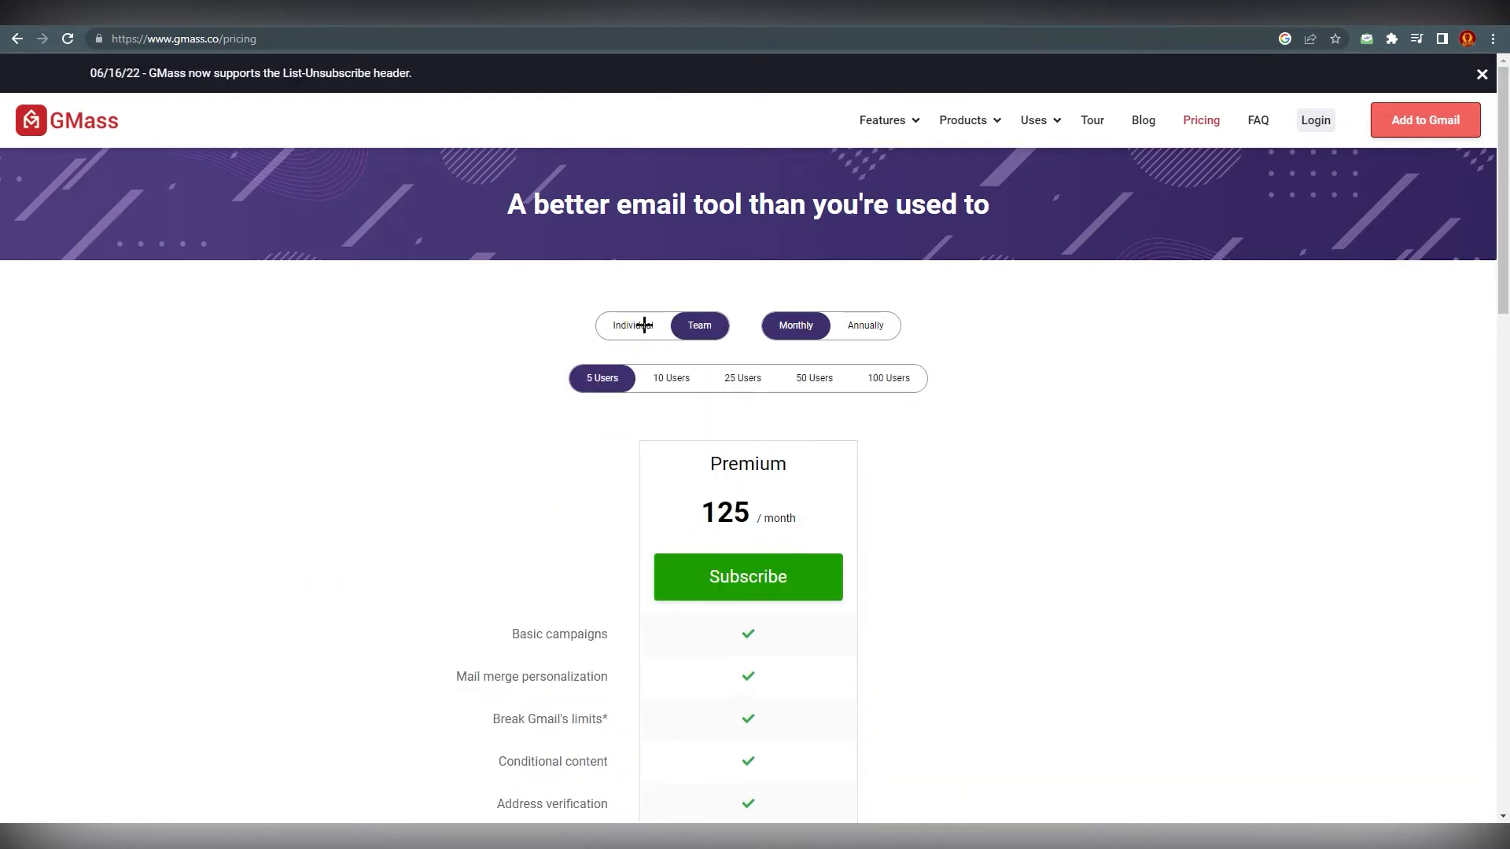
click(631, 325)
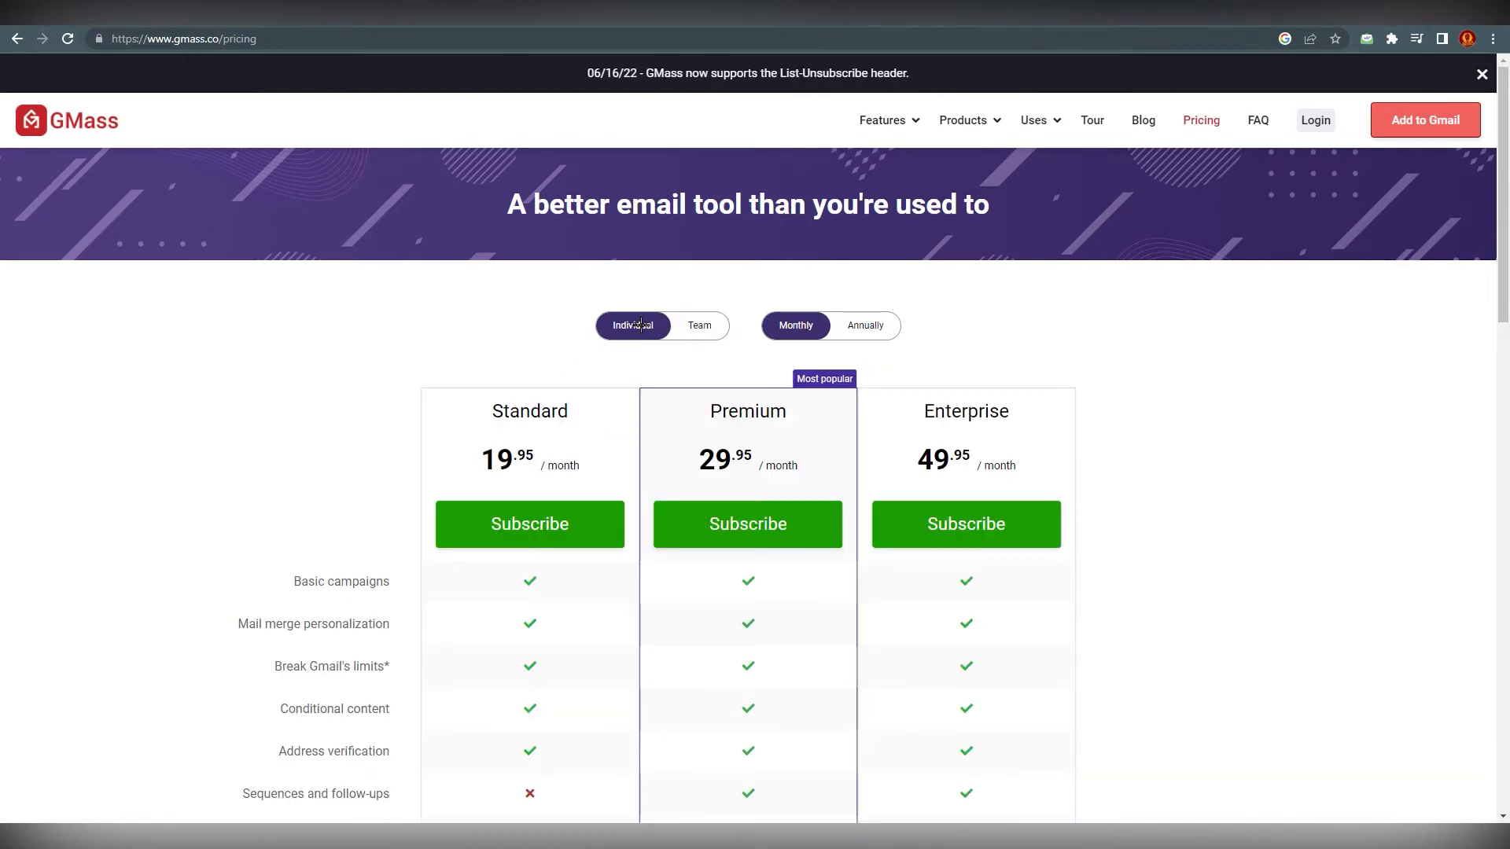
click(698, 325)
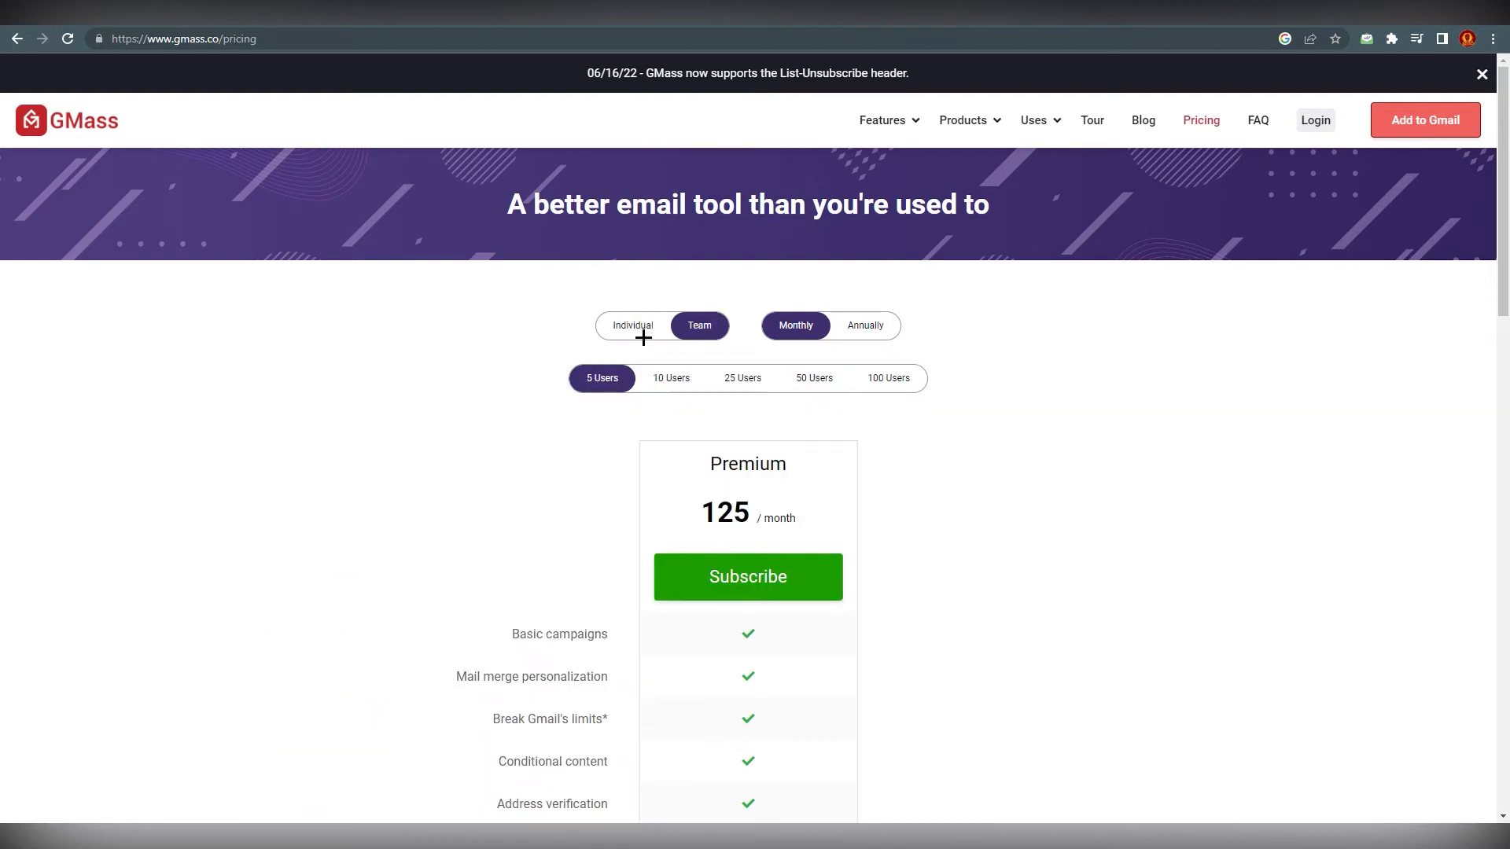
click(632, 326)
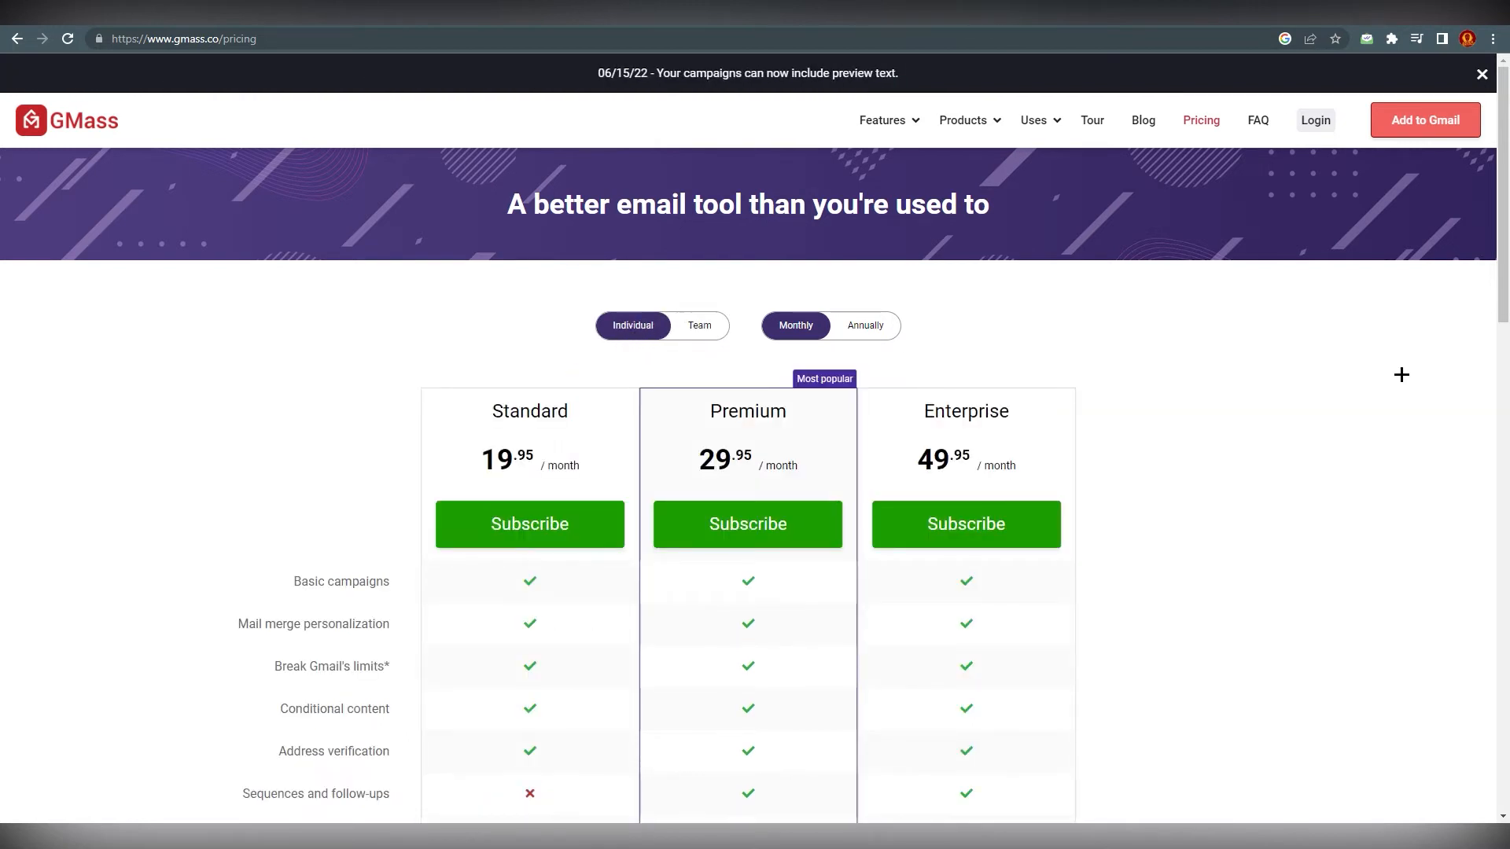
Review the Individual plans and switch them to annual pricing
scroll(down, 3)
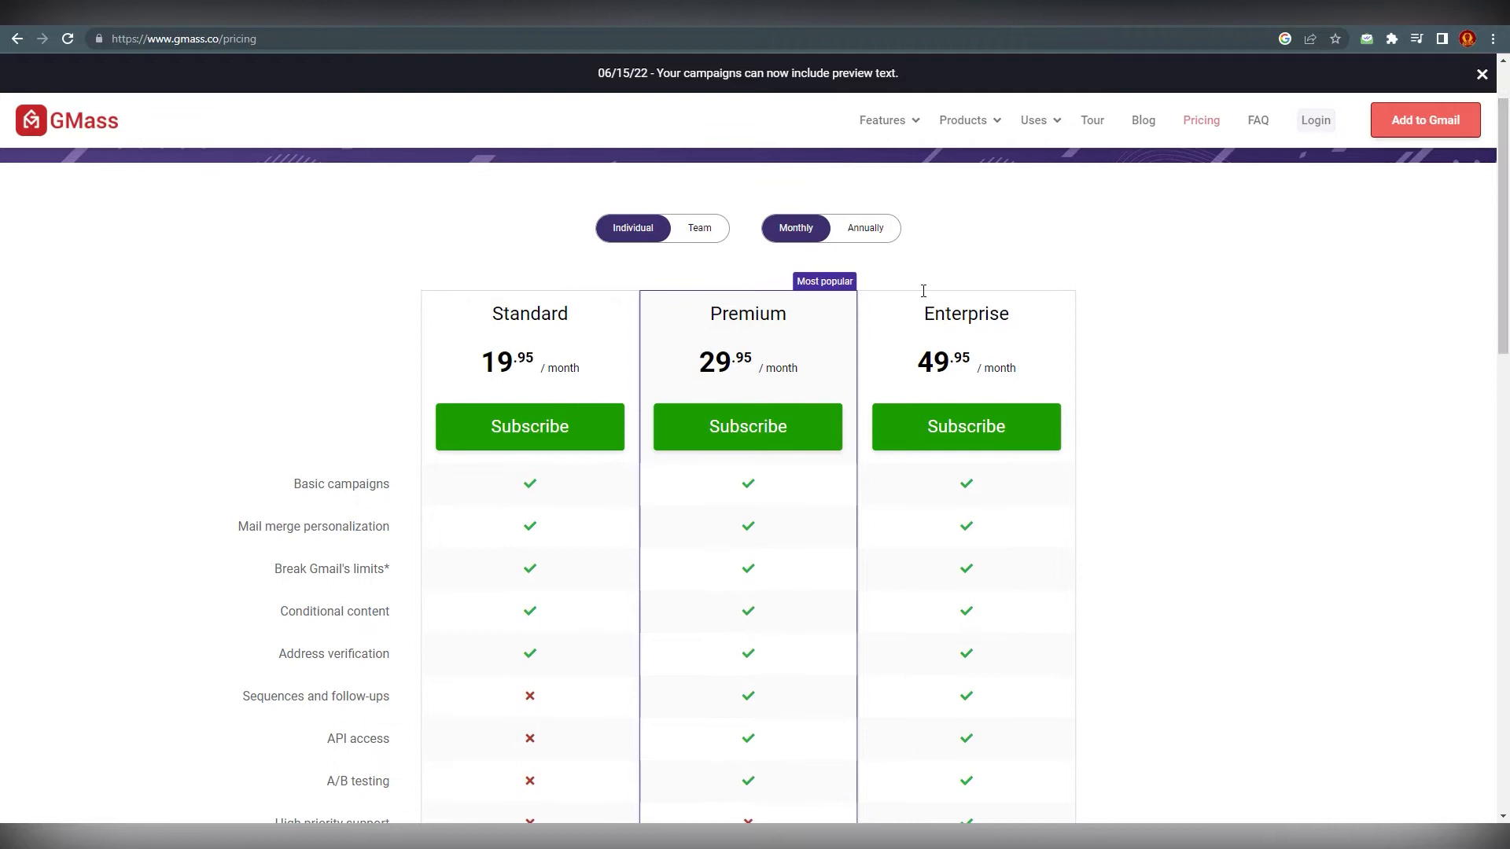
scroll(down, 3)
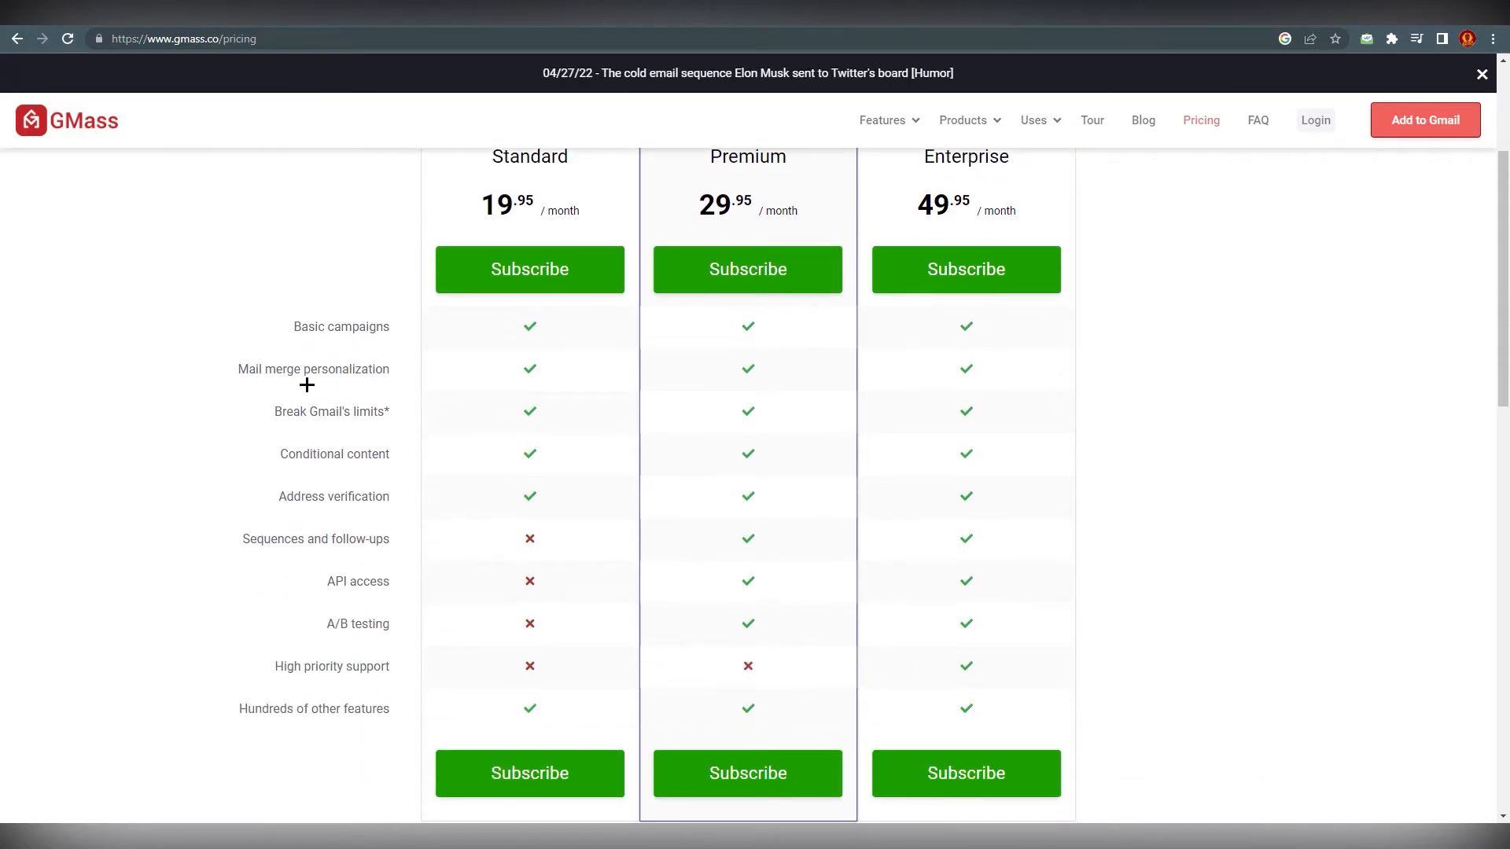
mouse_move(309, 416)
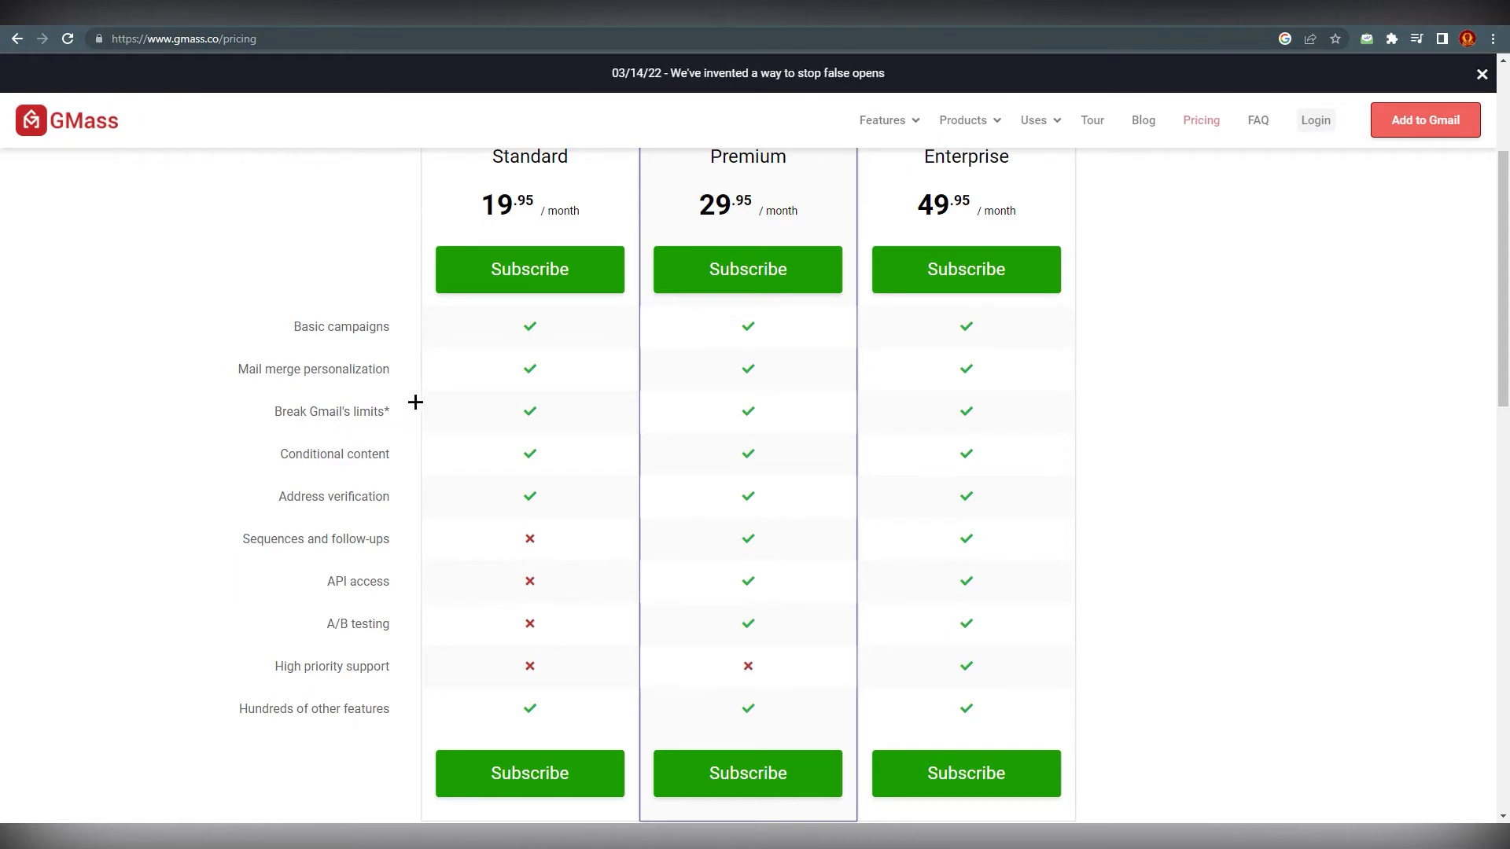
scroll(up, 3)
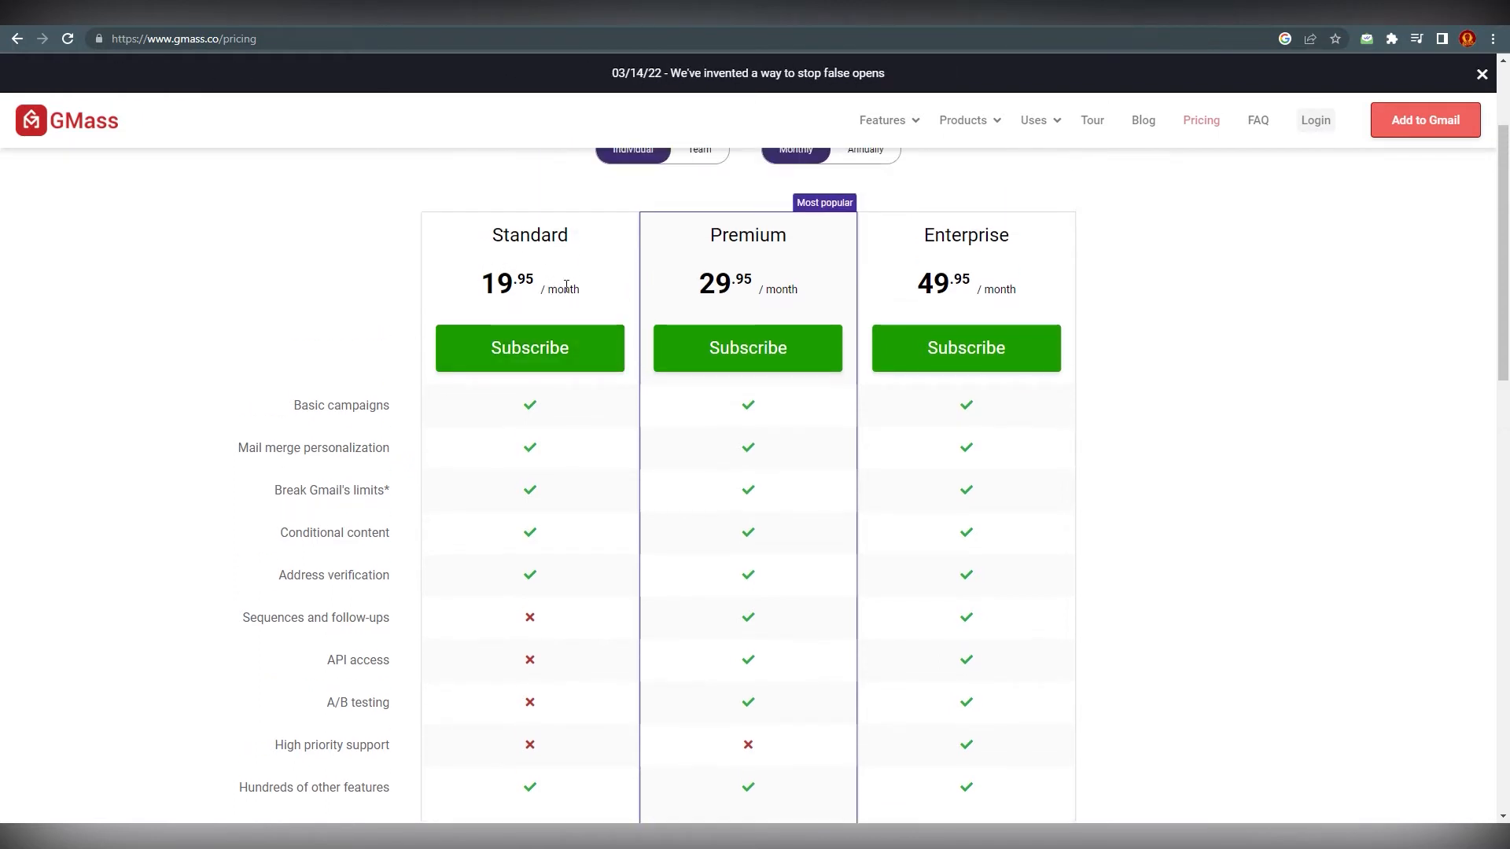
scroll(down, 3)
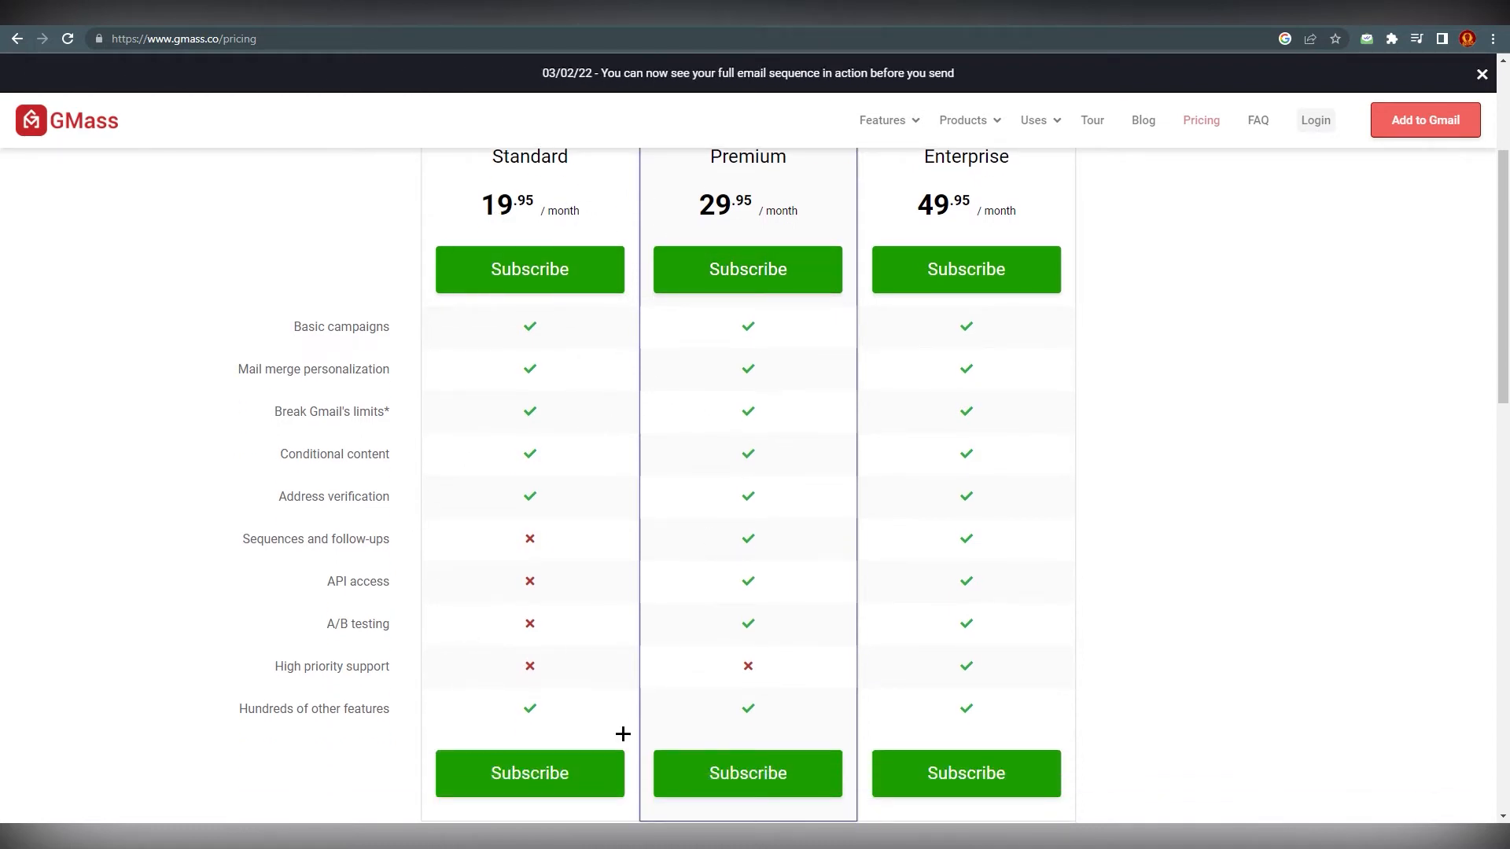
scroll(up, 3)
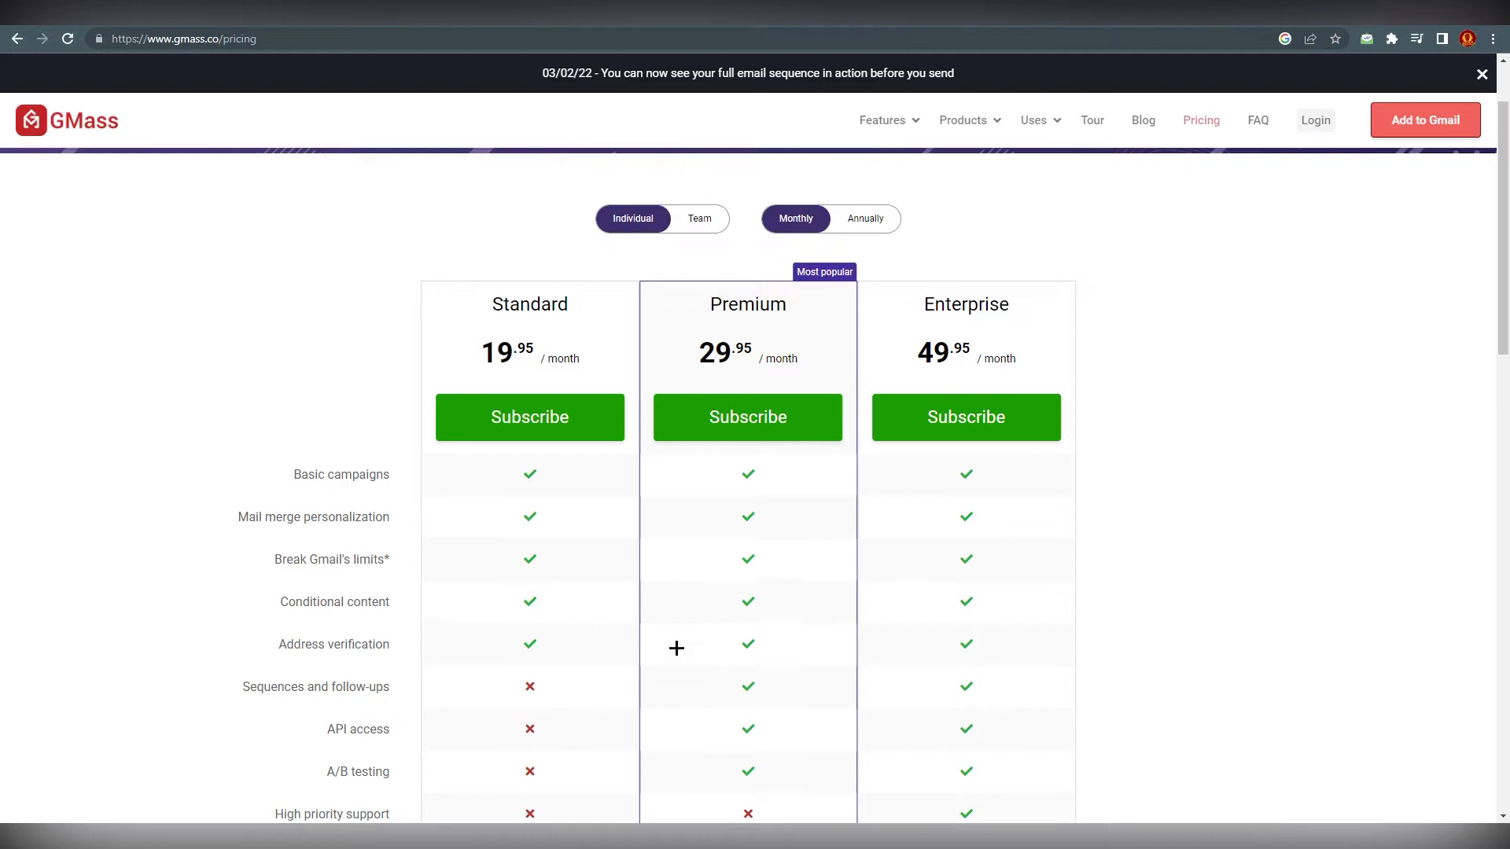
scroll(down, 3)
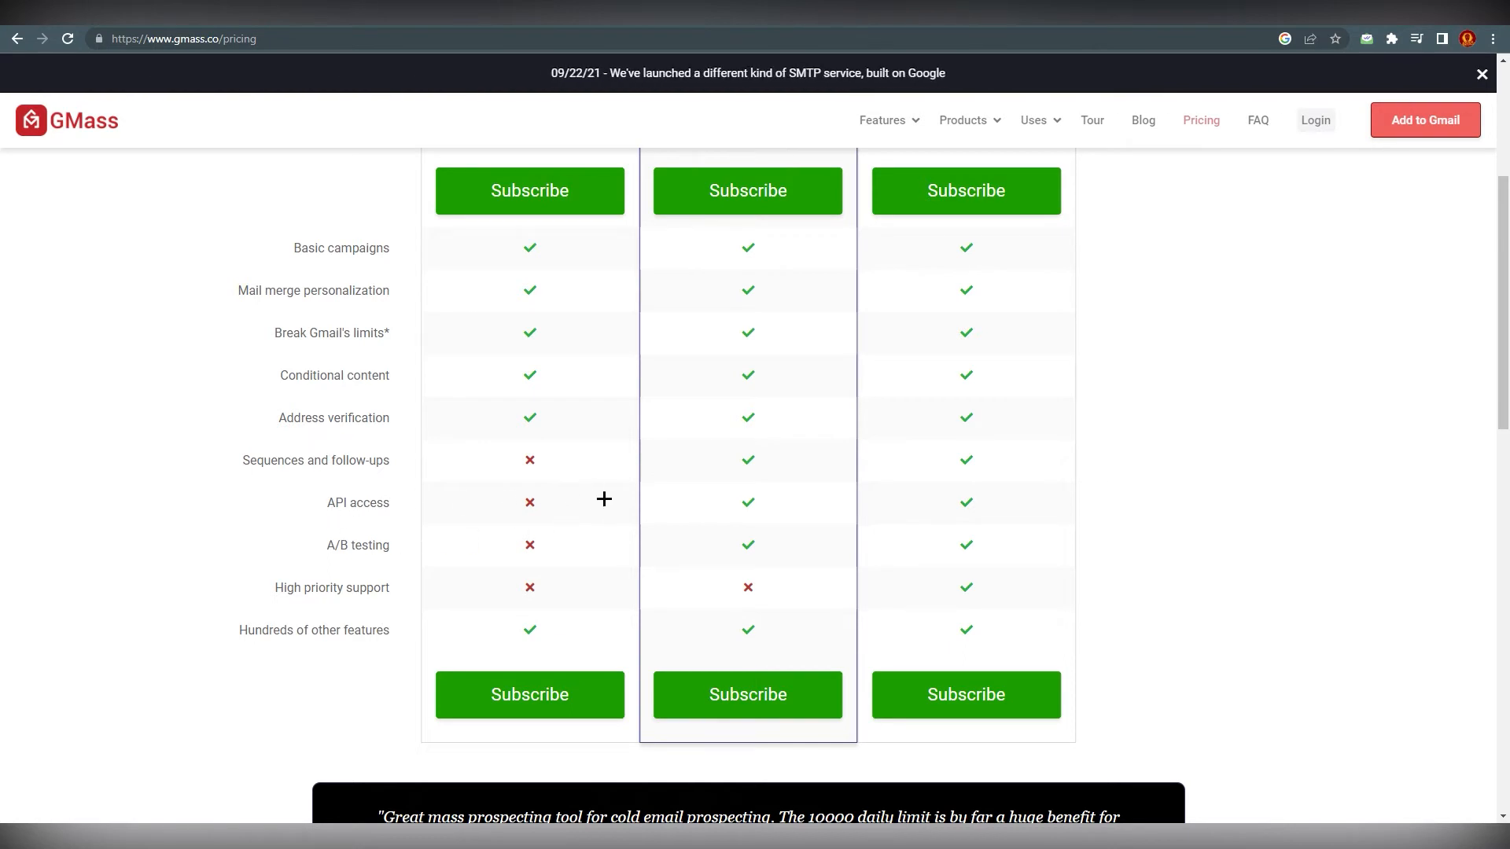
scroll(up, 3)
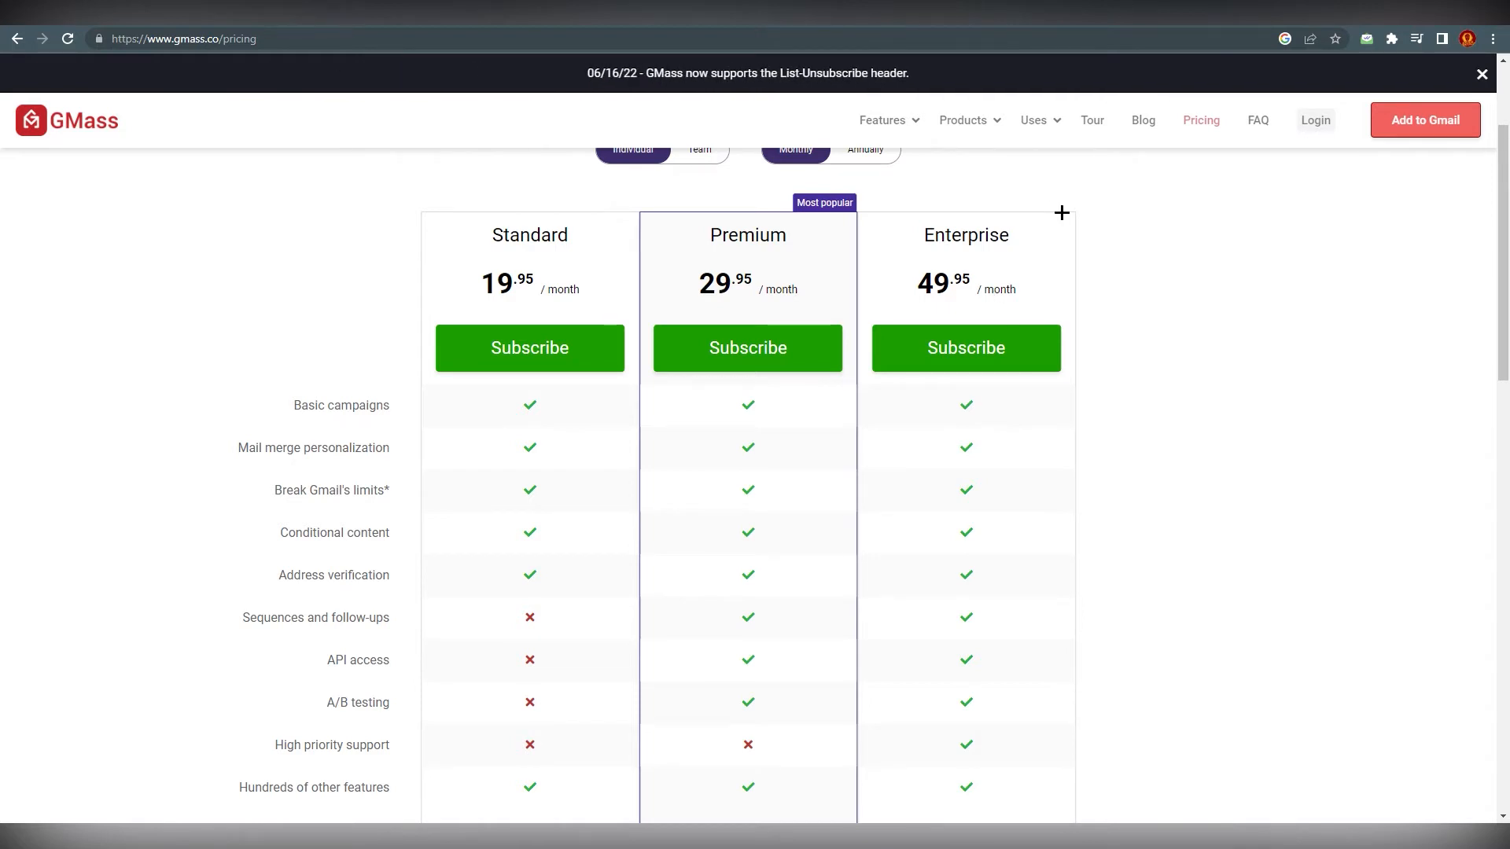
scroll(up, 3)
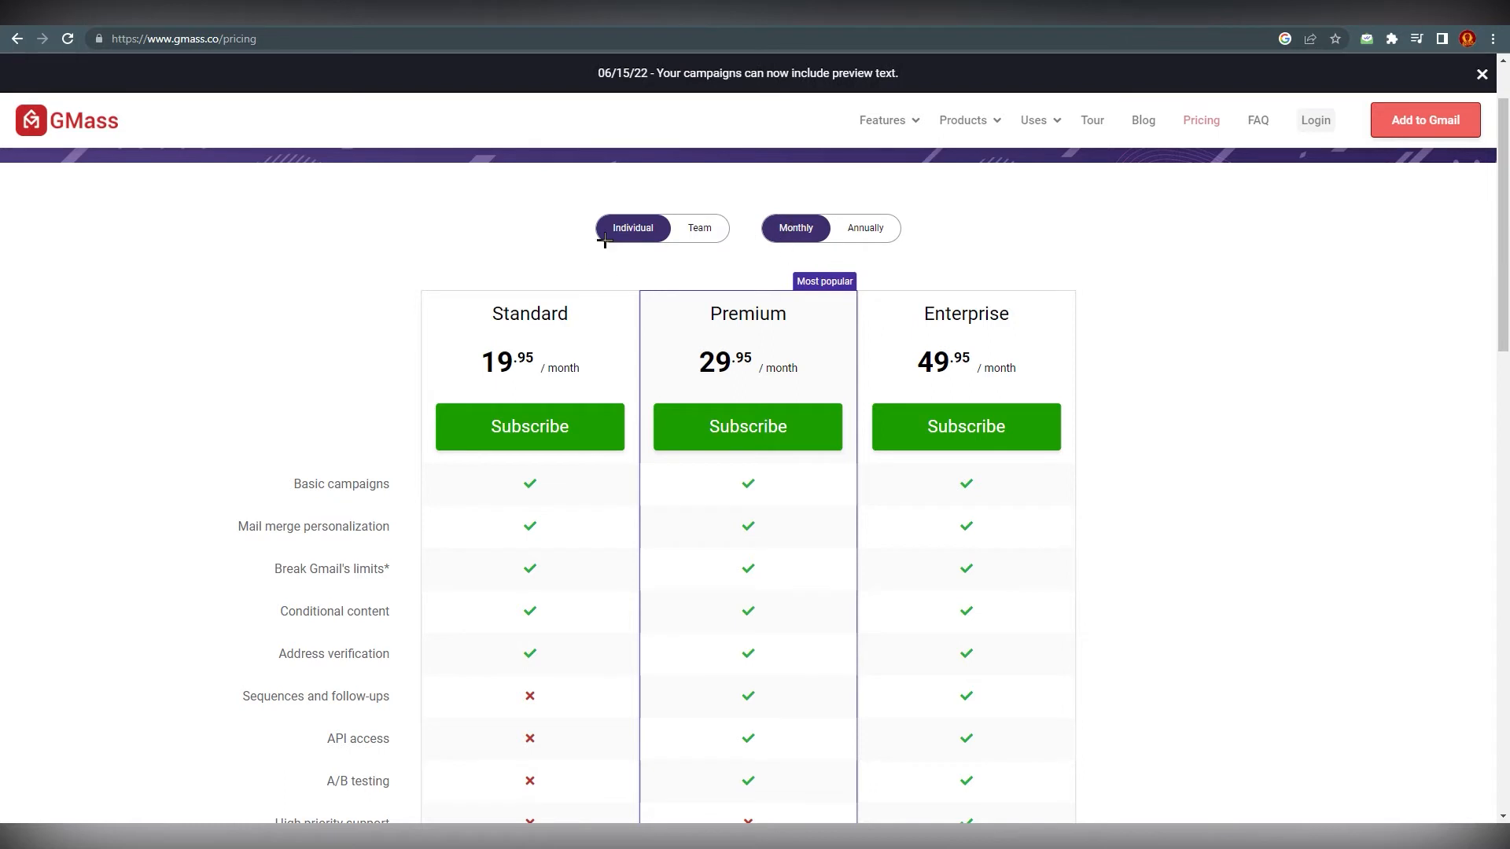
click(864, 228)
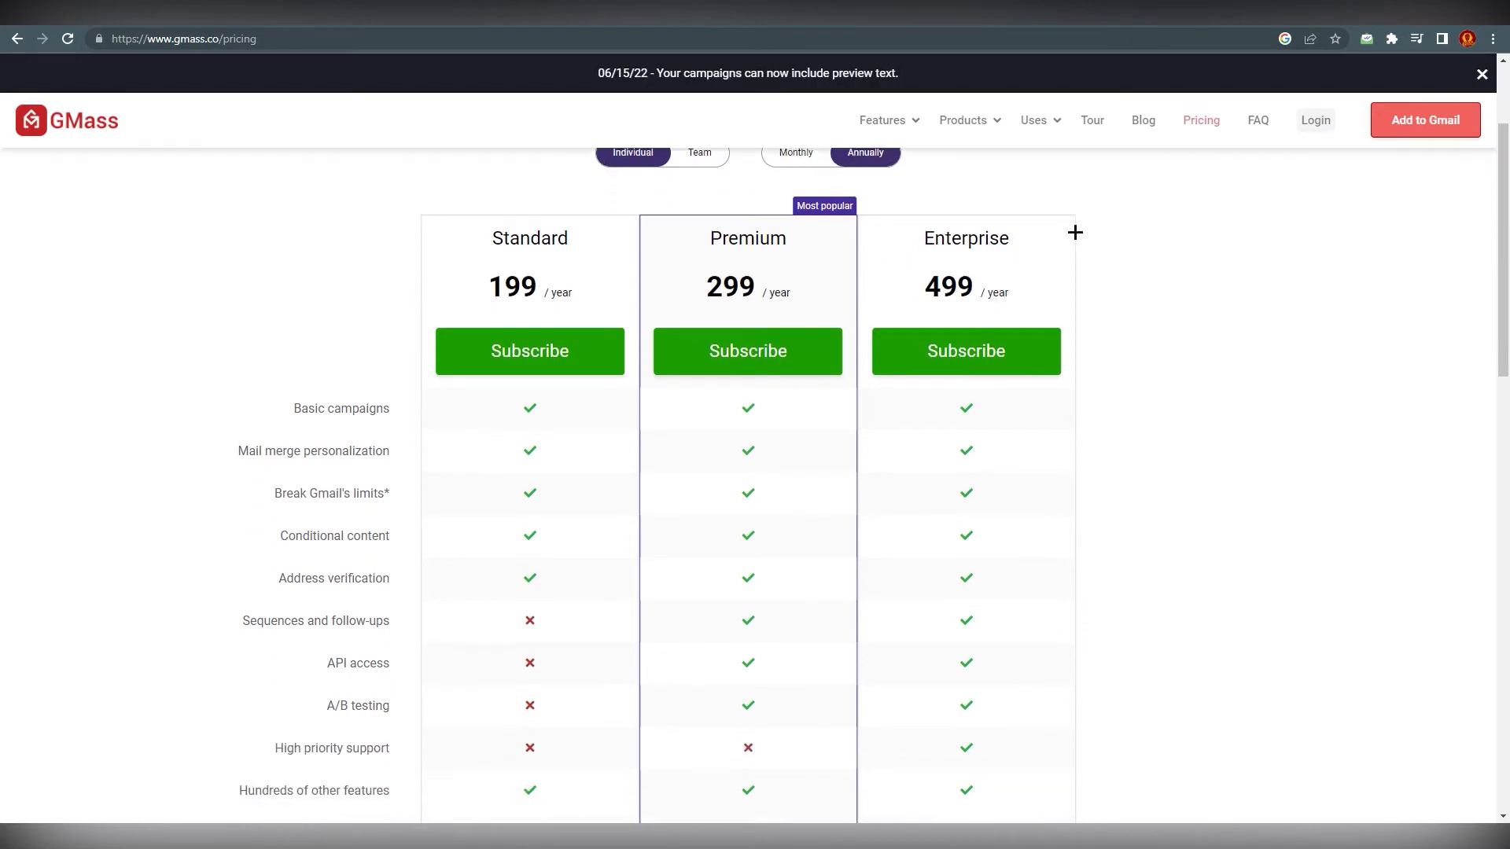
scroll(down, 3)
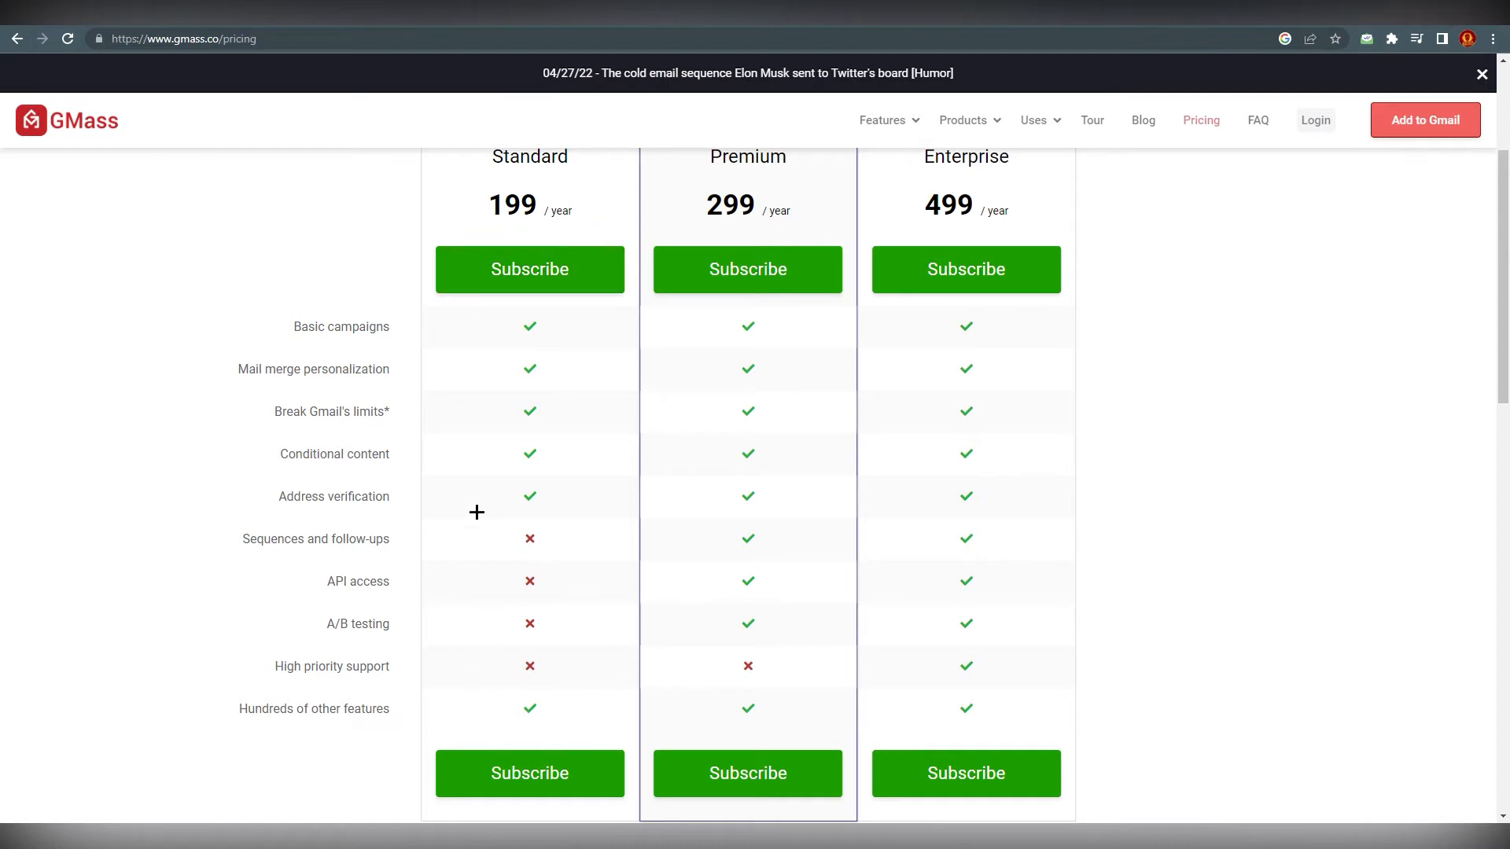
mouse_move(581, 450)
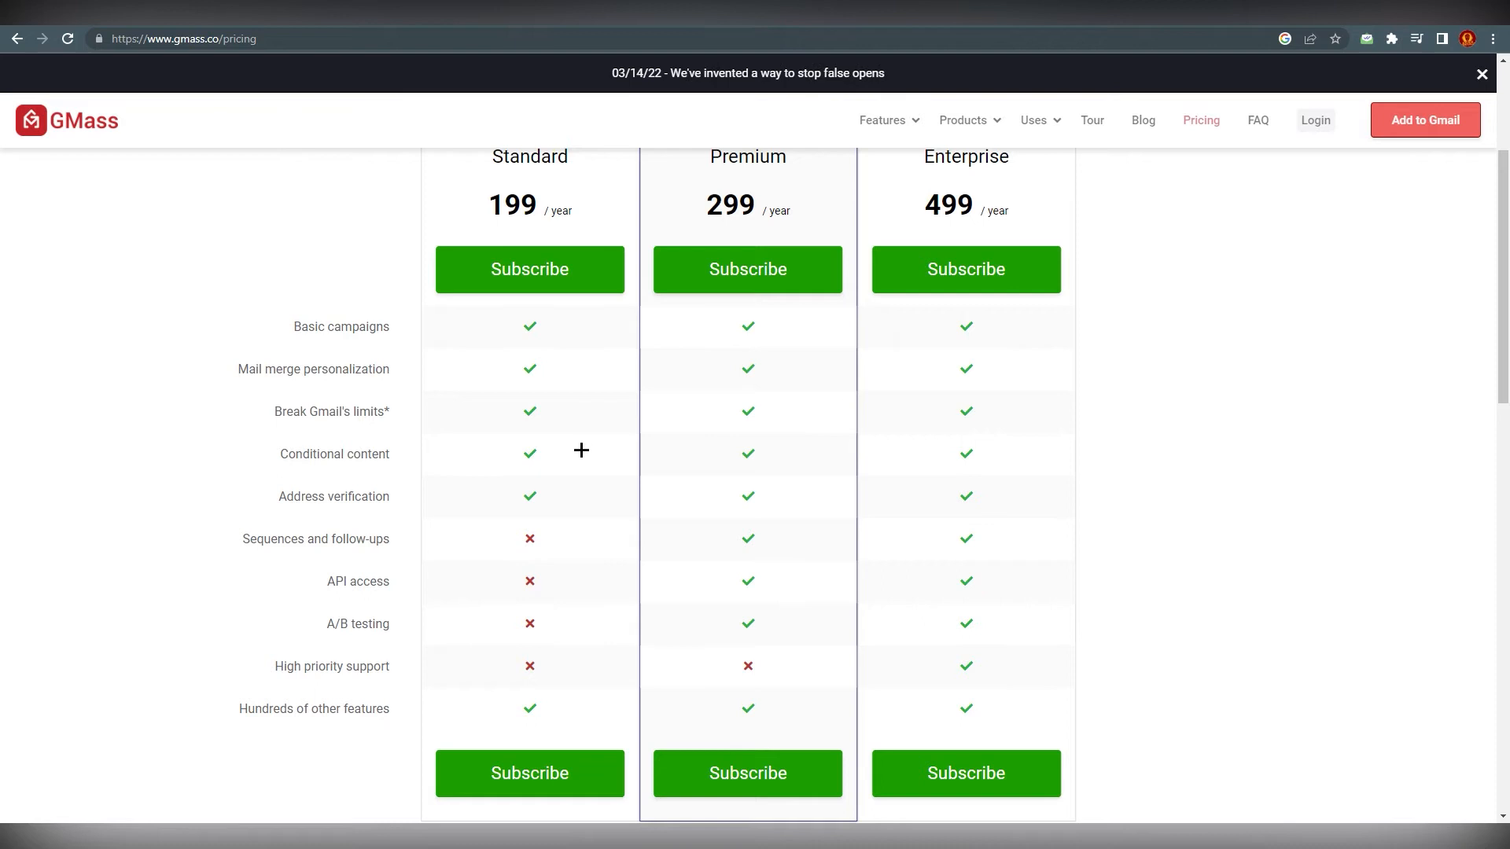
mouse_move(991, 179)
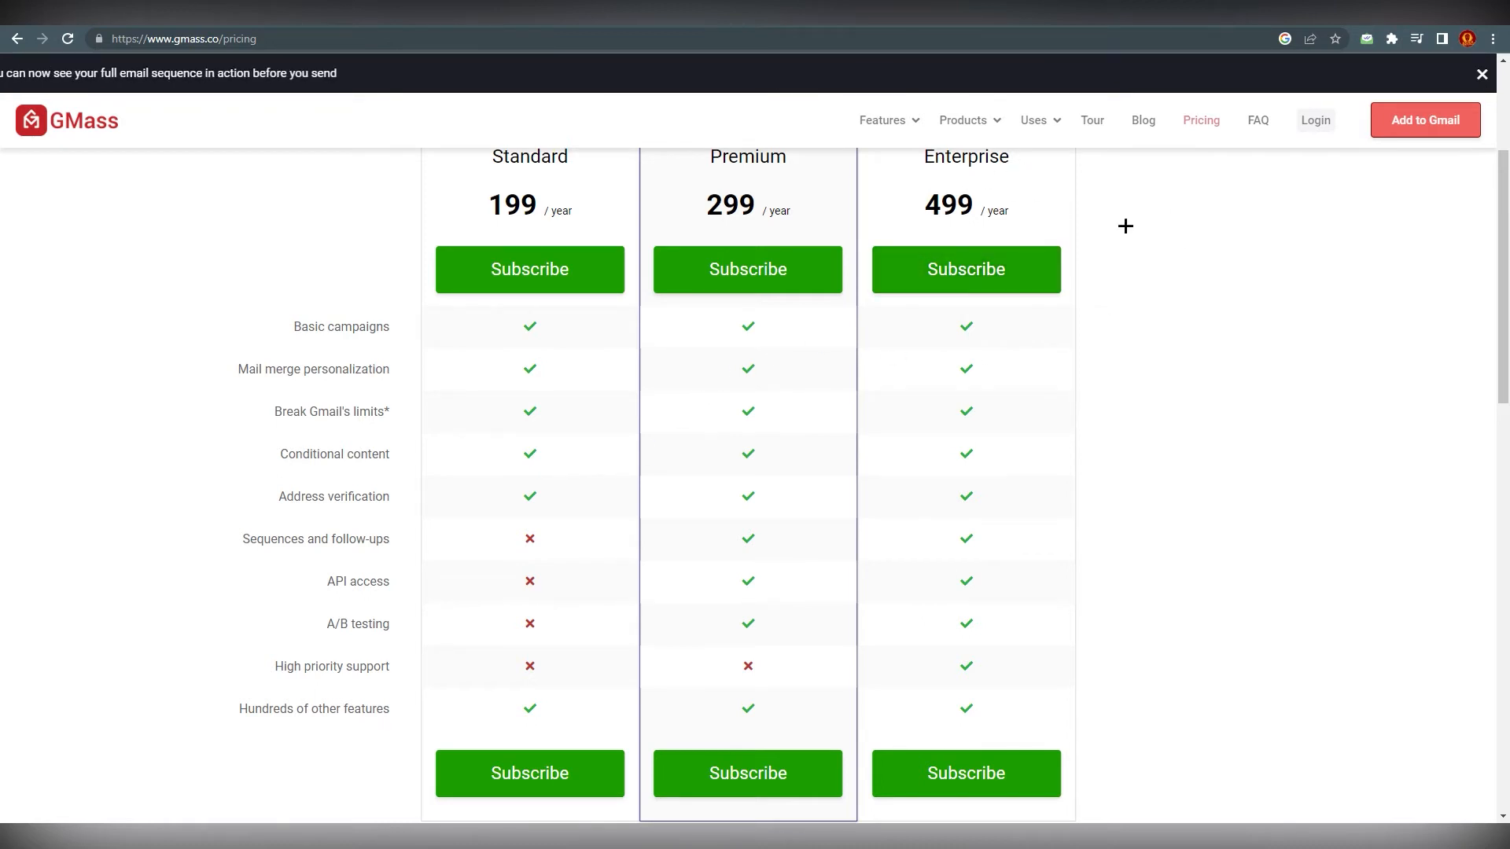
scroll(up, 3)
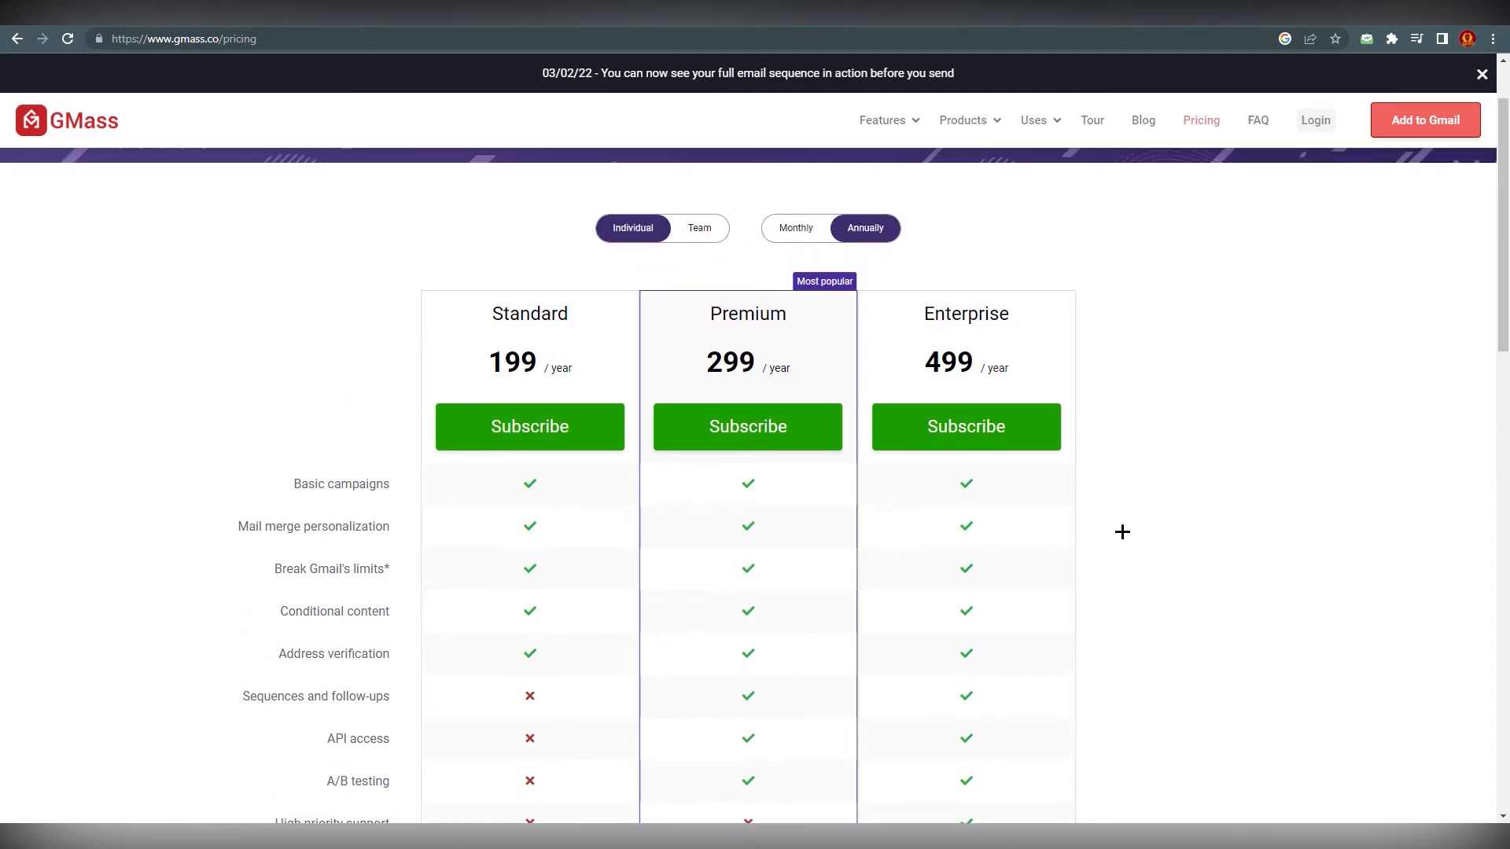
scroll(down, 3)
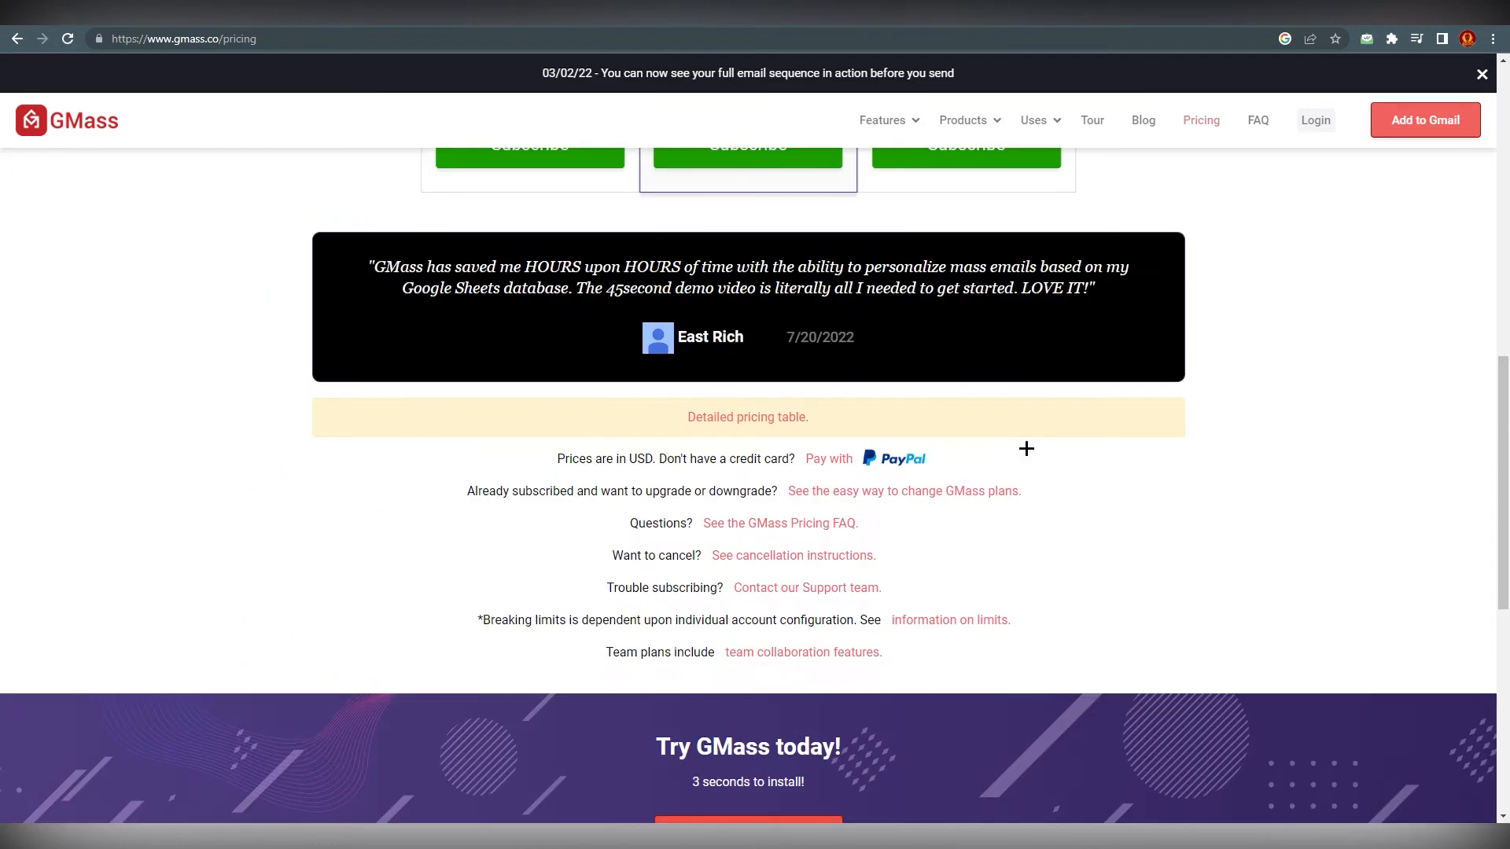
scroll(up, 3)
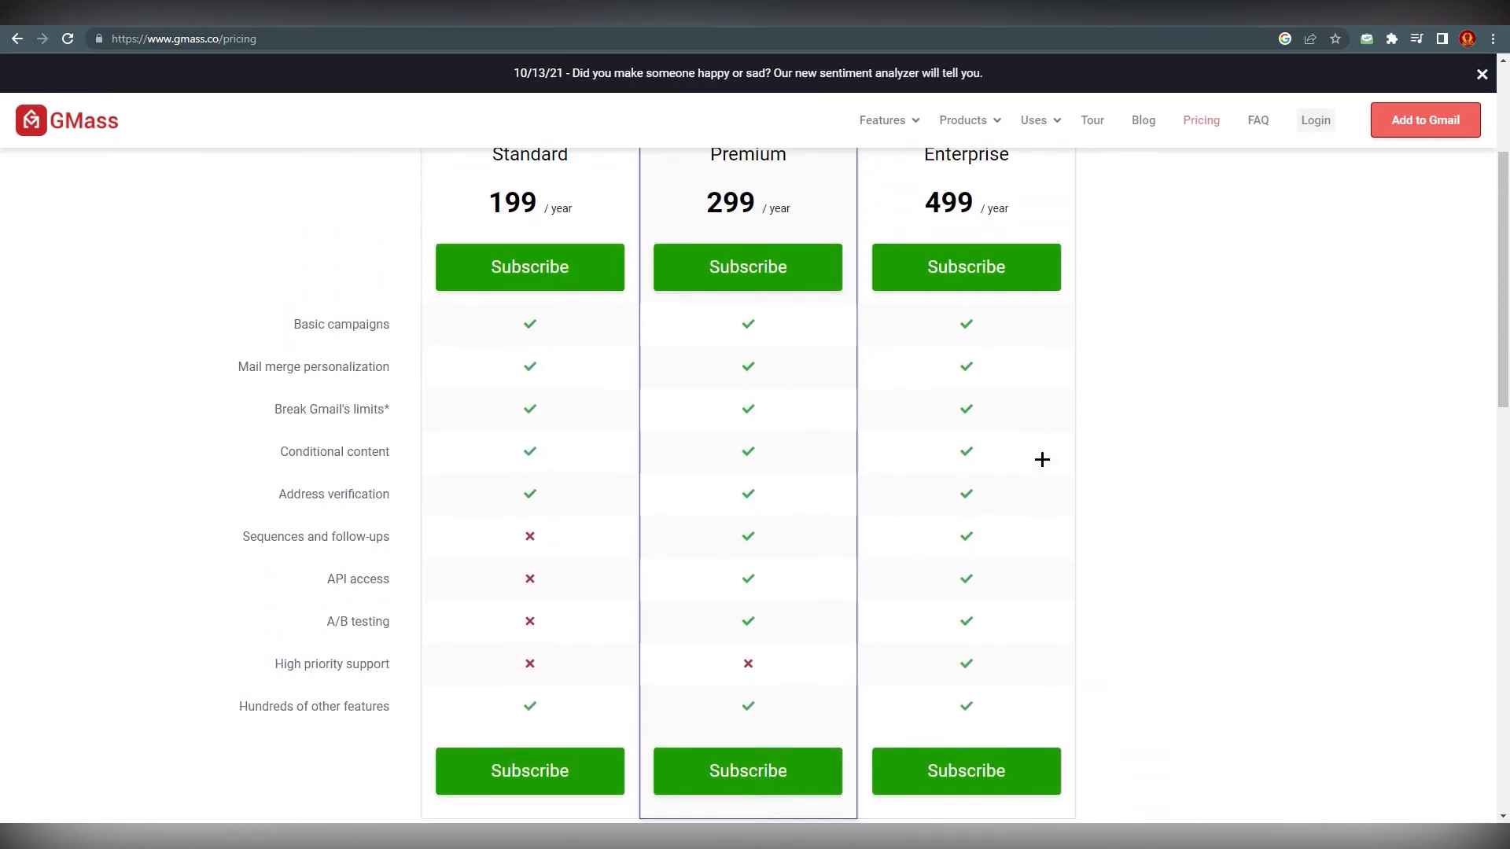
scroll(up, 3)
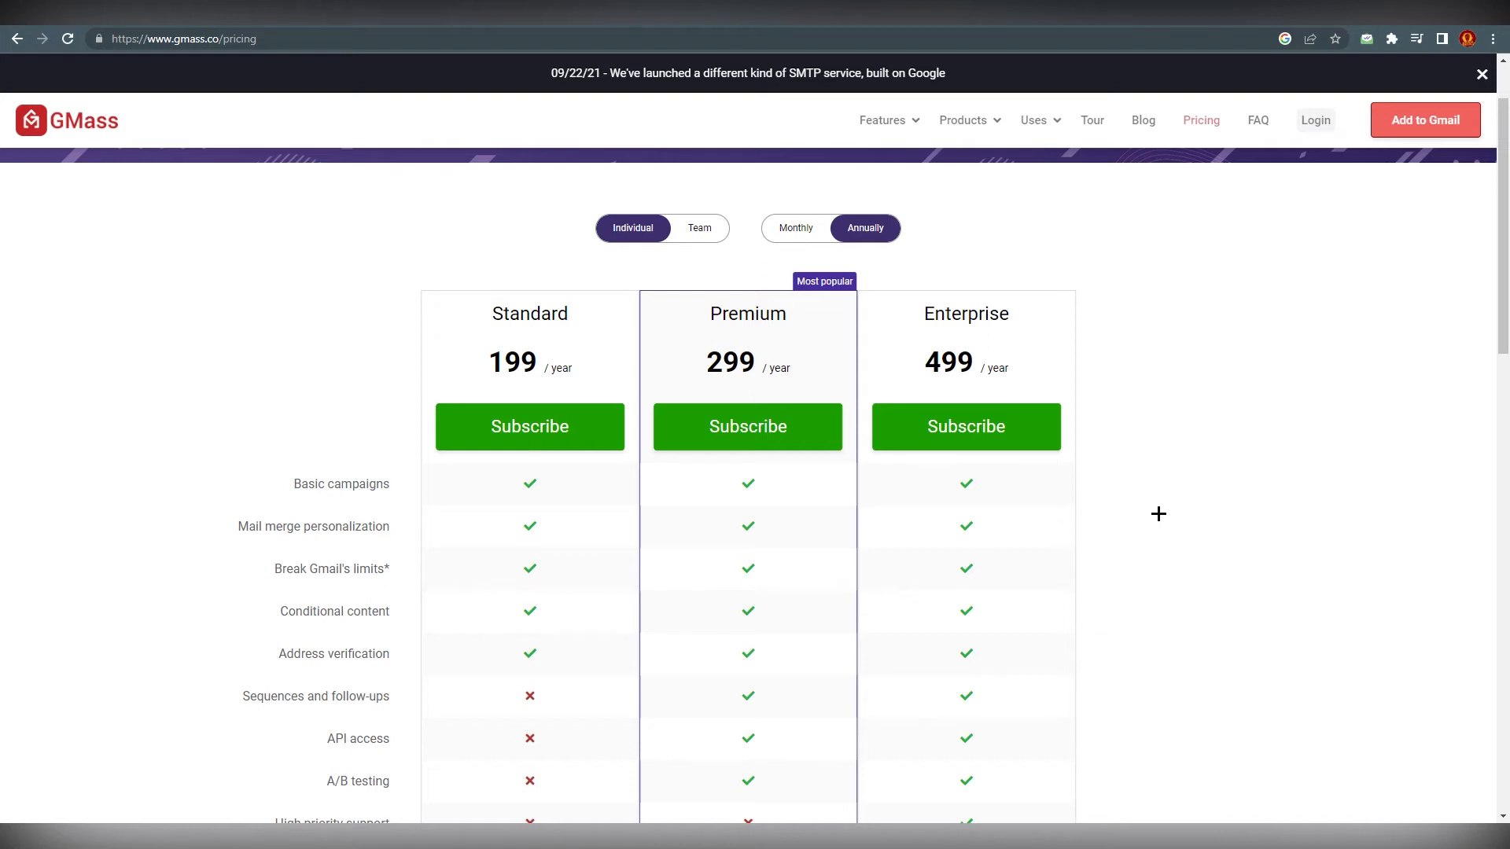
Show Team plans, try 25 users, return to 5 users and highlight the 125 per month price
click(699, 228)
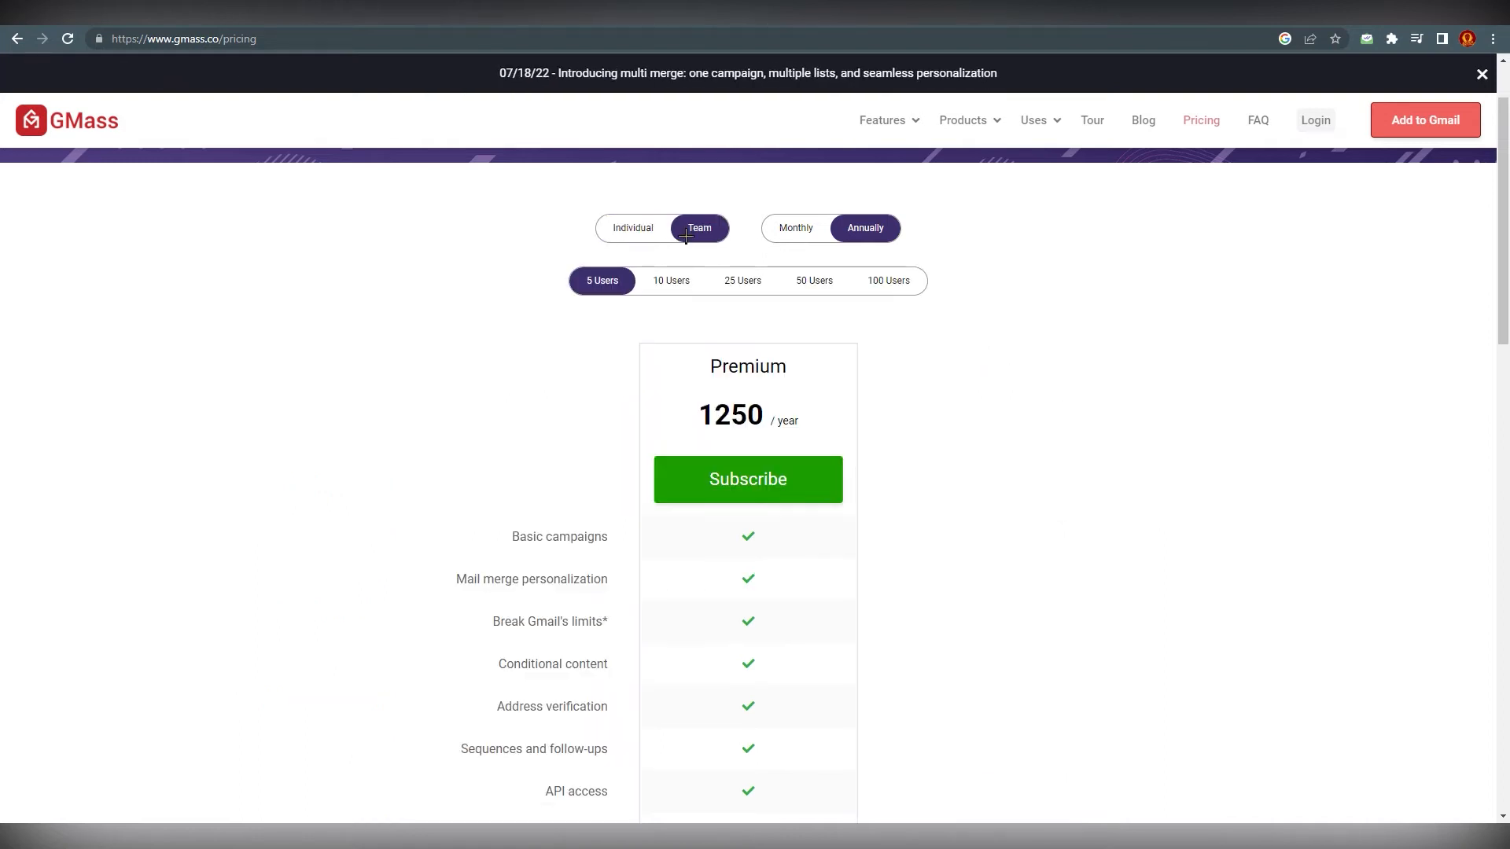
click(795, 228)
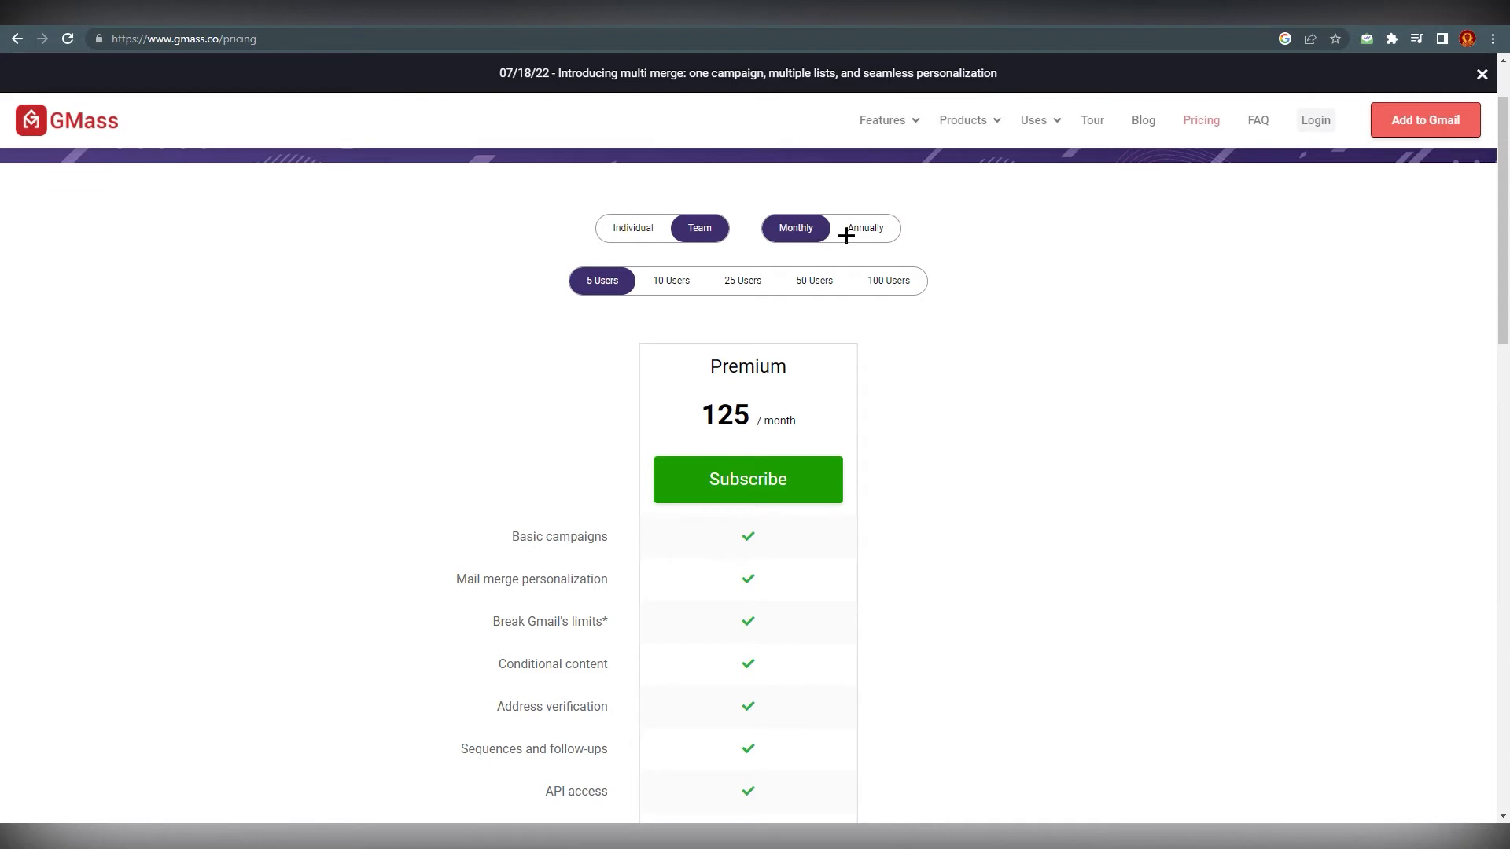
click(863, 228)
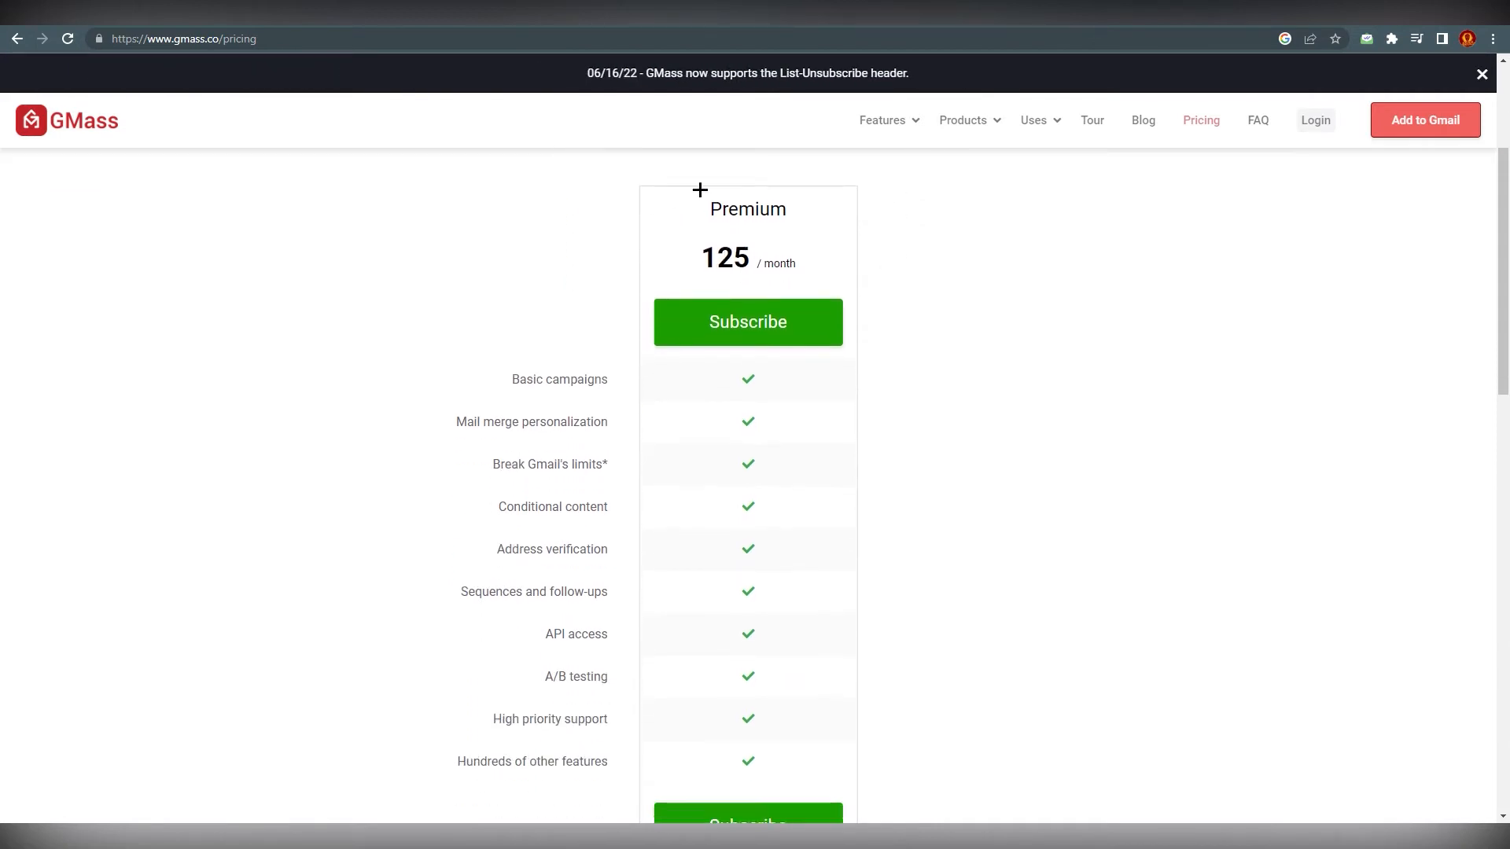
click(742, 202)
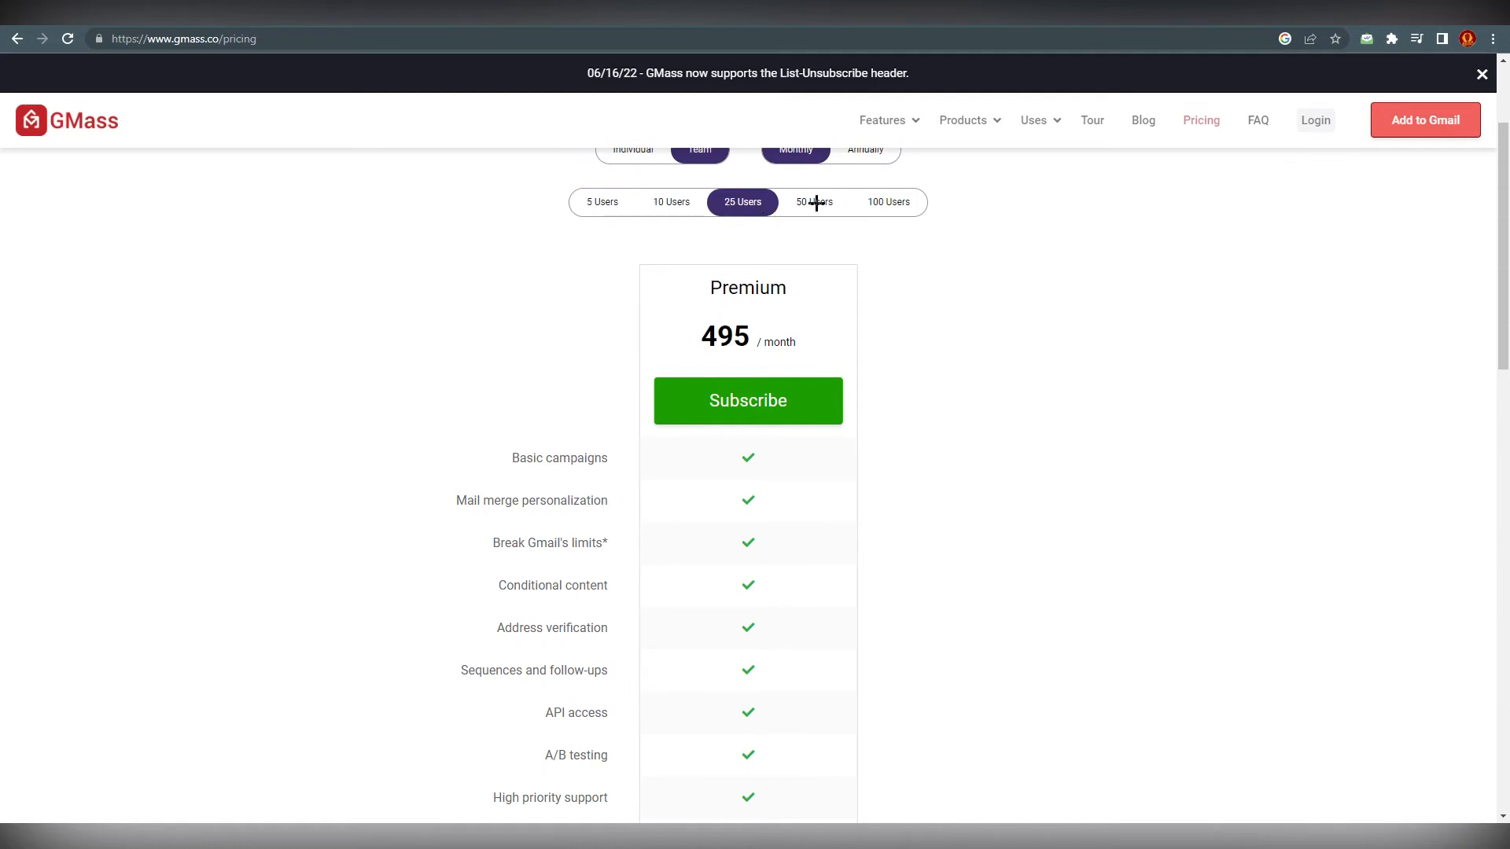
click(601, 202)
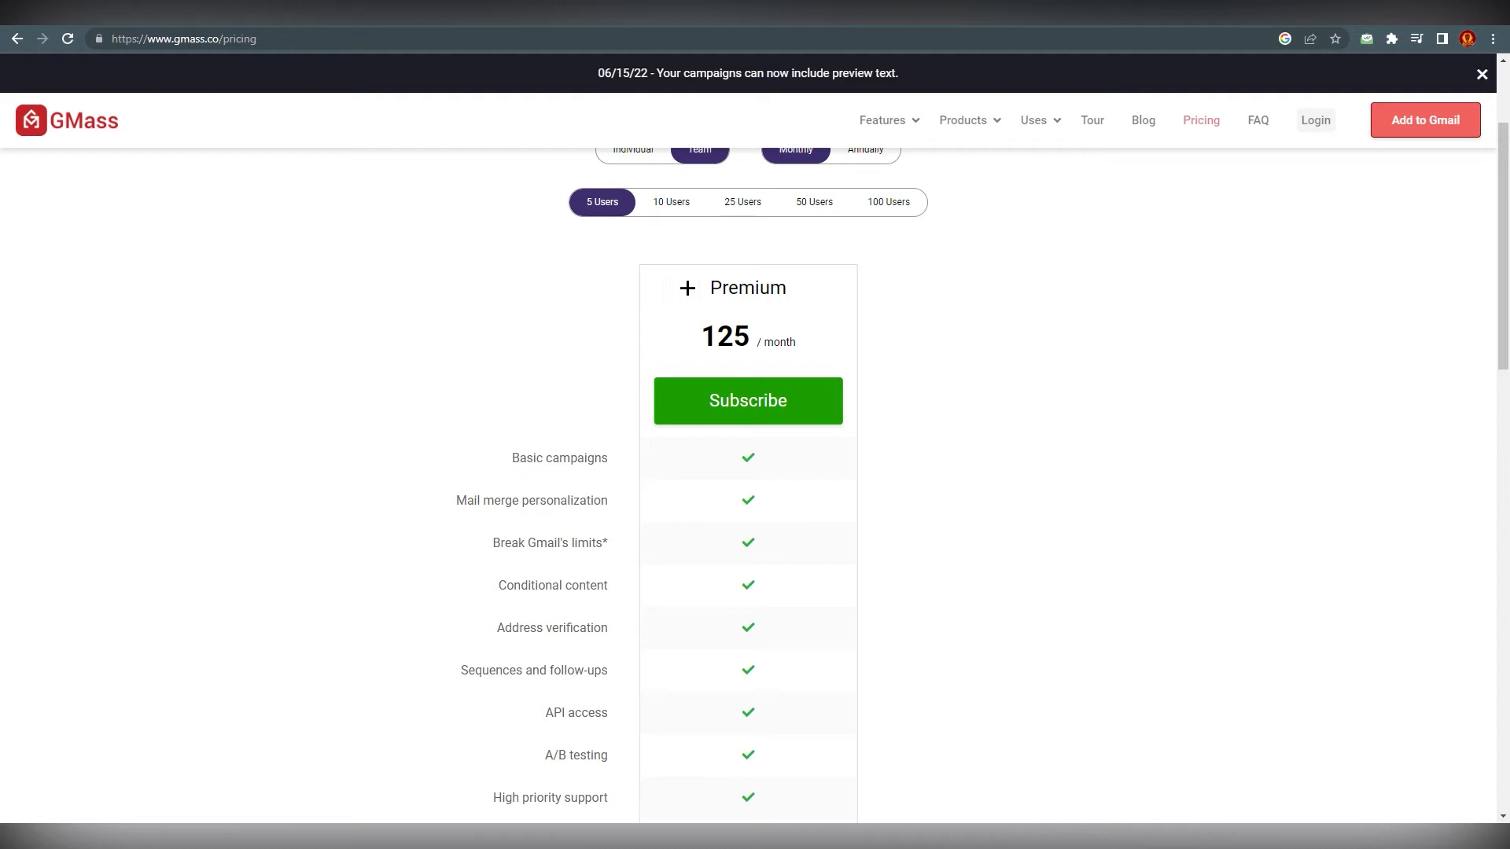
scroll(down, 3)
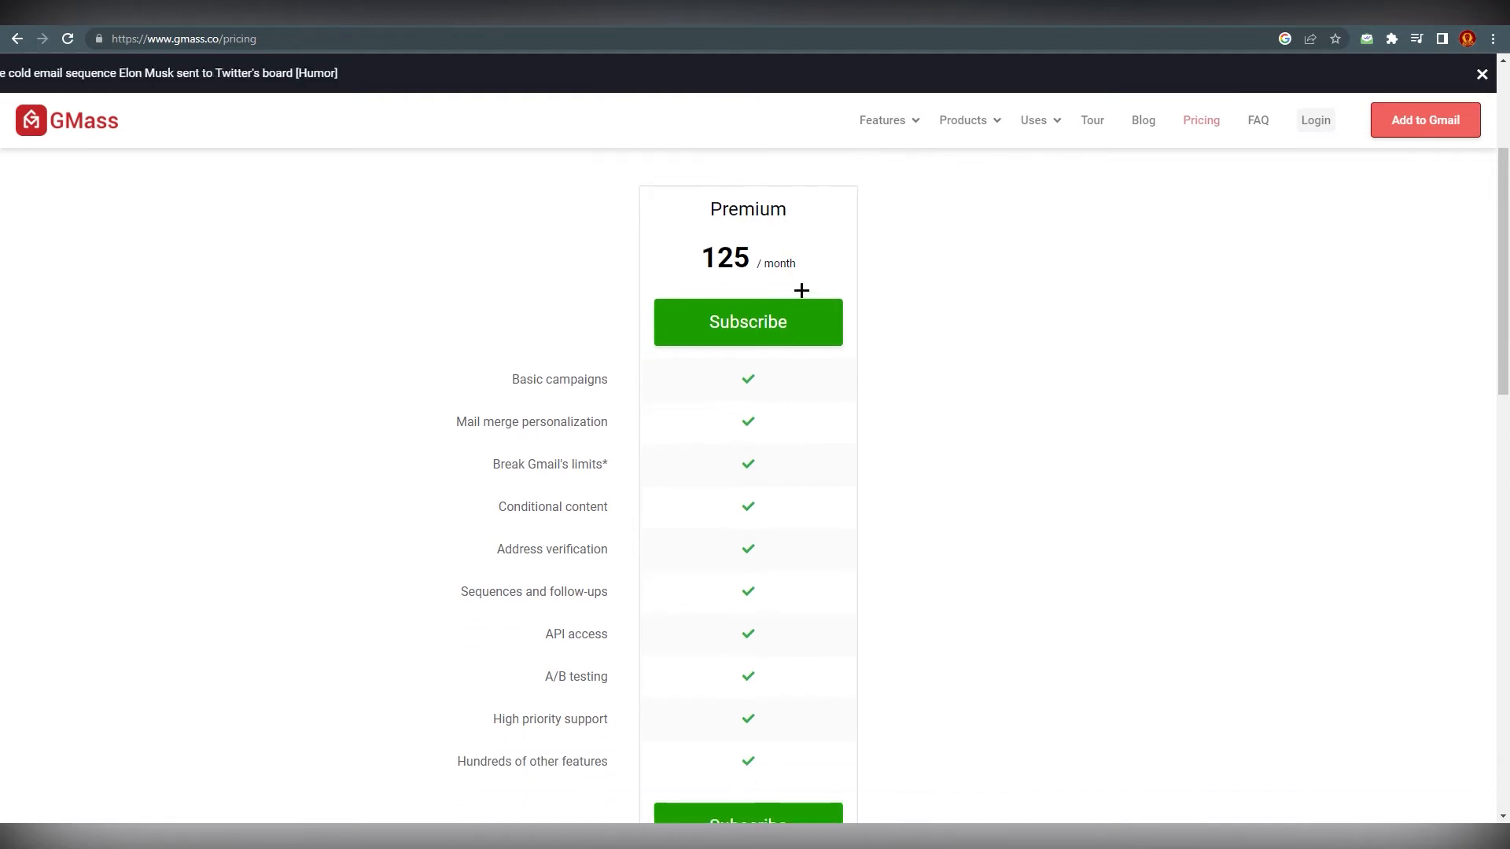
scroll(up, 3)
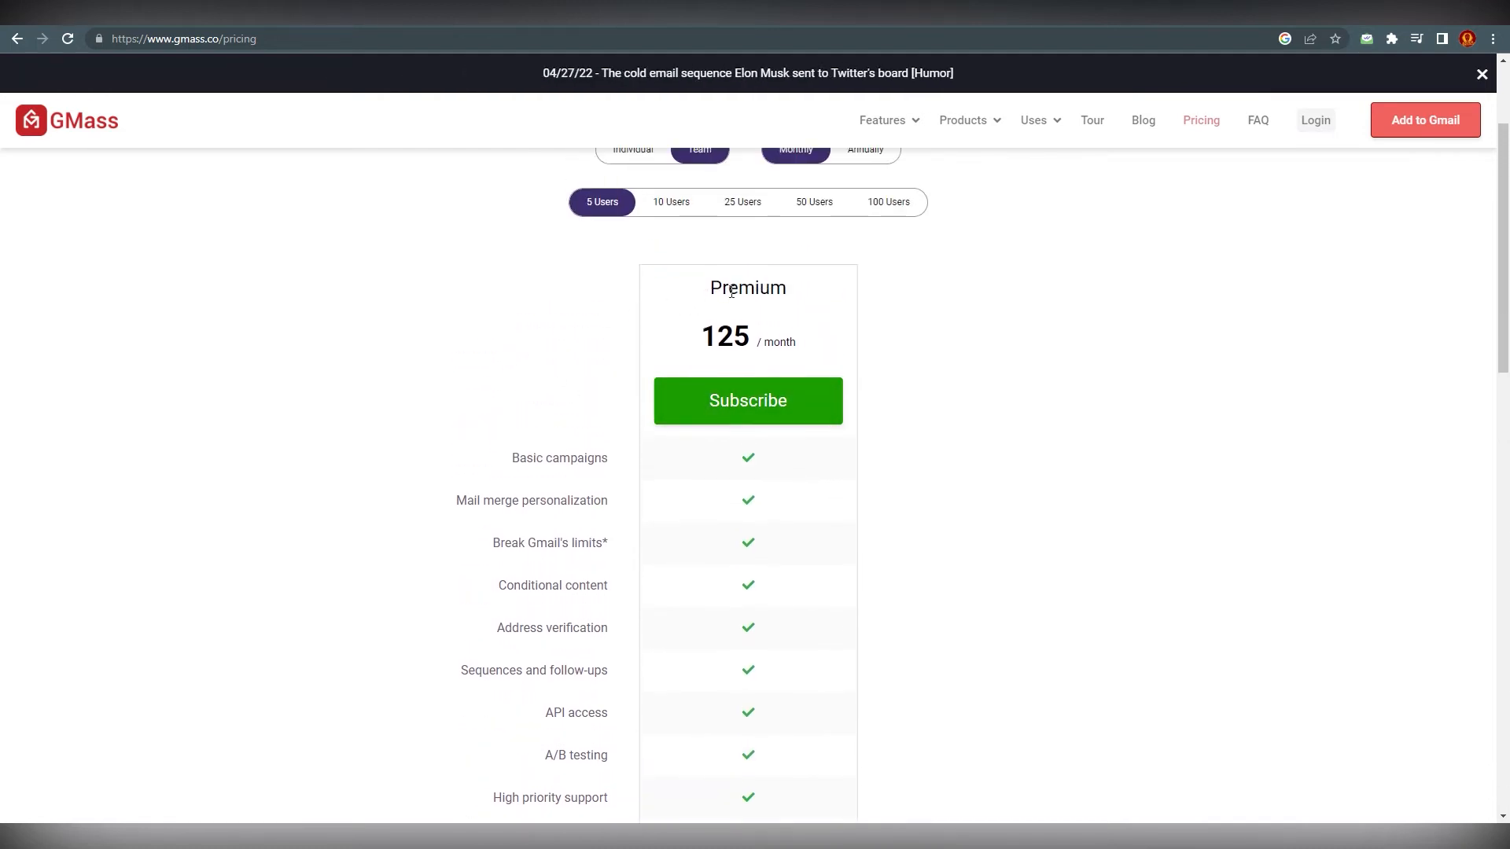
double_click(727, 338)
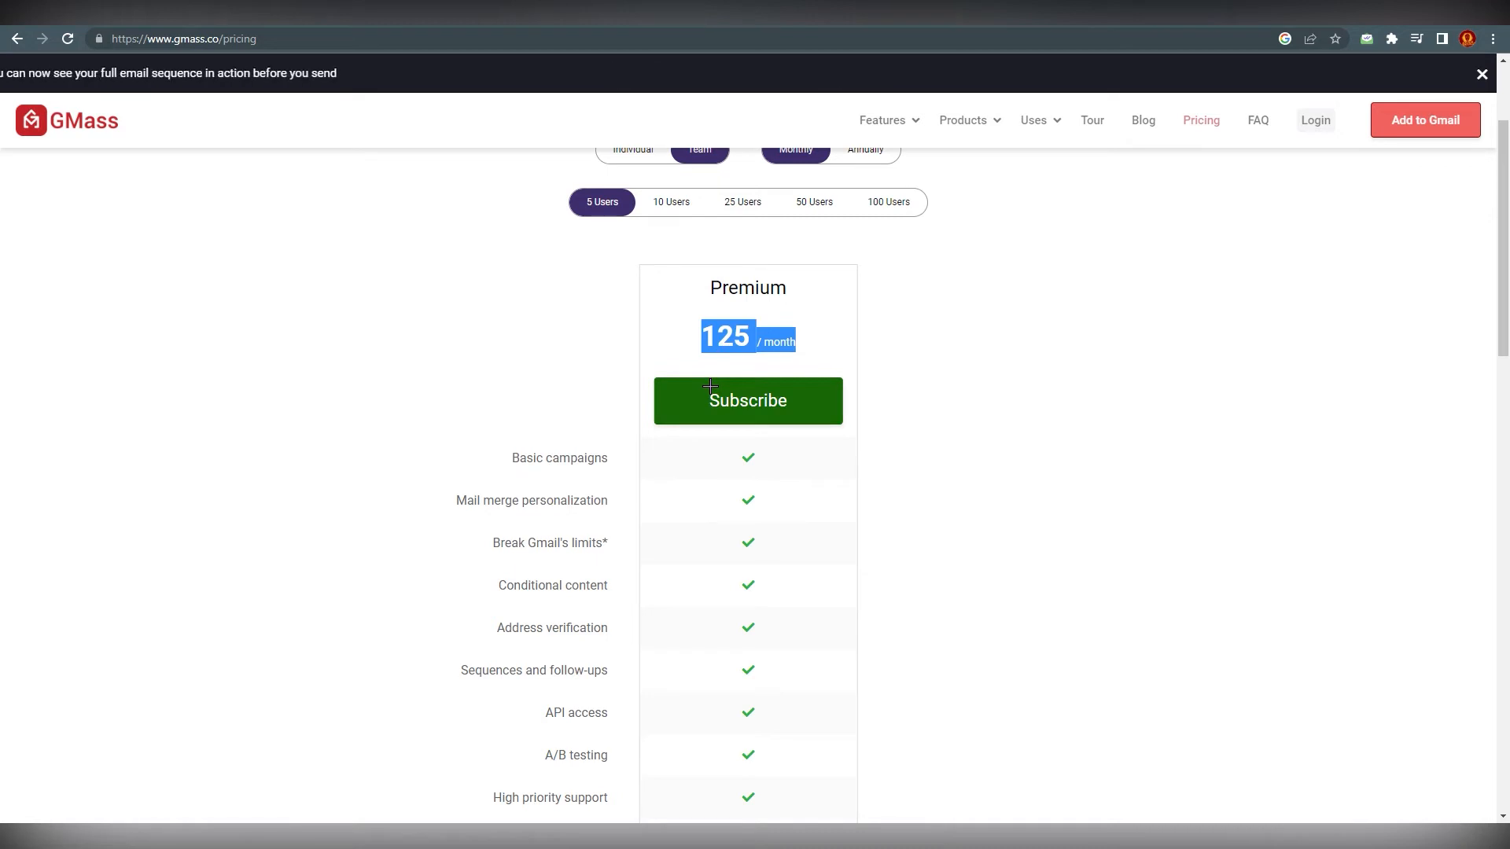
mouse_move(837, 360)
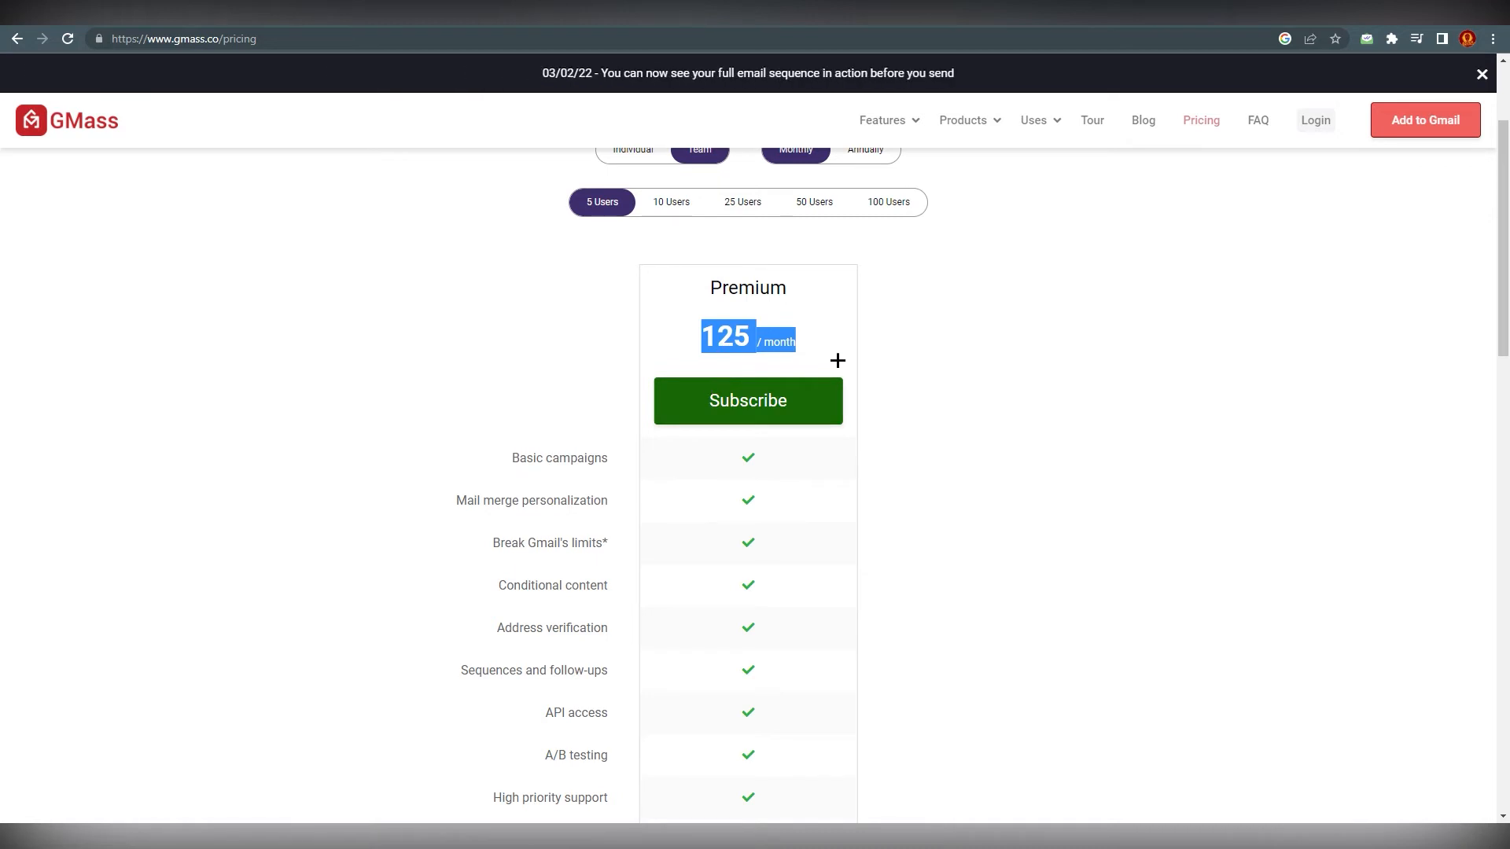
Try 100 users, return to 5 users and switch to annual billing showing Premium at 1250 per year
scroll(up, 3)
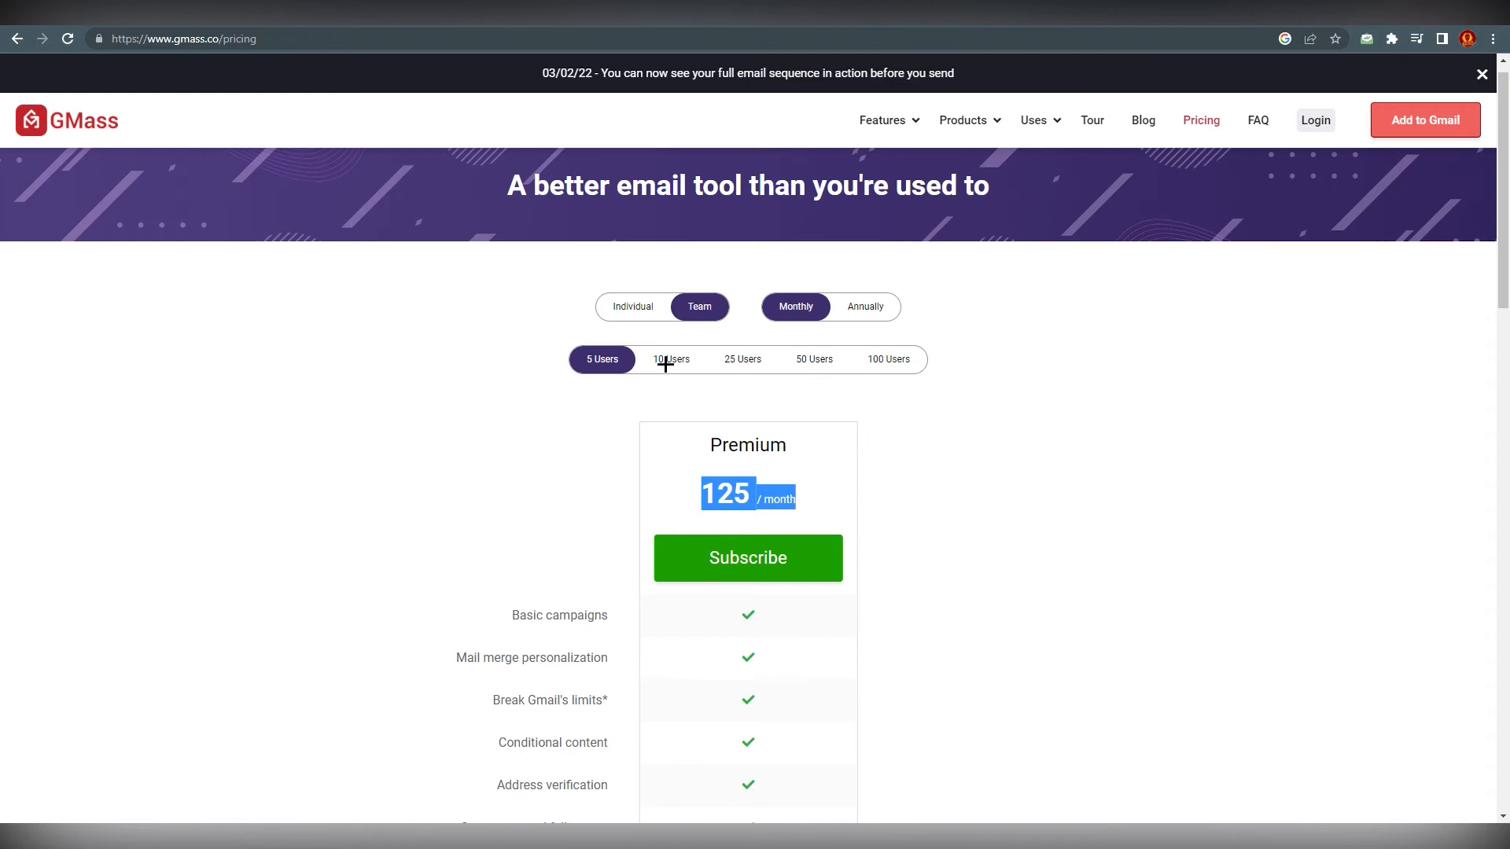
click(887, 360)
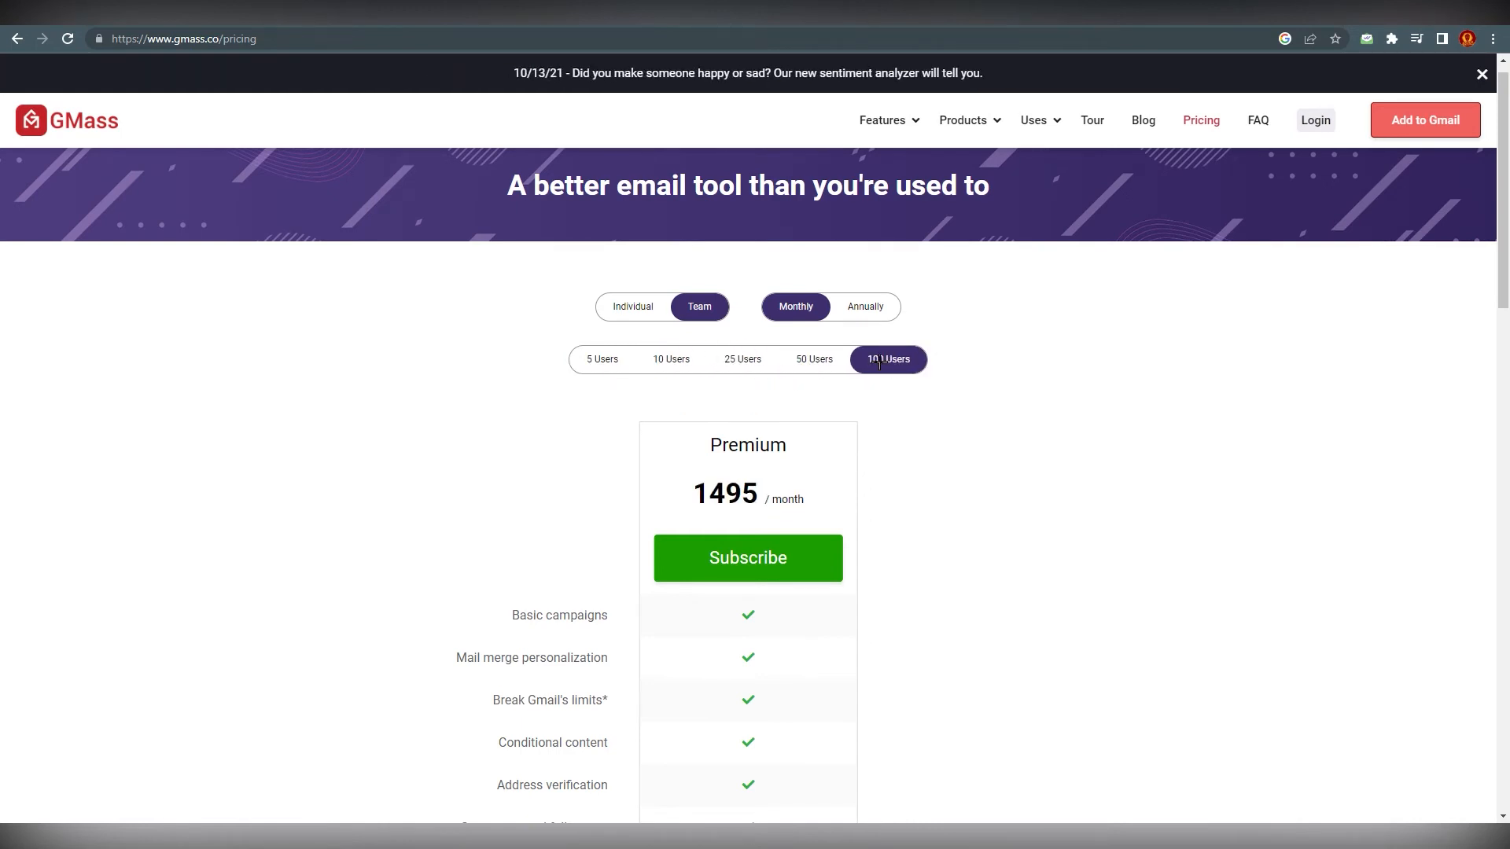
click(600, 359)
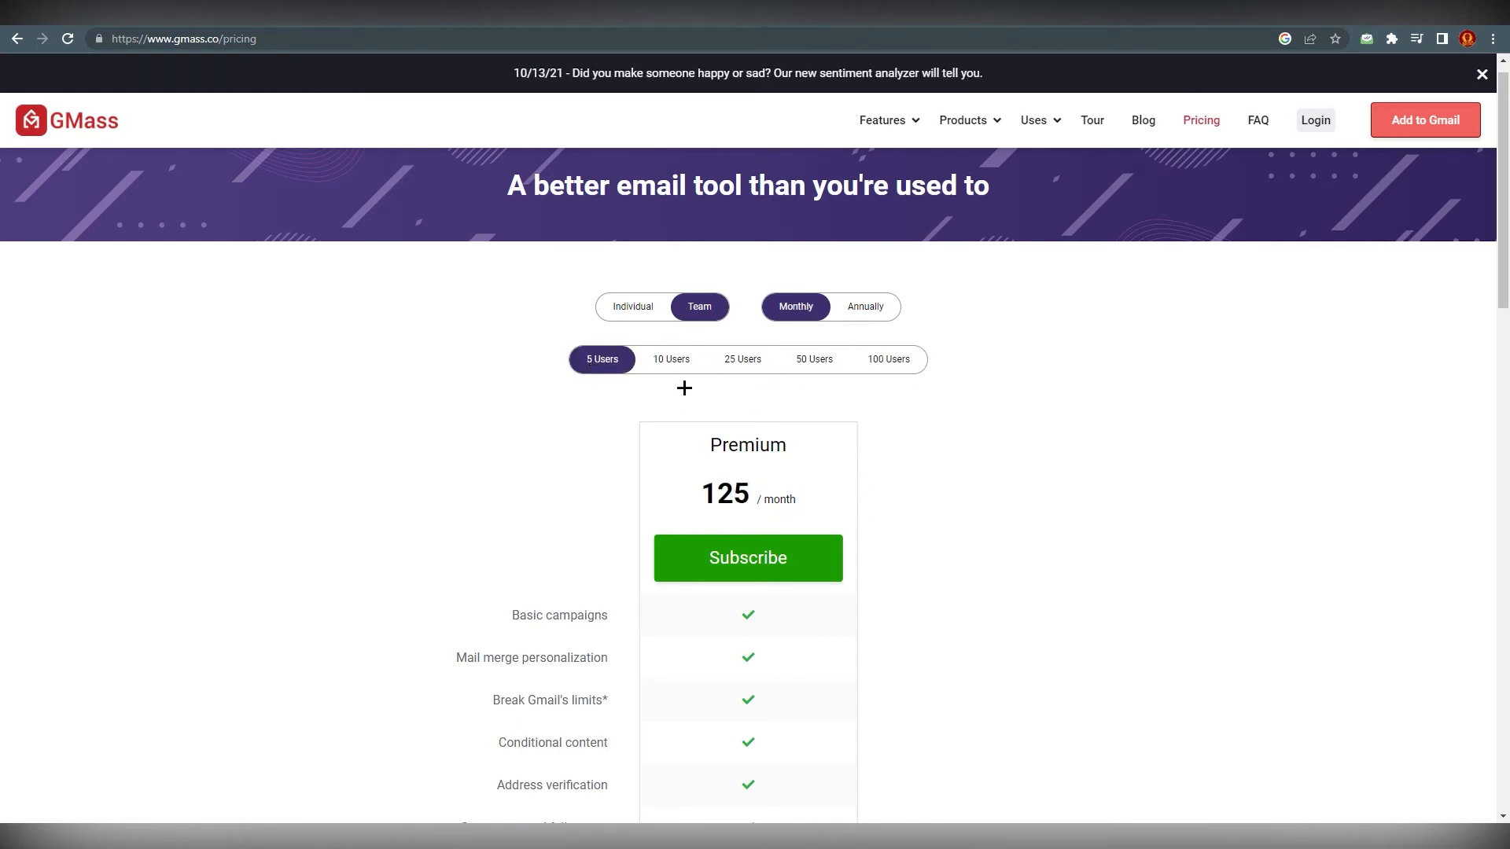
click(863, 306)
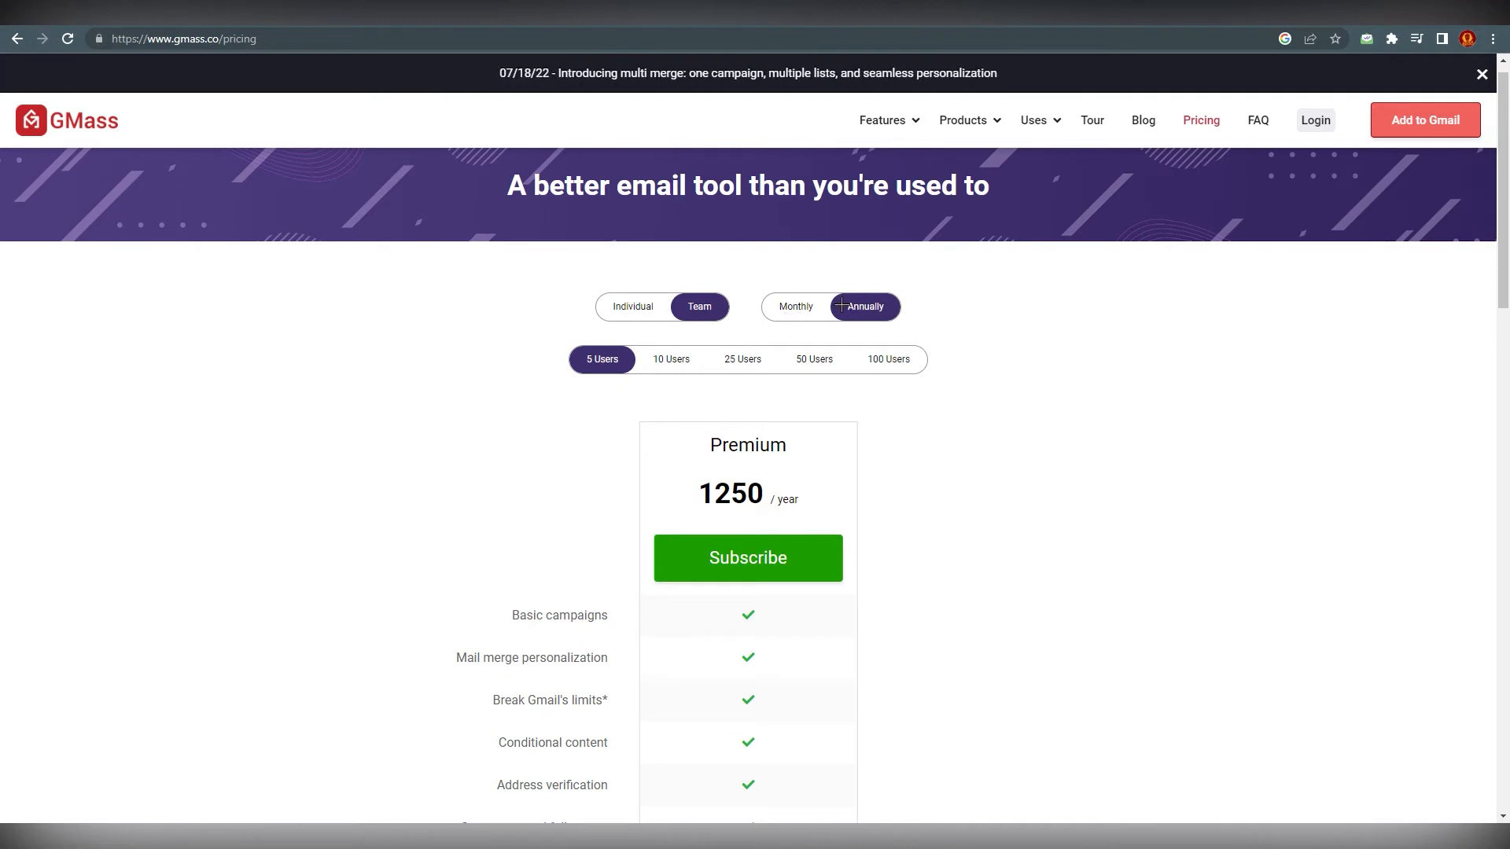
mouse_move(802, 313)
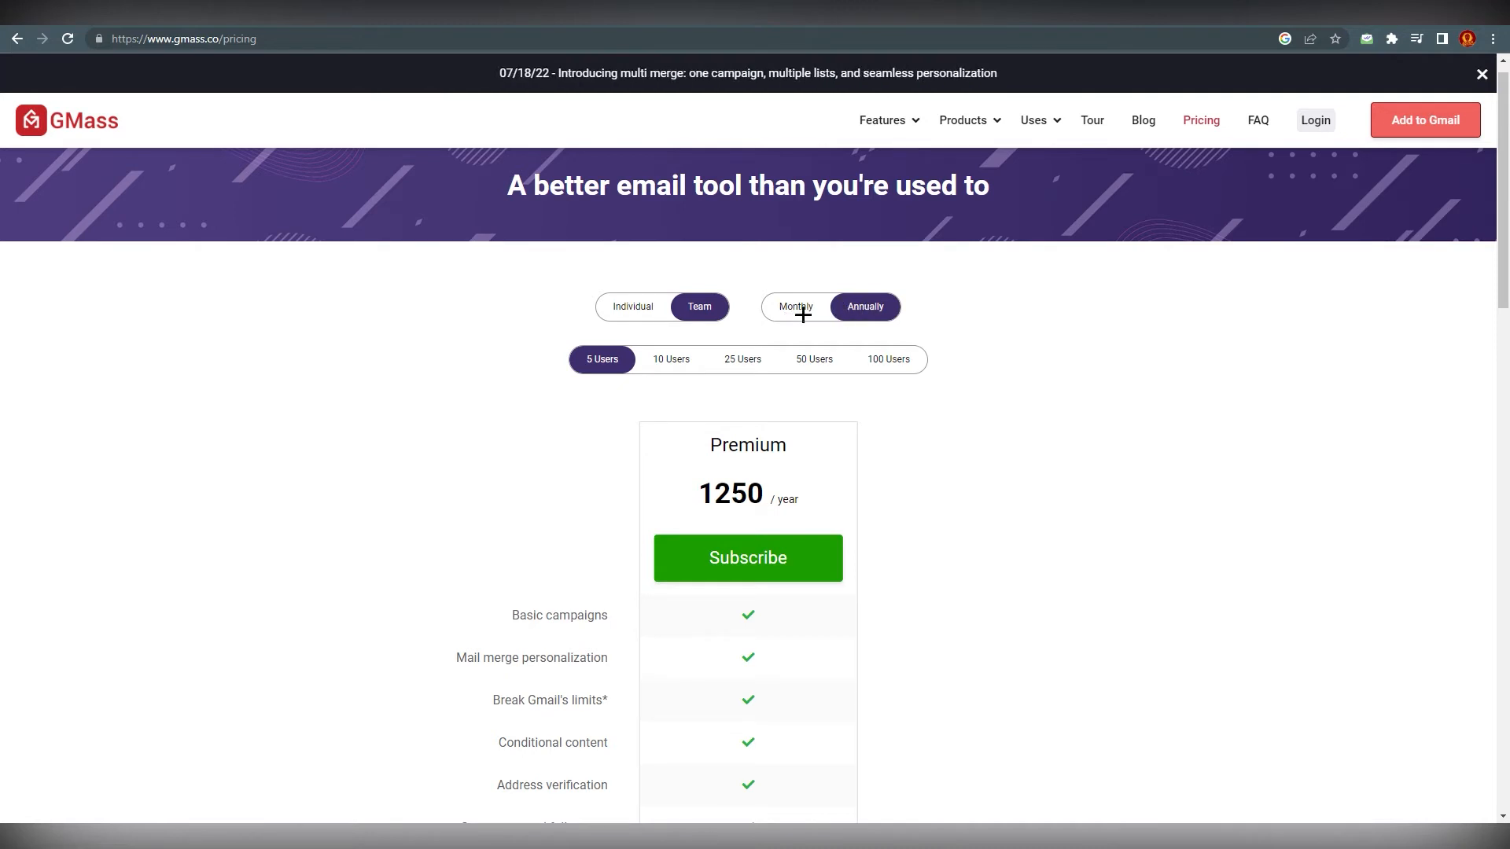
scroll(down, 3)
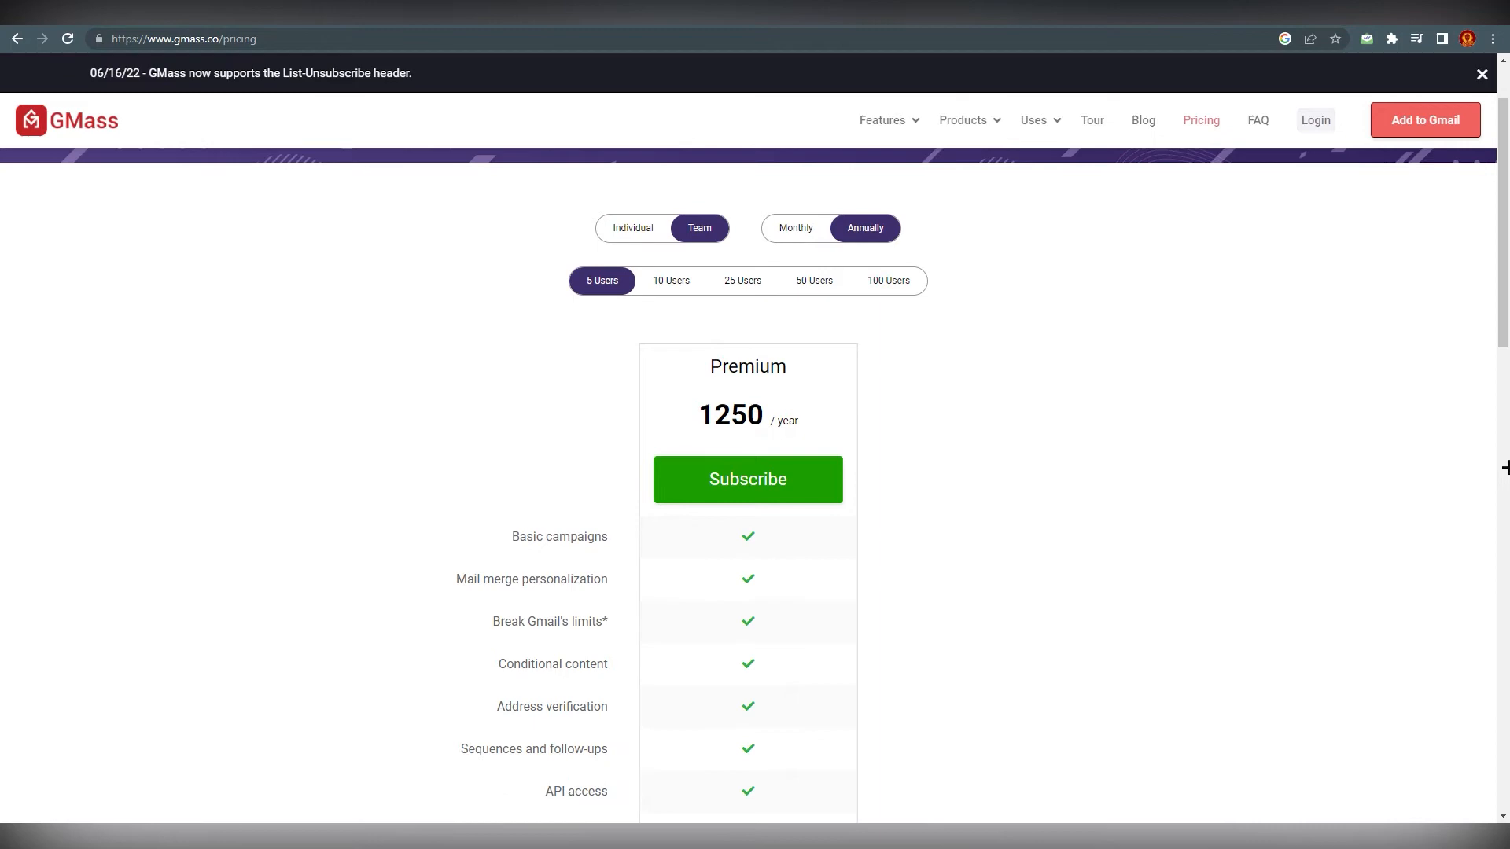
scroll(down, 3)
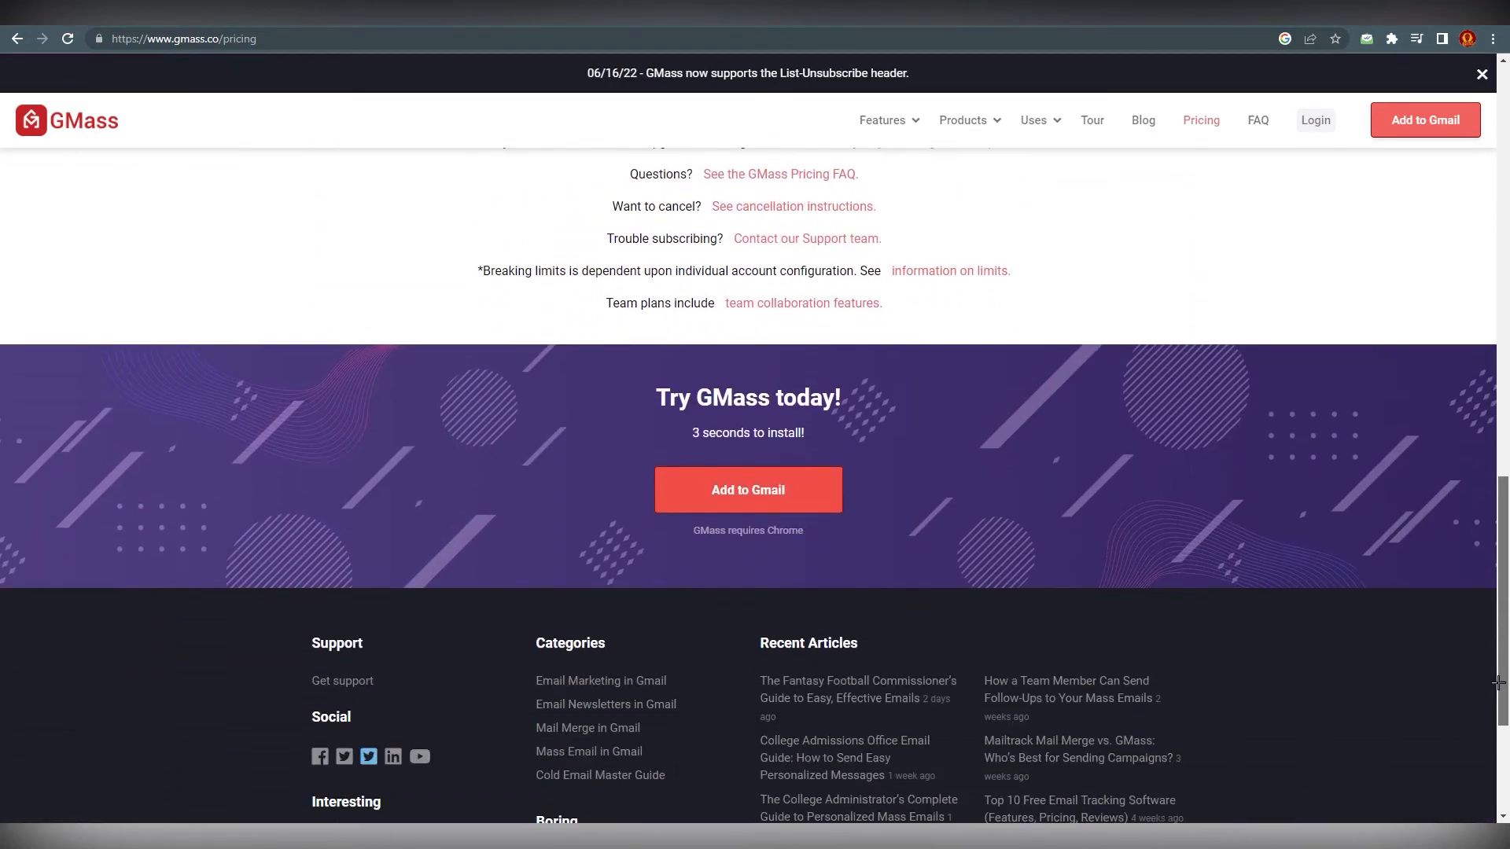
scroll(up, 3)
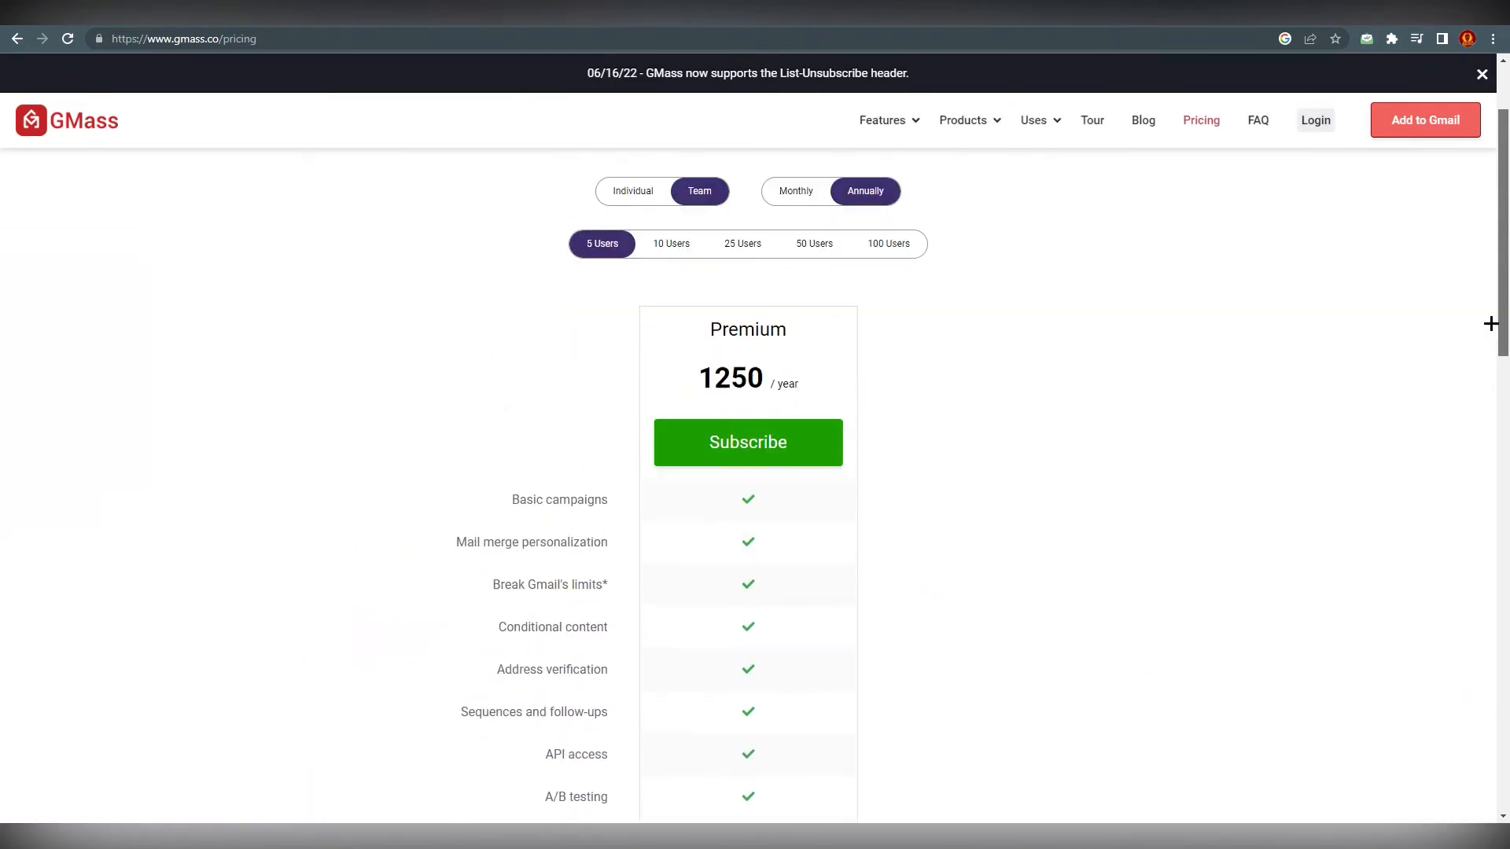
Return to the GMass homepage via the logo, view the Features list and scroll the page
click(65, 120)
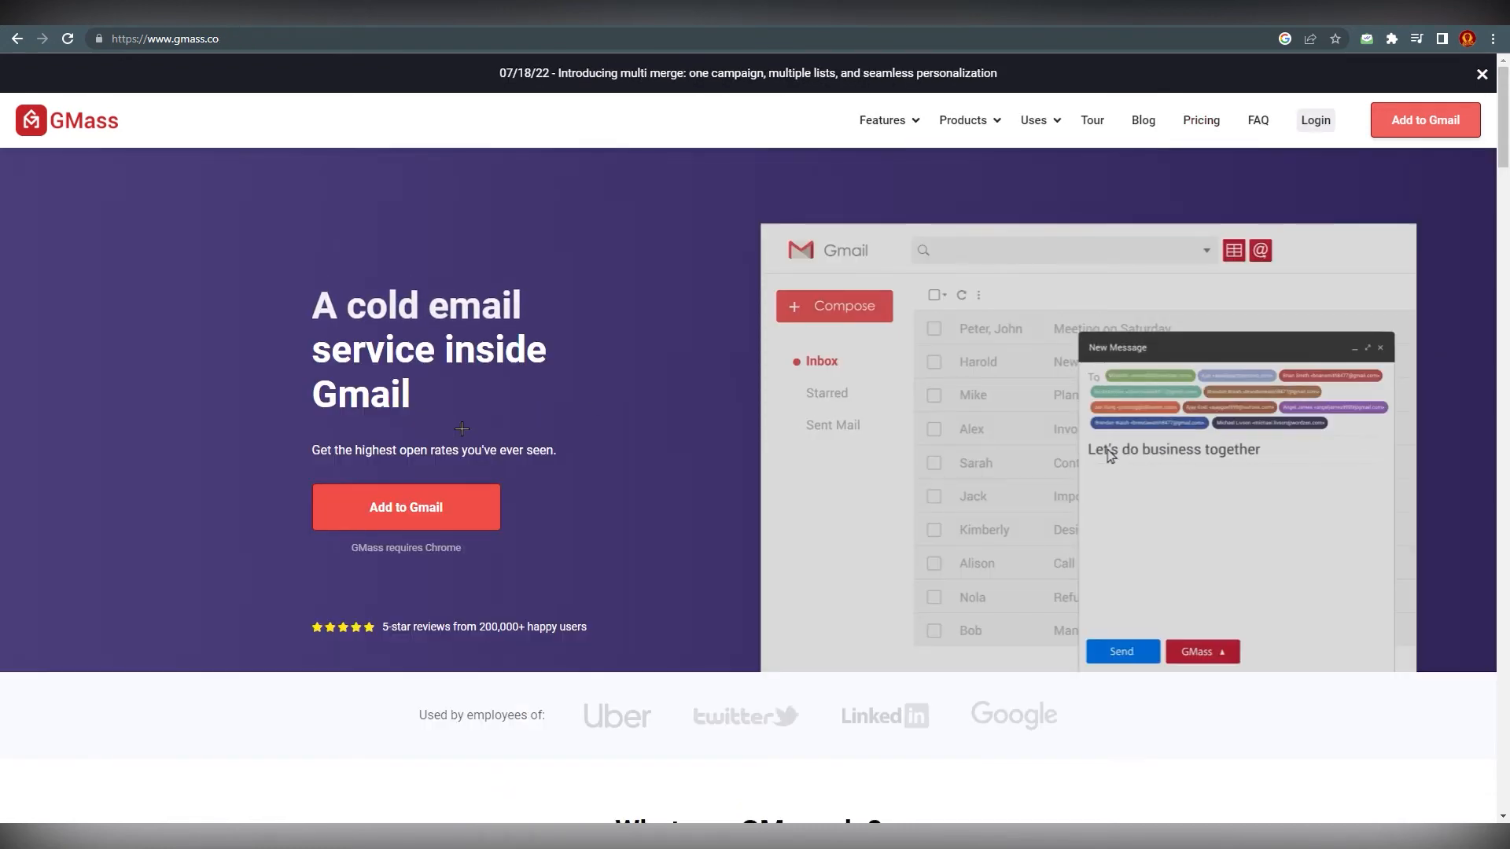
click(880, 120)
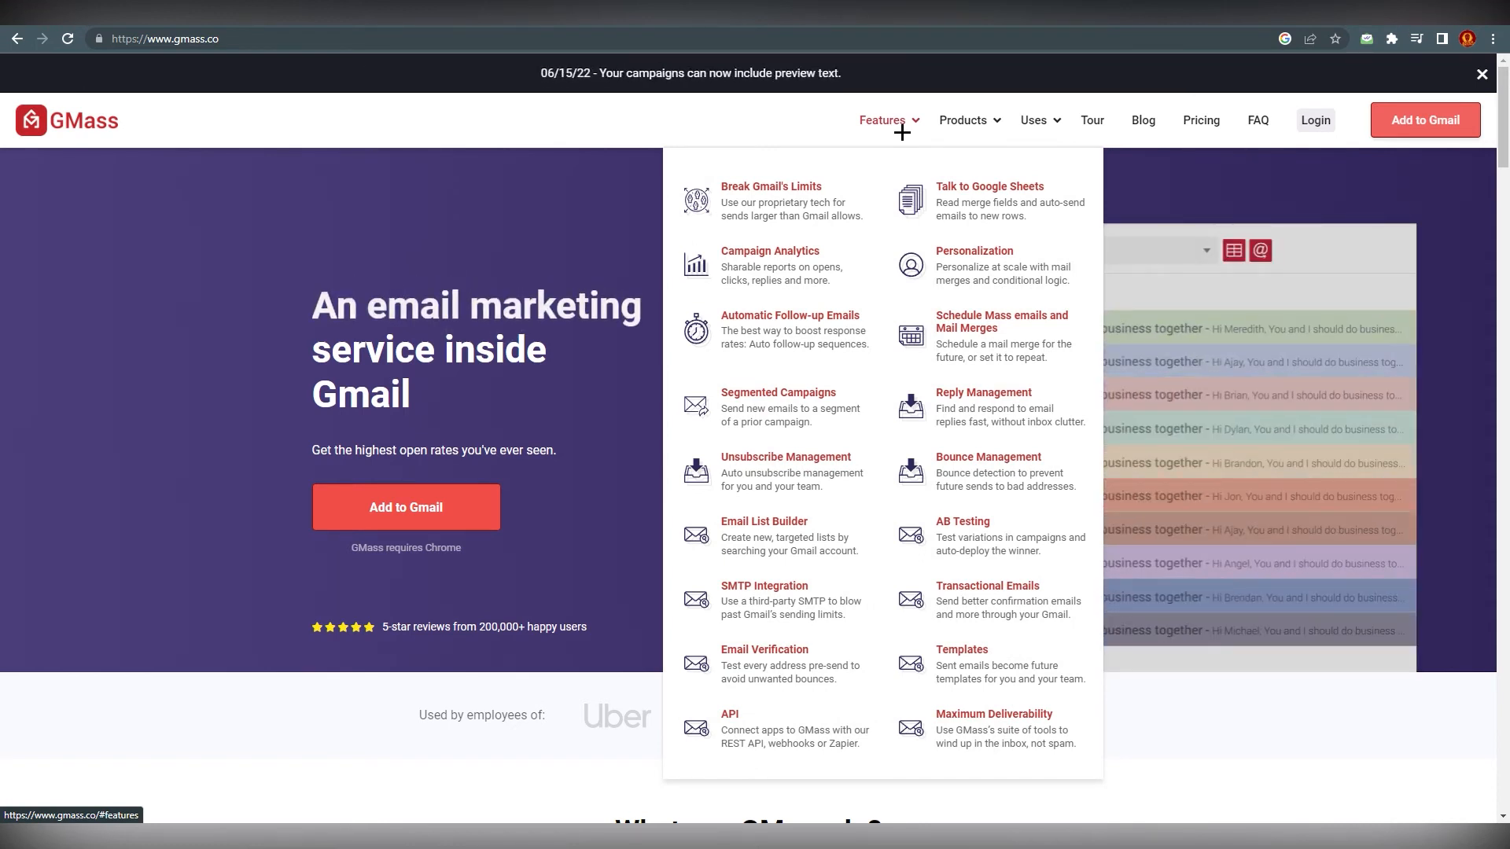
mouse_move(788, 201)
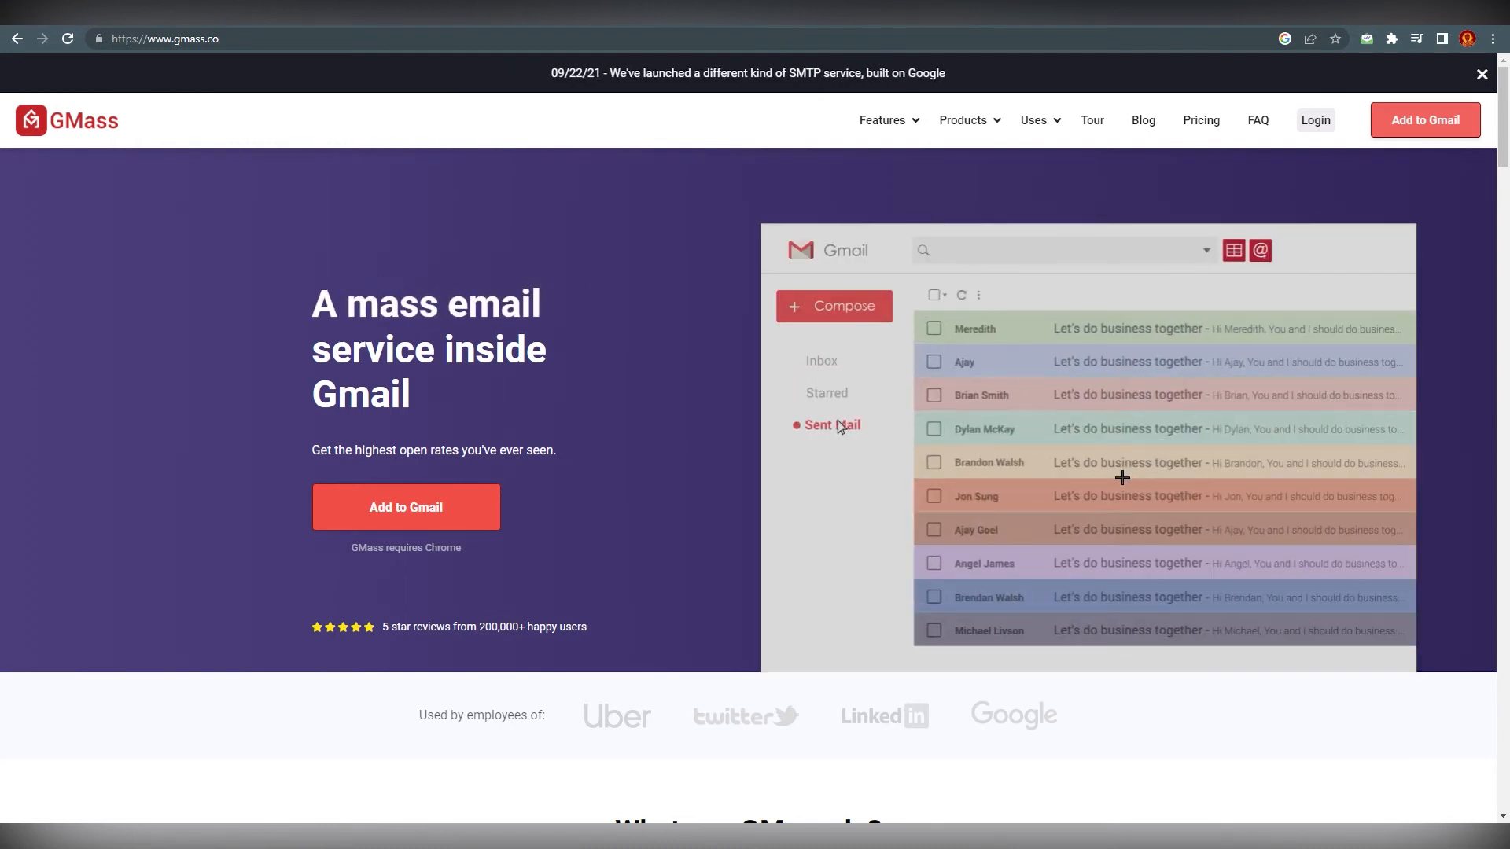
click(821, 361)
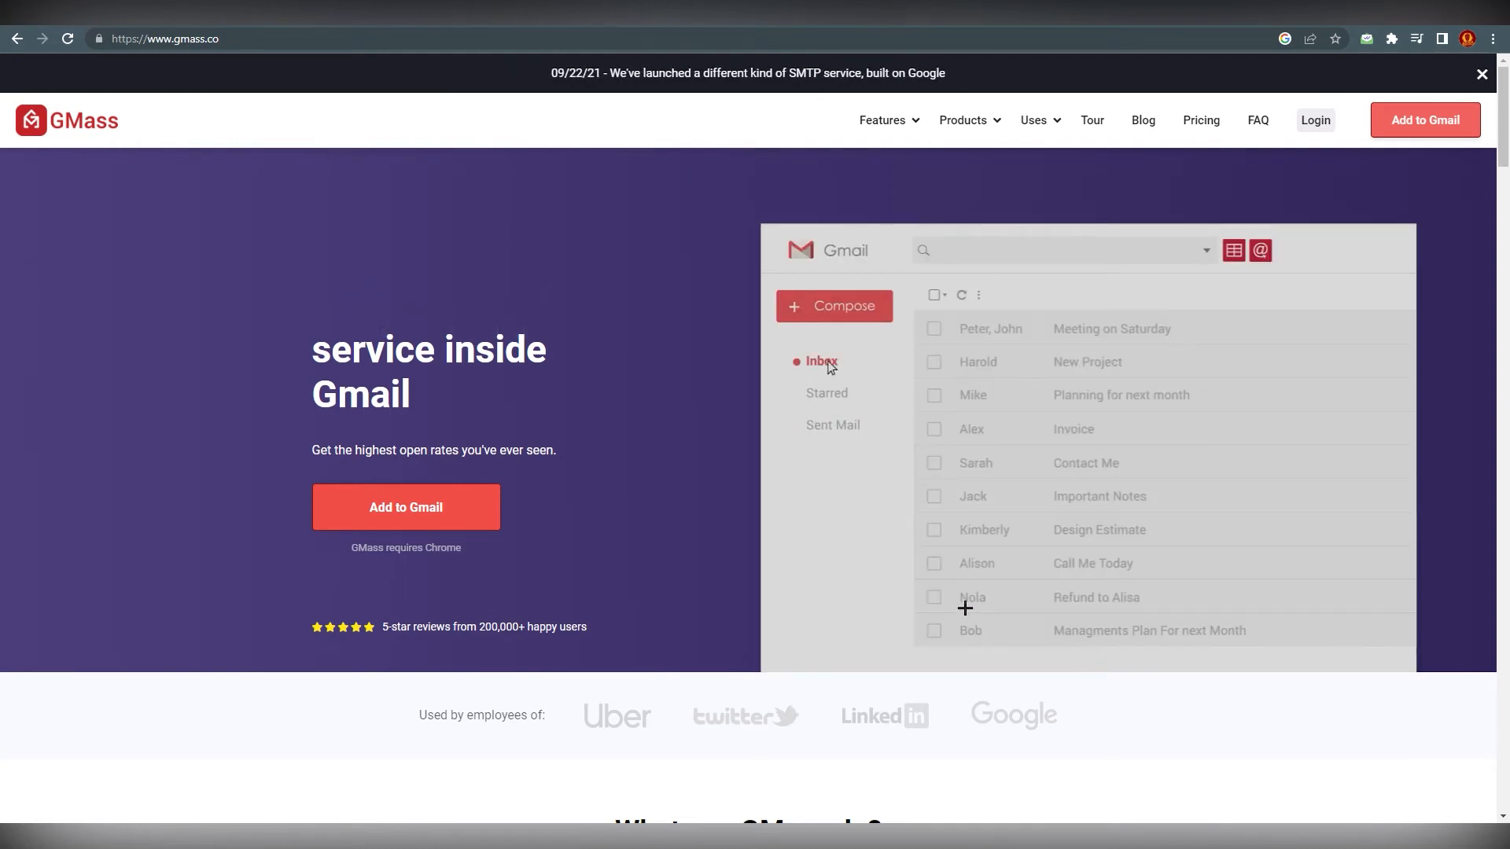
click(832, 305)
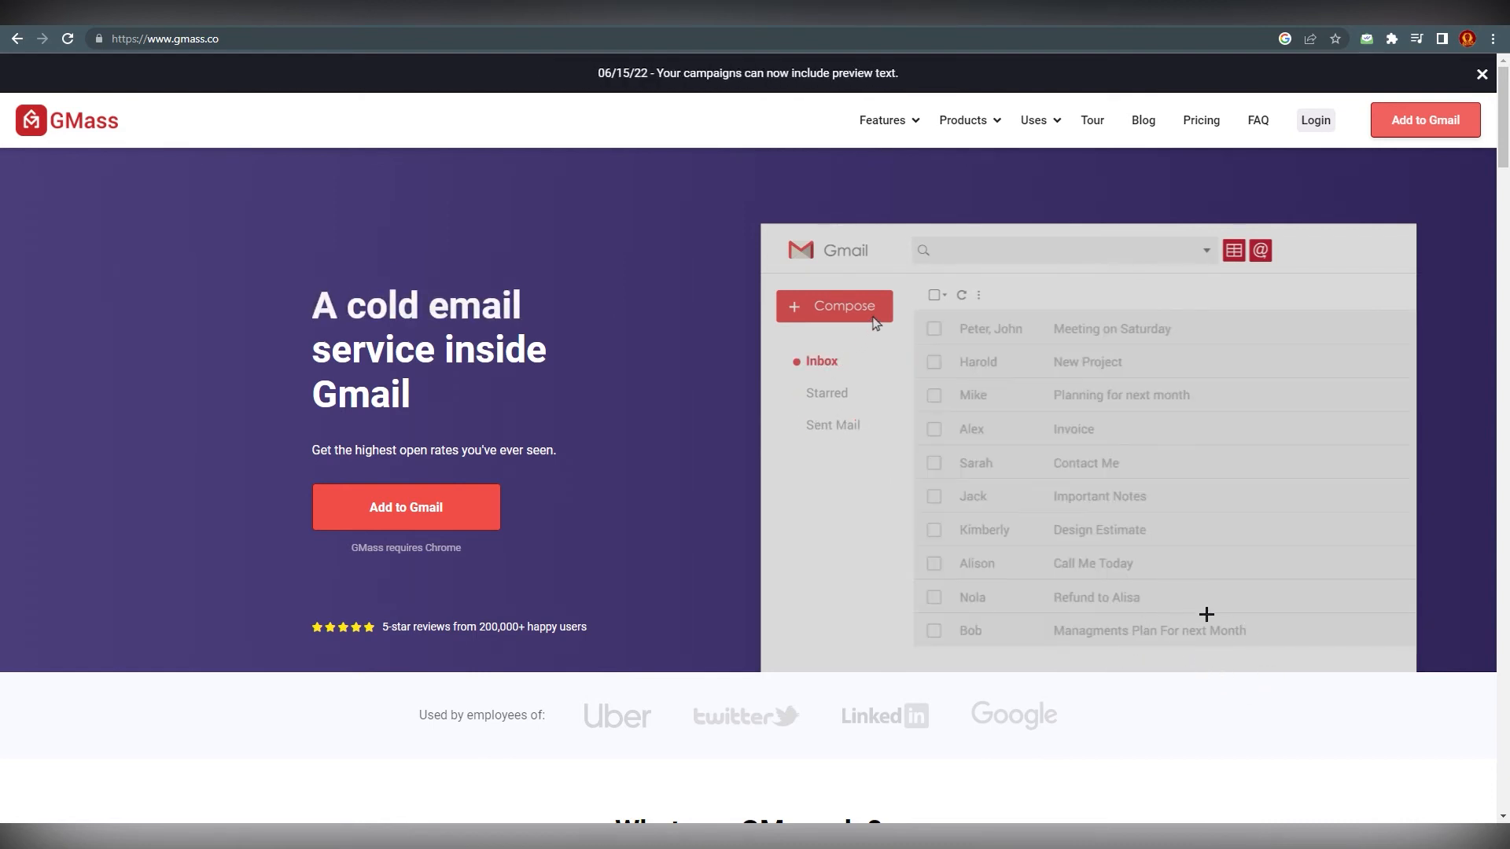
click(834, 306)
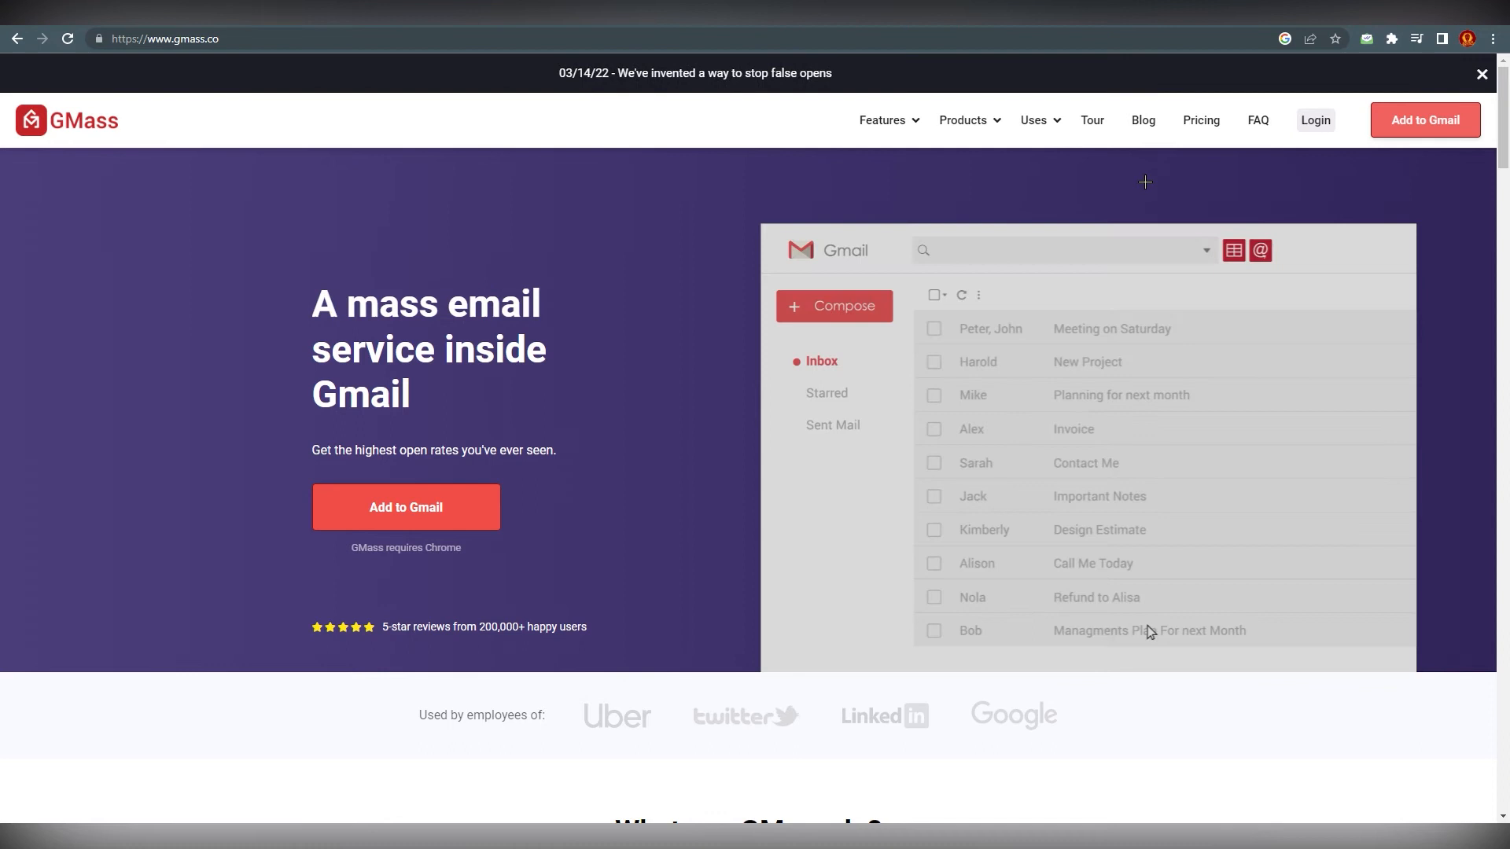
scroll(down, 3)
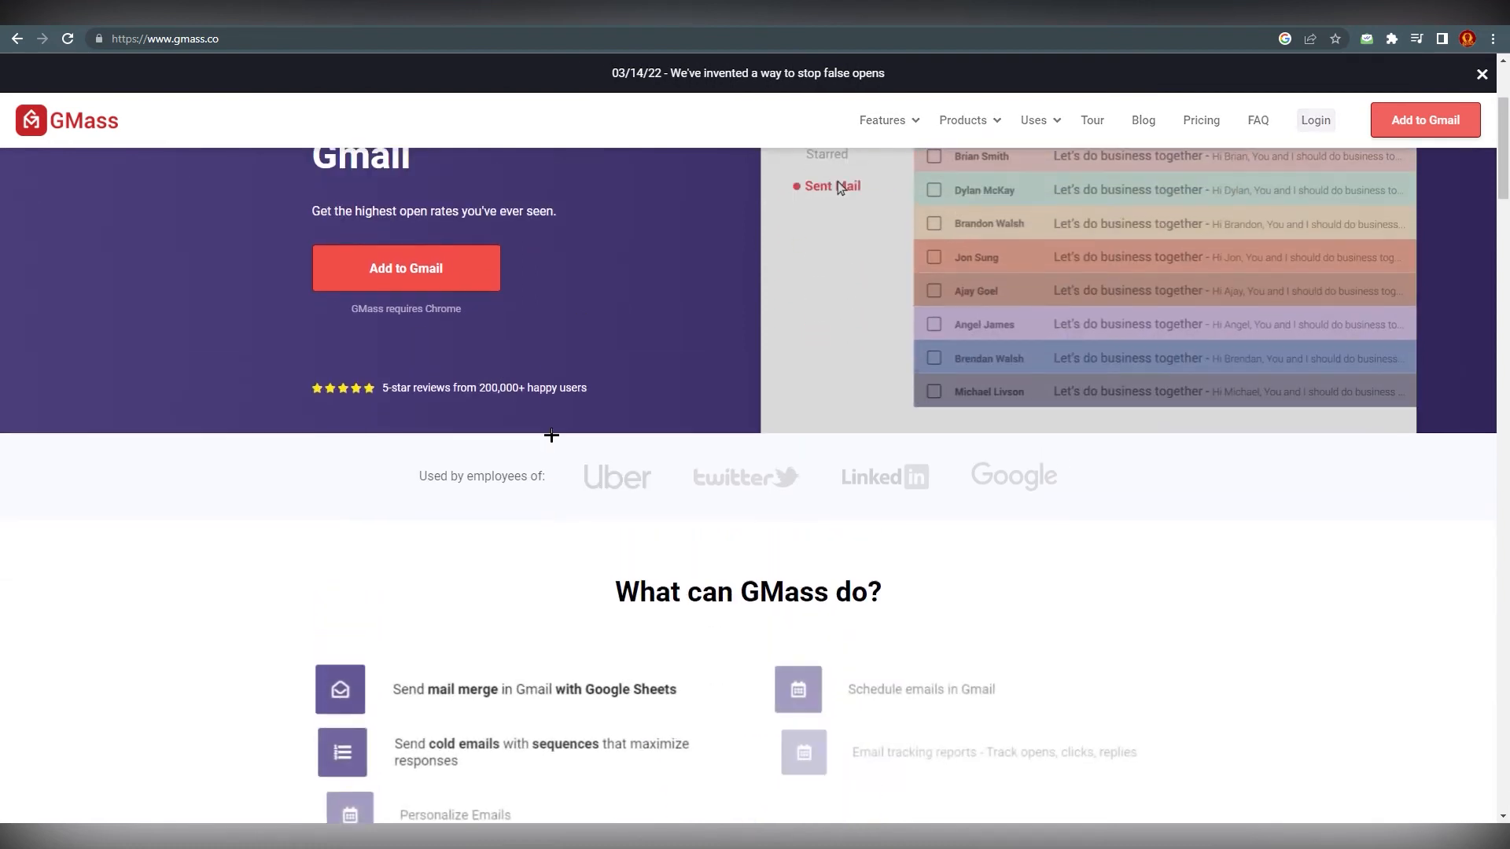
scroll(up, 3)
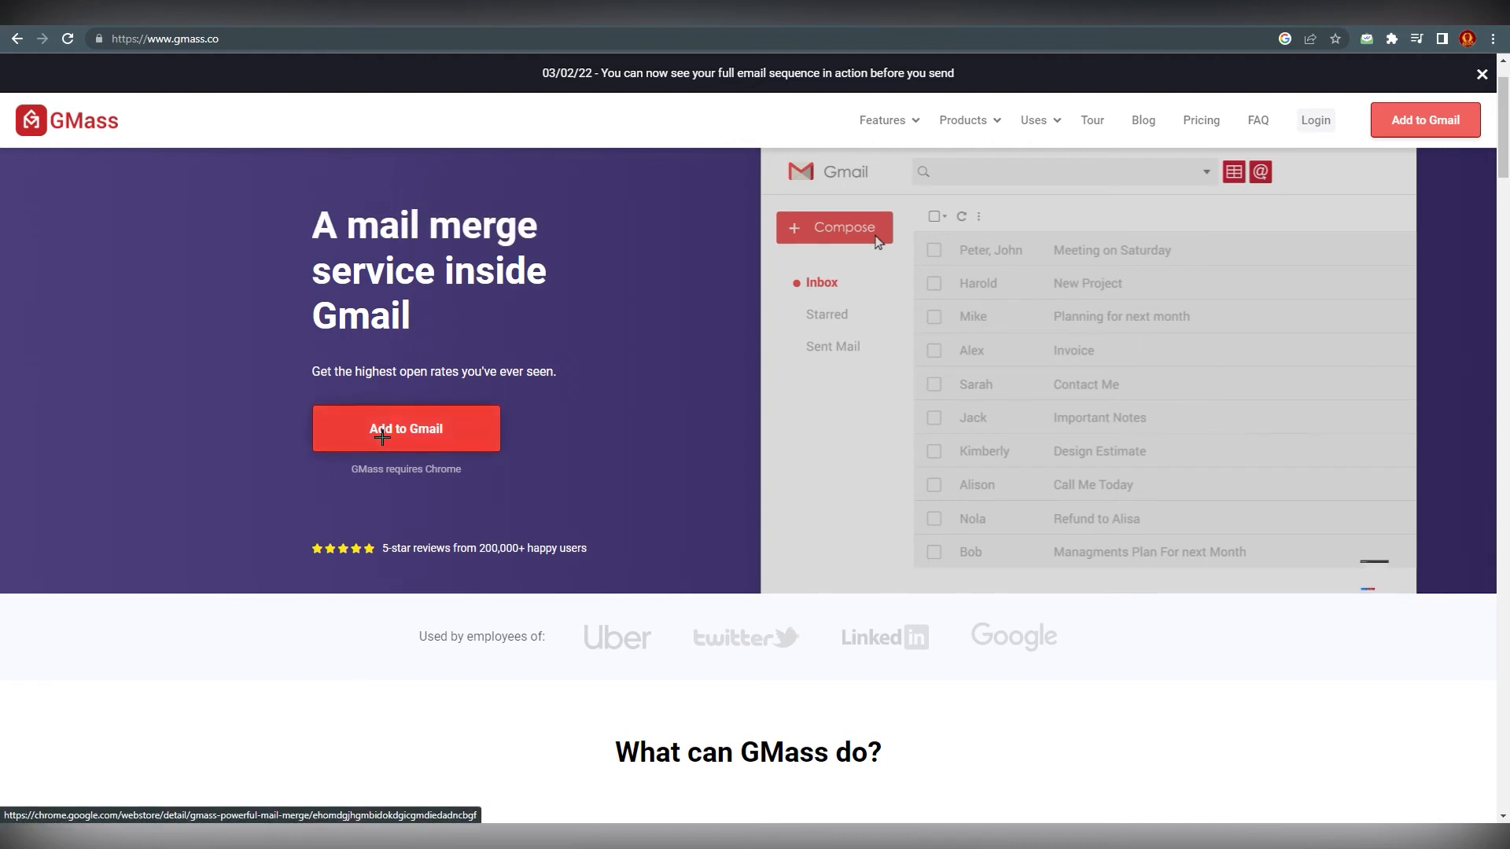
click(834, 228)
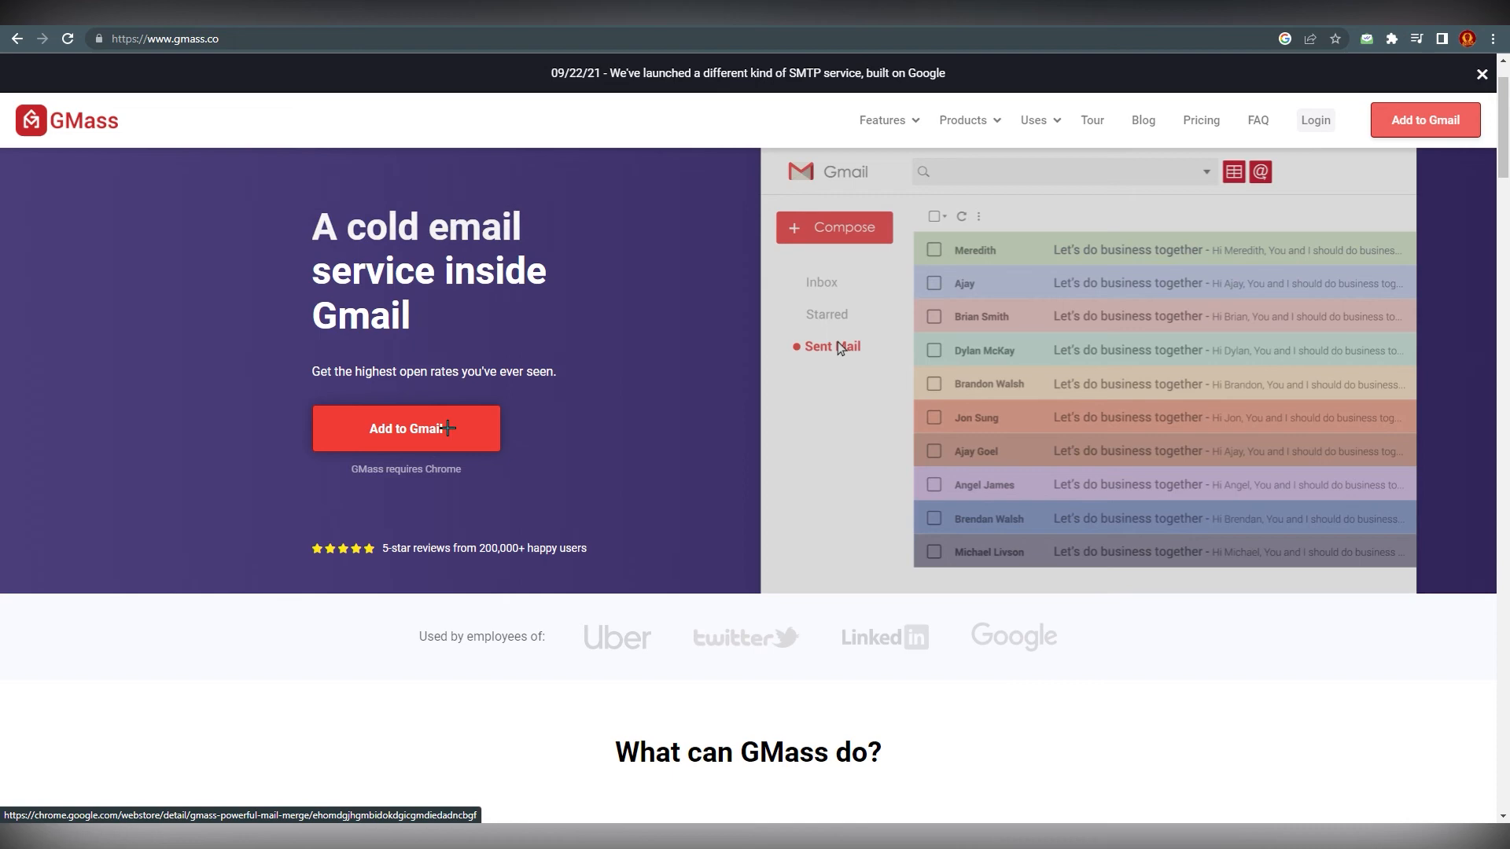
Add the 'GMass: Powerful mail merge for Gmail' extension to Chrome from the Web Store
click(406, 428)
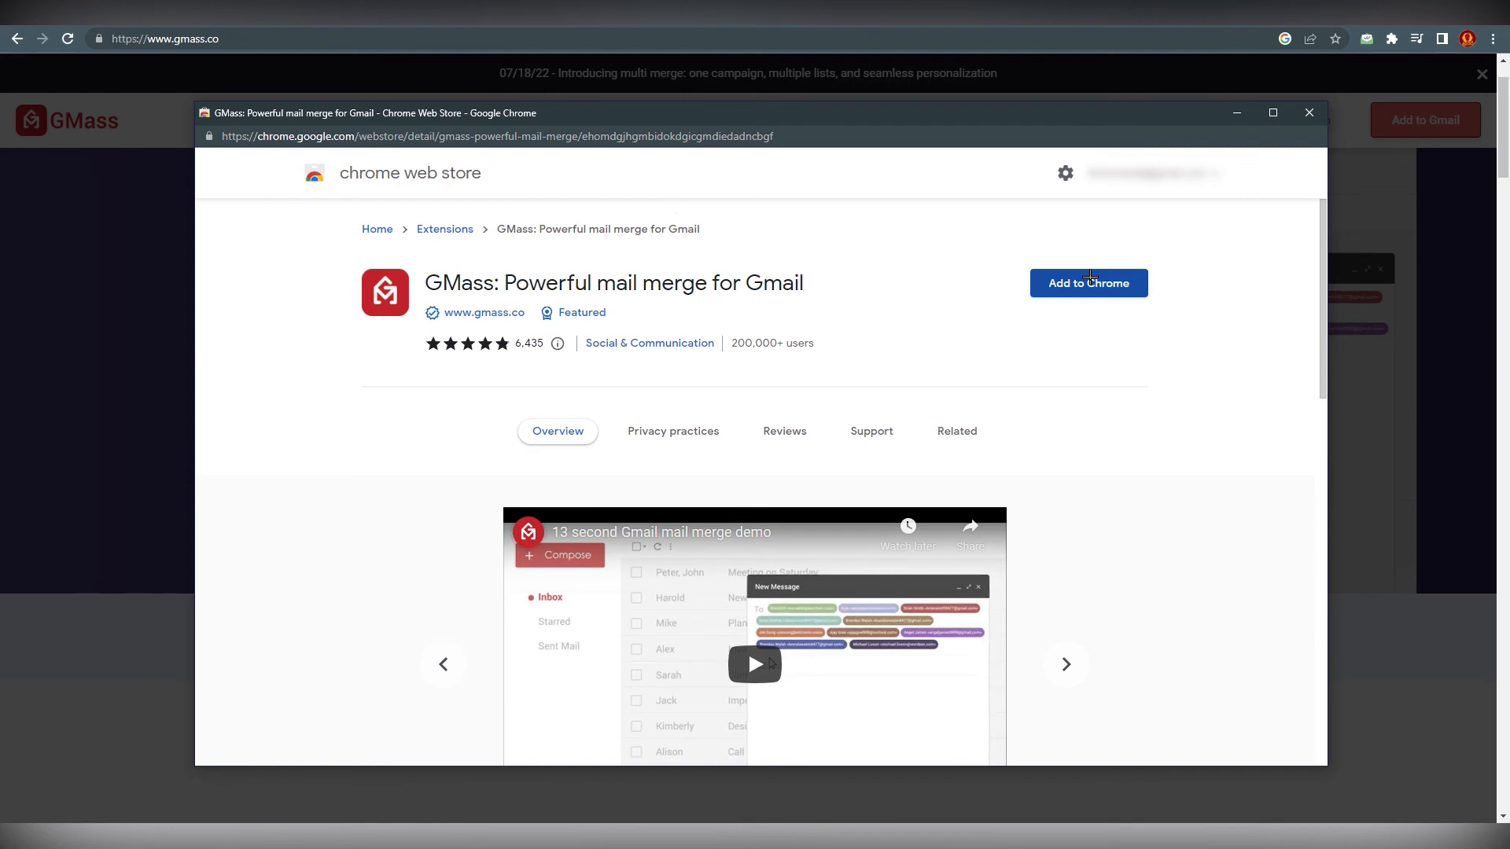
click(1087, 282)
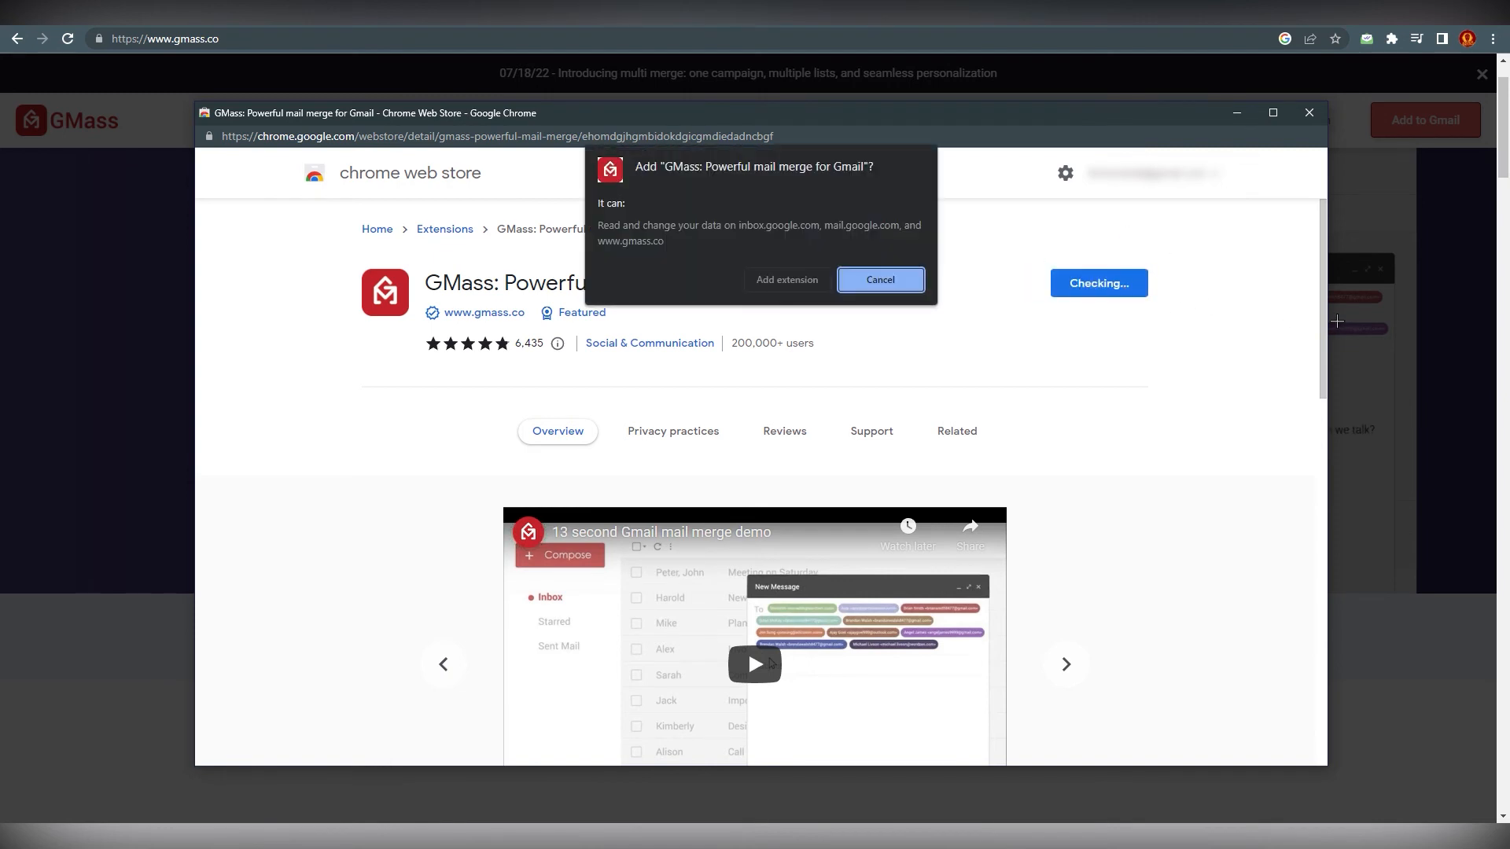
click(878, 279)
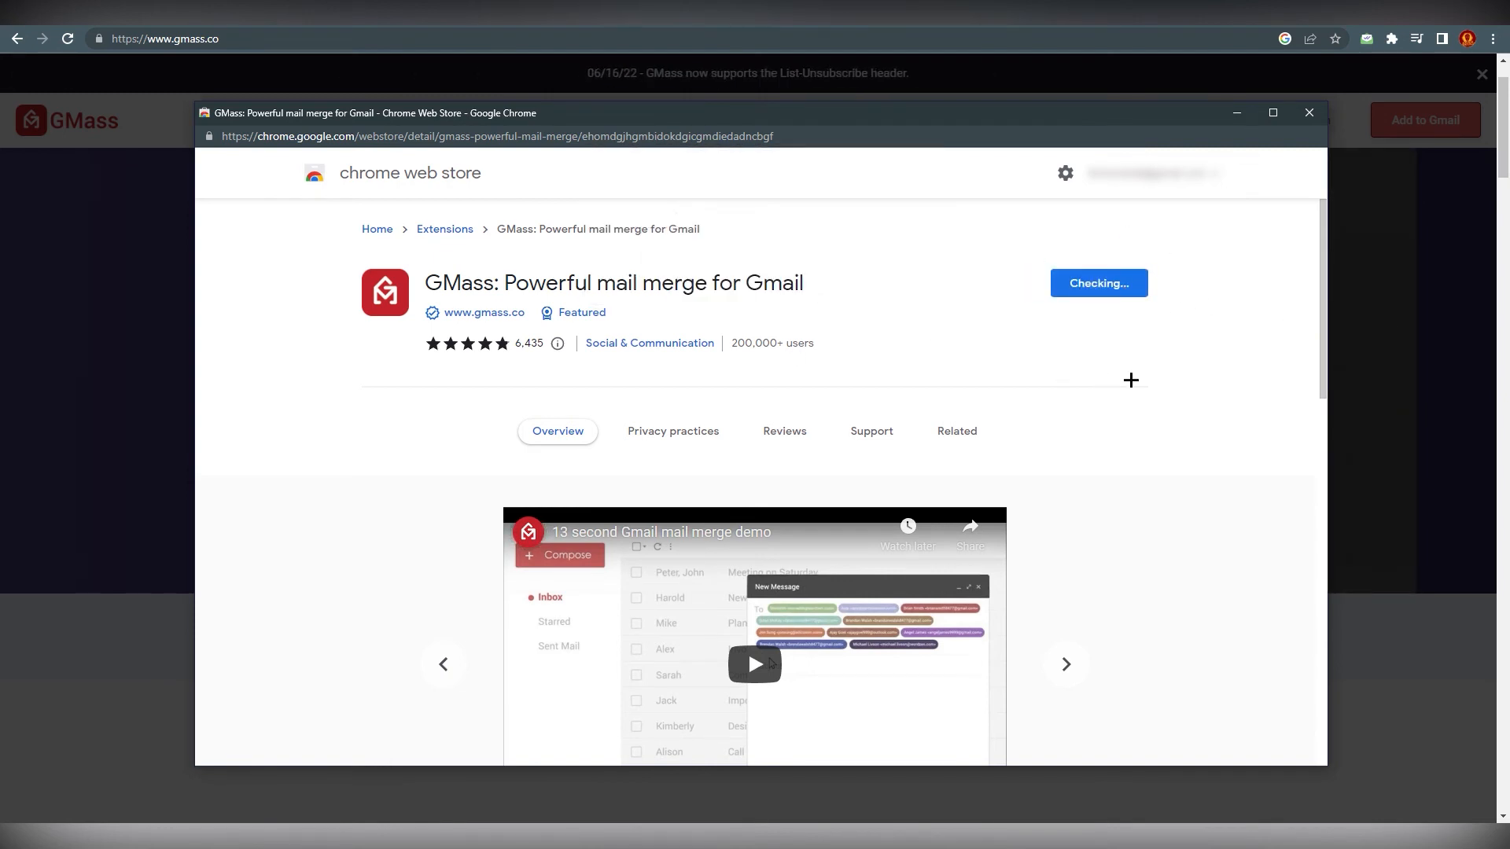
click(1098, 282)
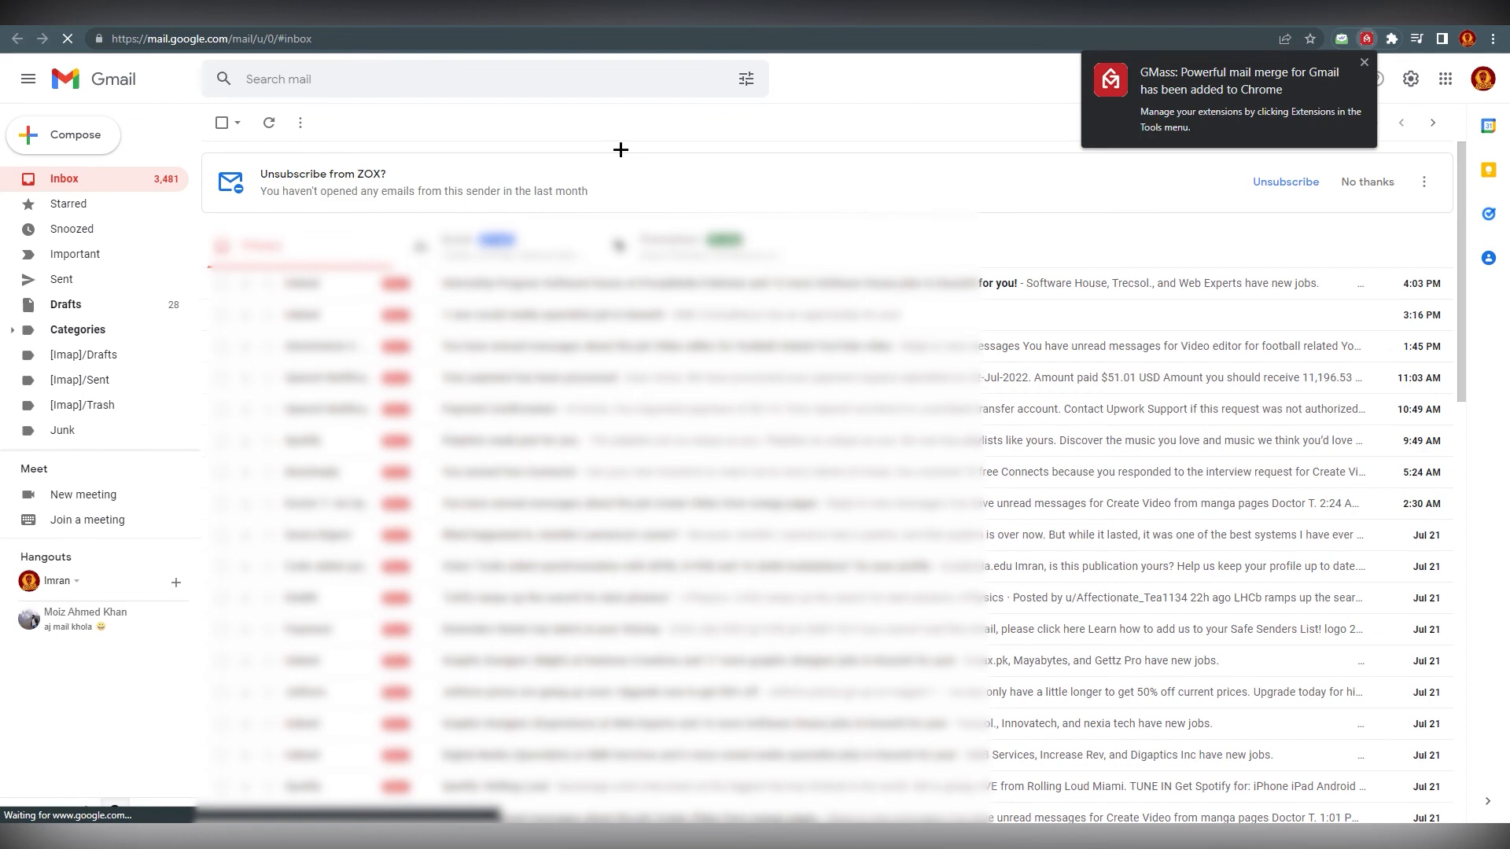
Compose a new Gmail message showing the GMass settings, close it and return to gmass.co
click(63, 134)
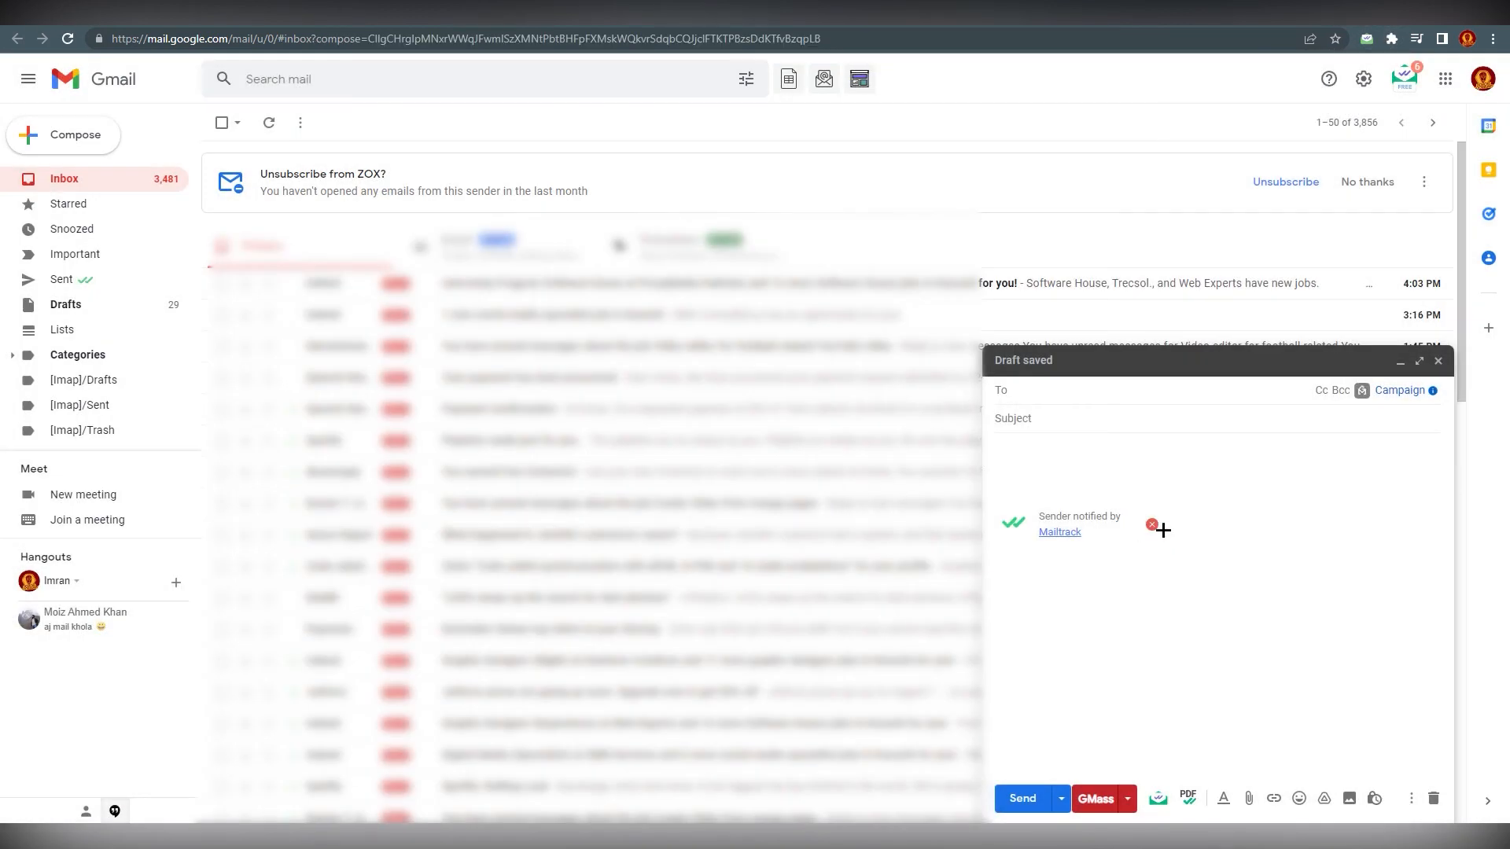
click(1095, 798)
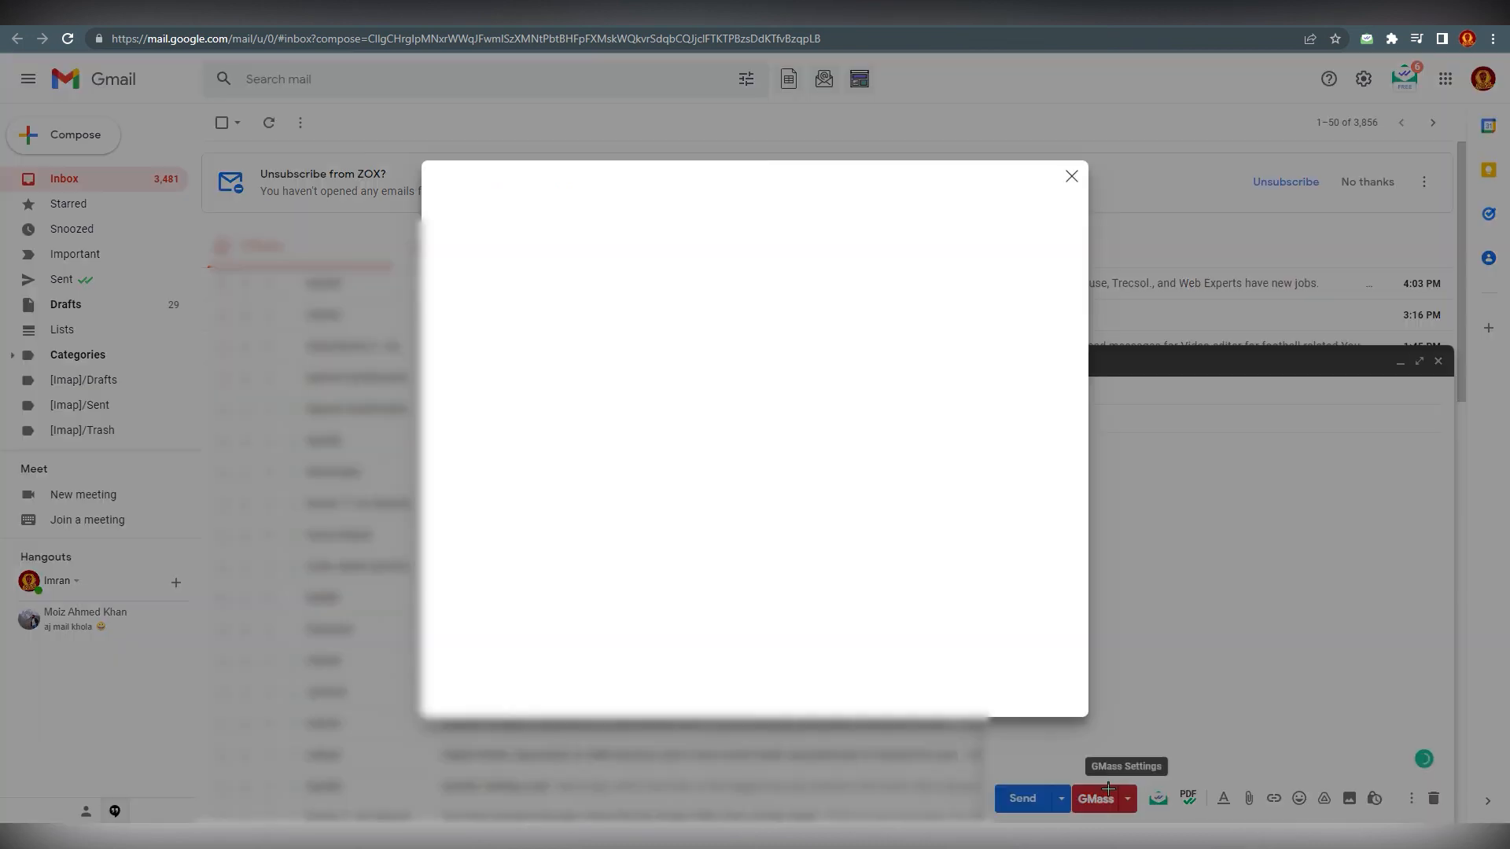
click(1071, 176)
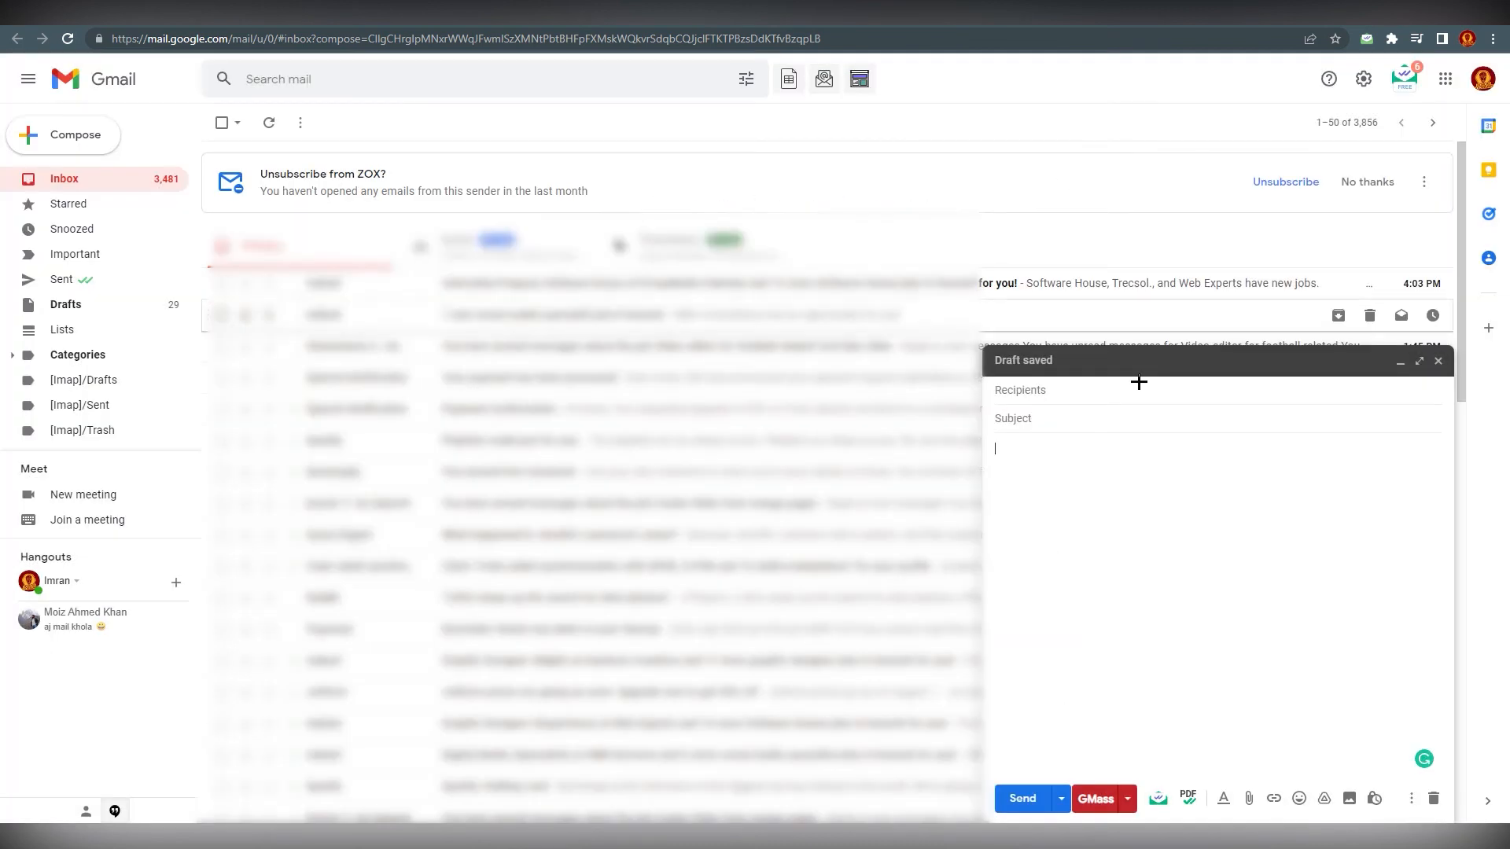
mouse_move(1107, 593)
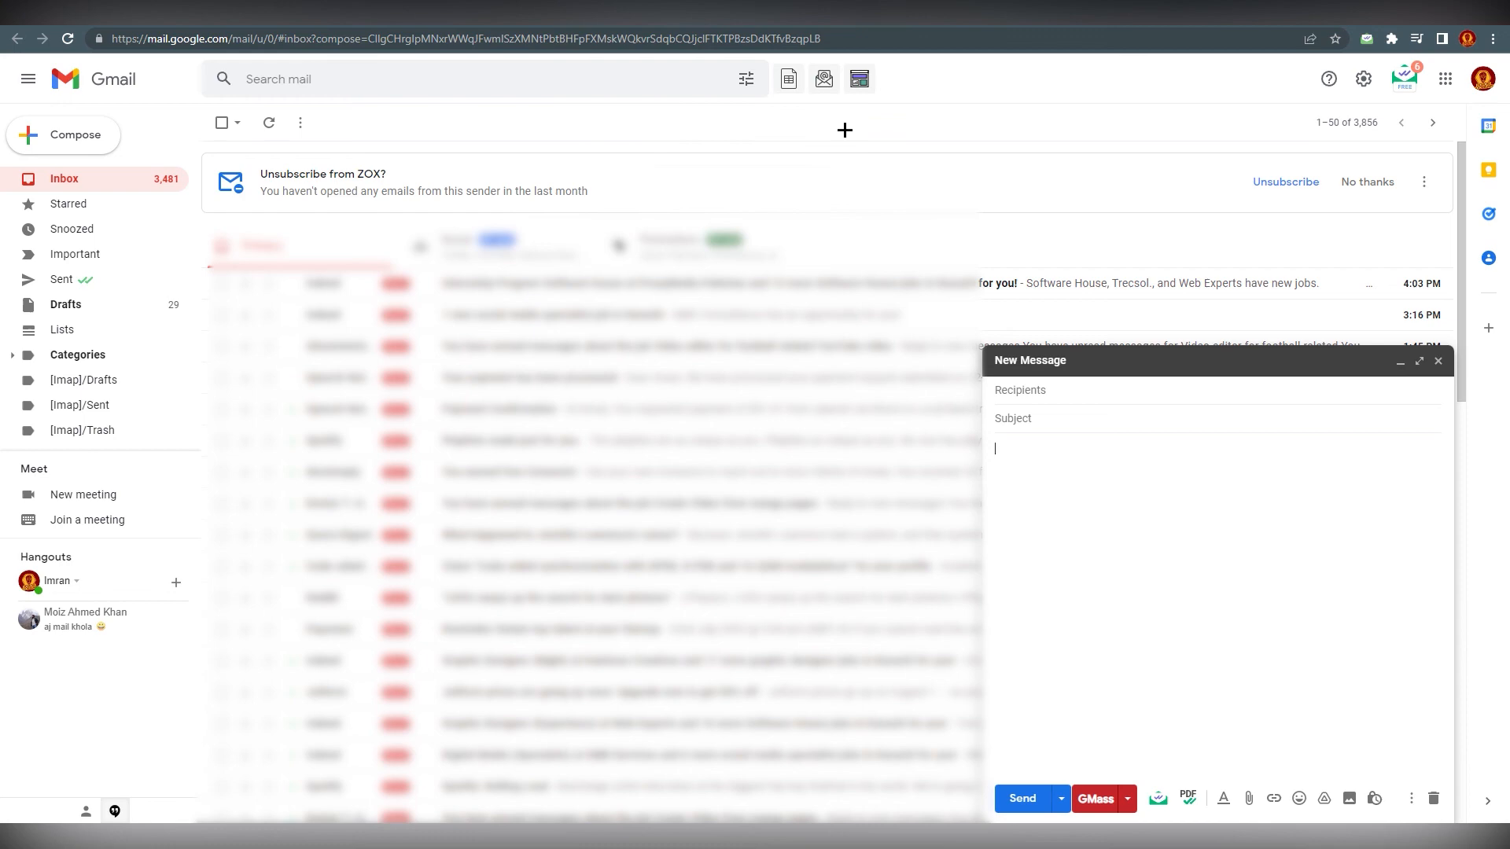
click(1093, 798)
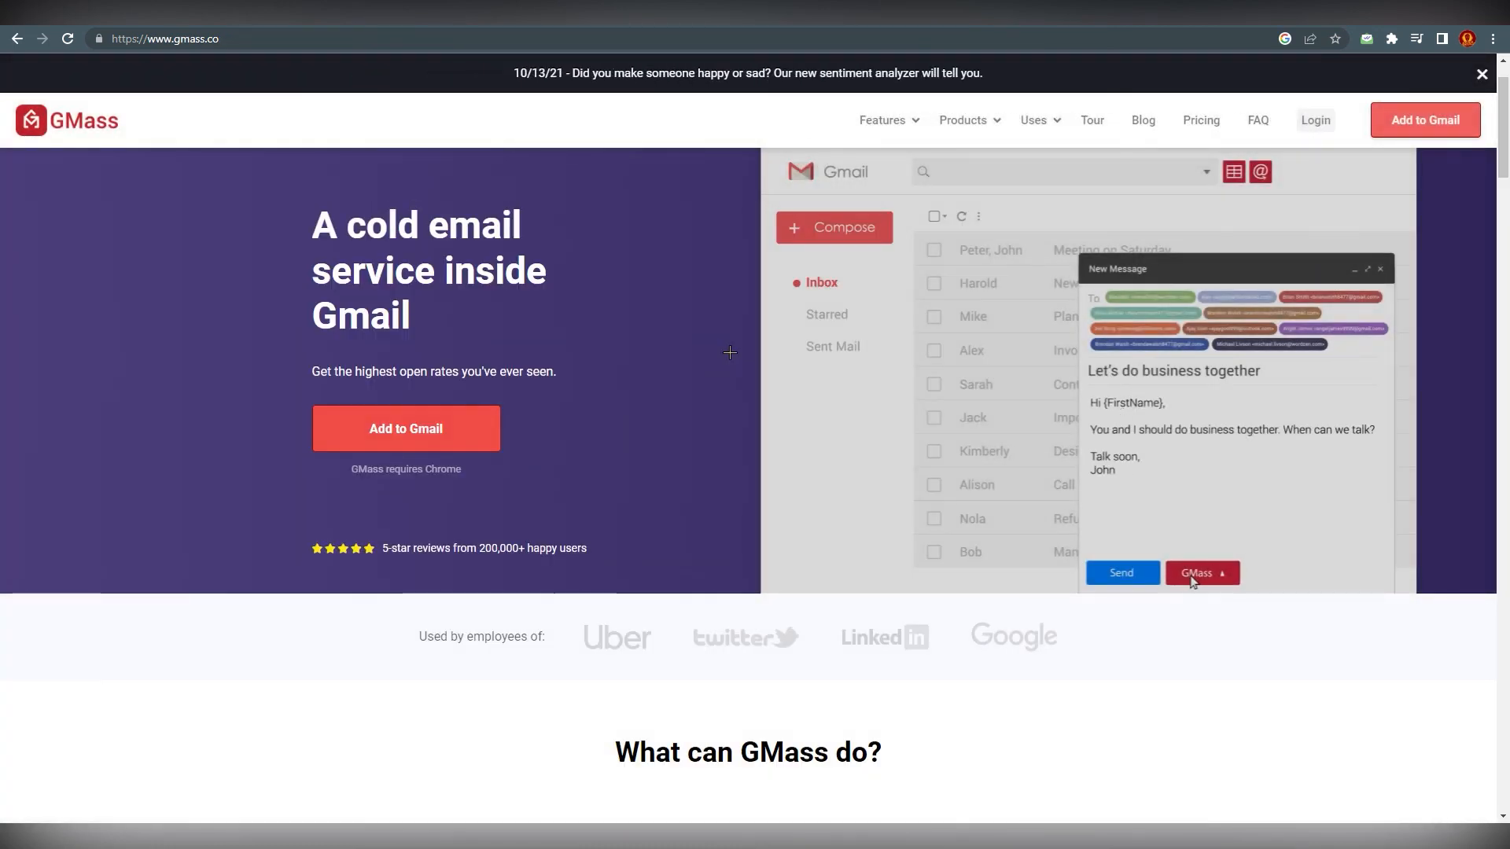
click(1200, 571)
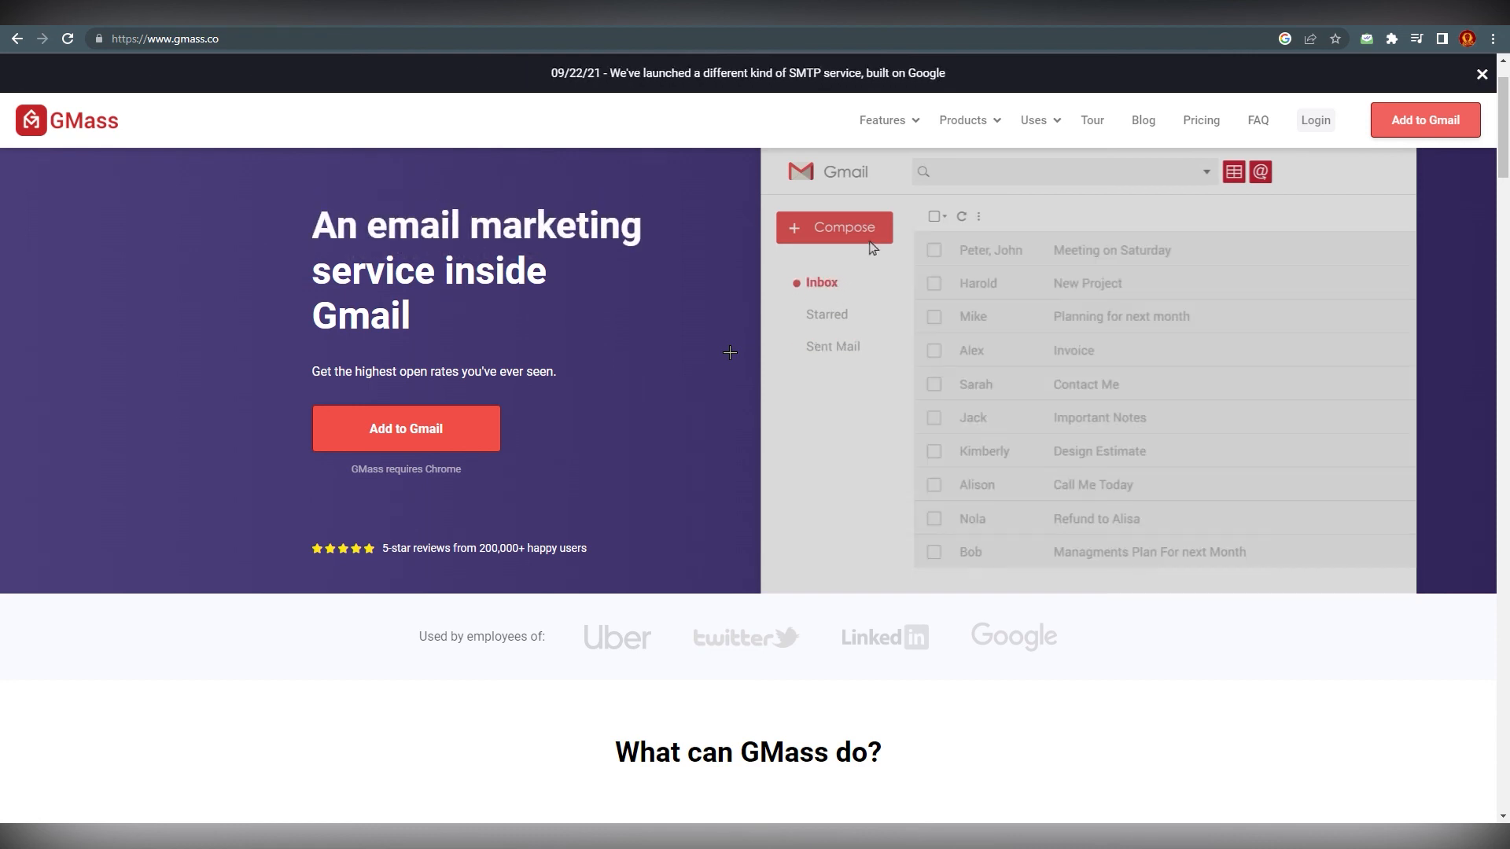
click(833, 228)
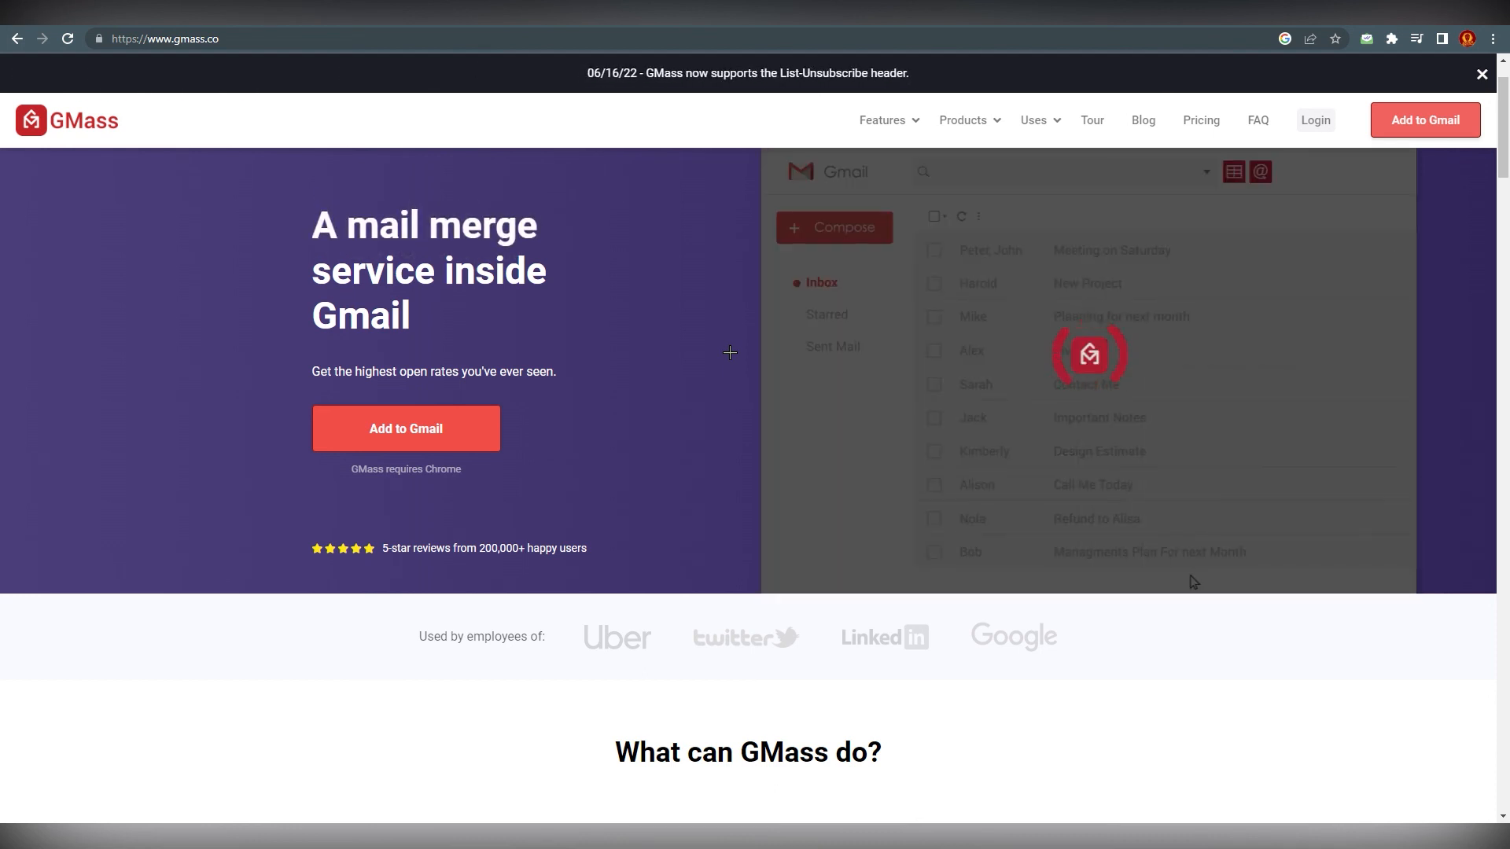
click(832, 346)
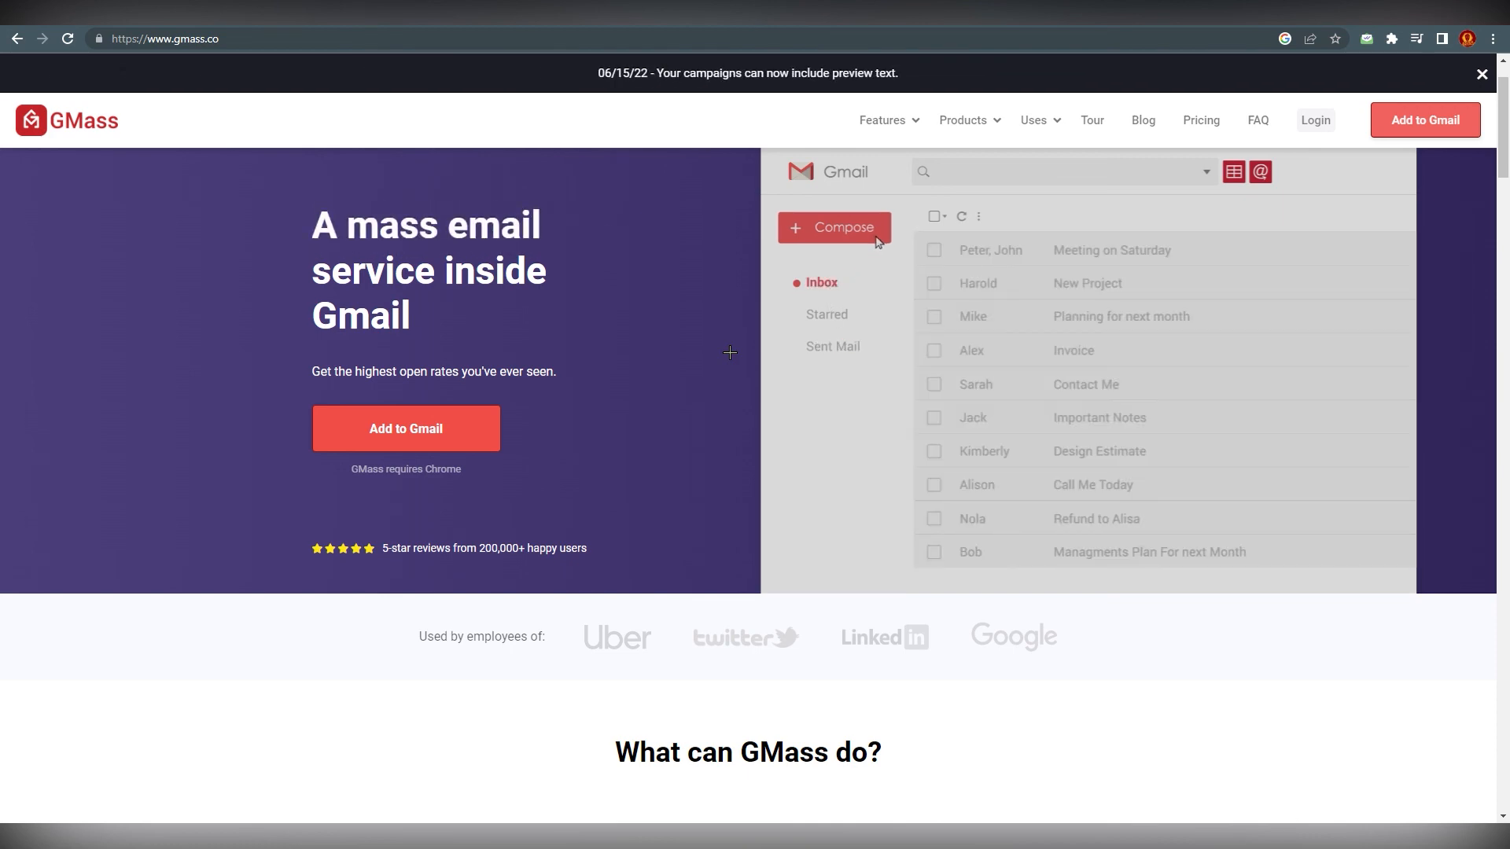
click(833, 227)
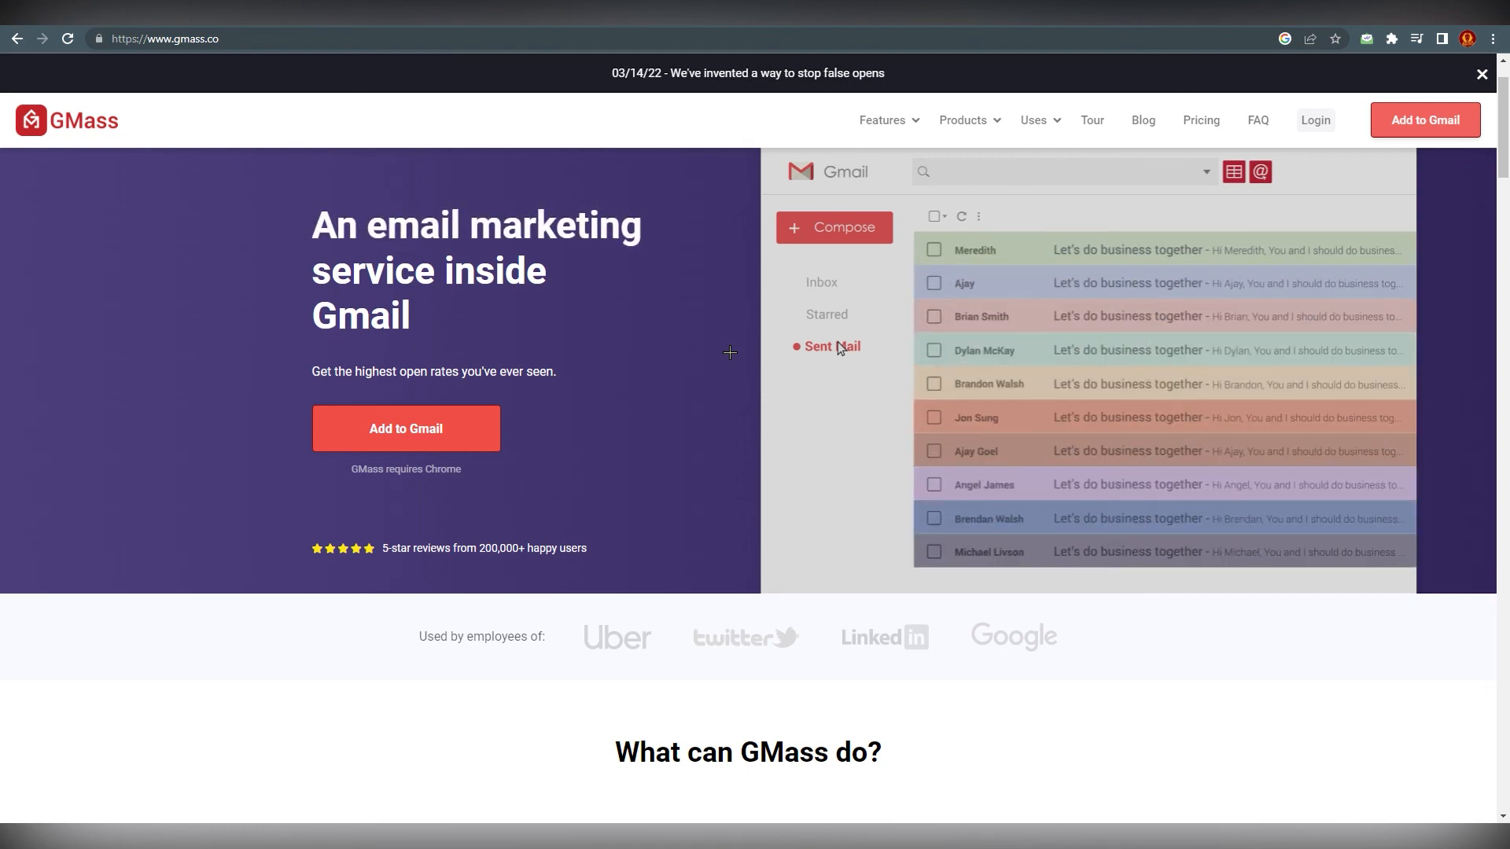
click(880, 120)
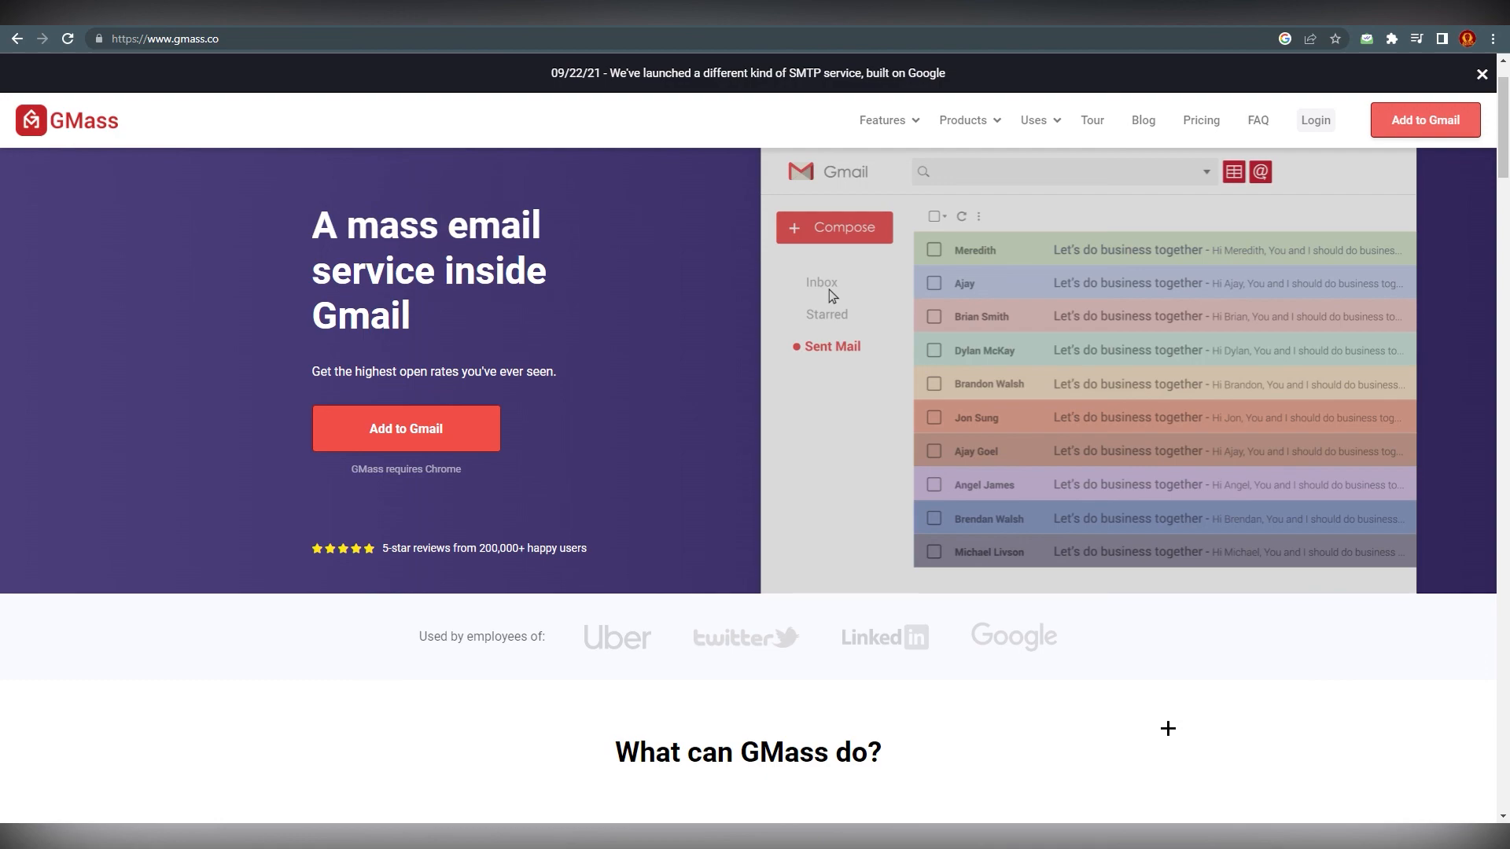
click(833, 227)
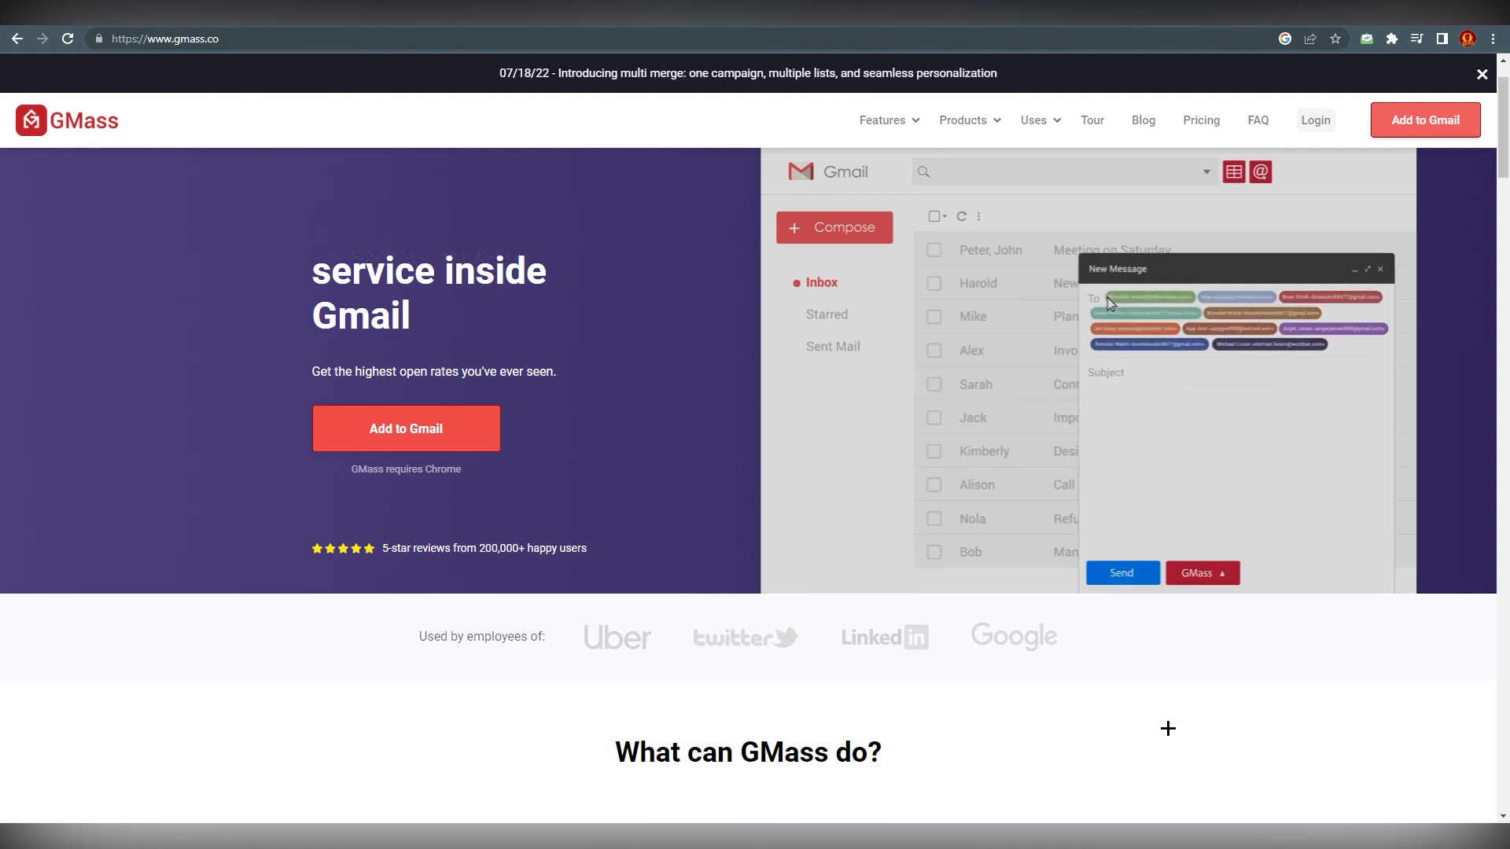